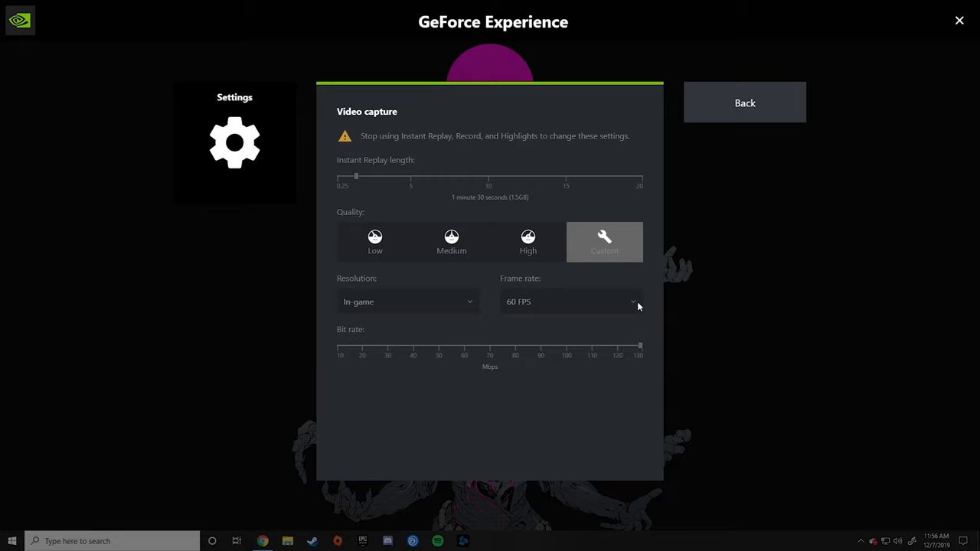
mouse_move(371, 275)
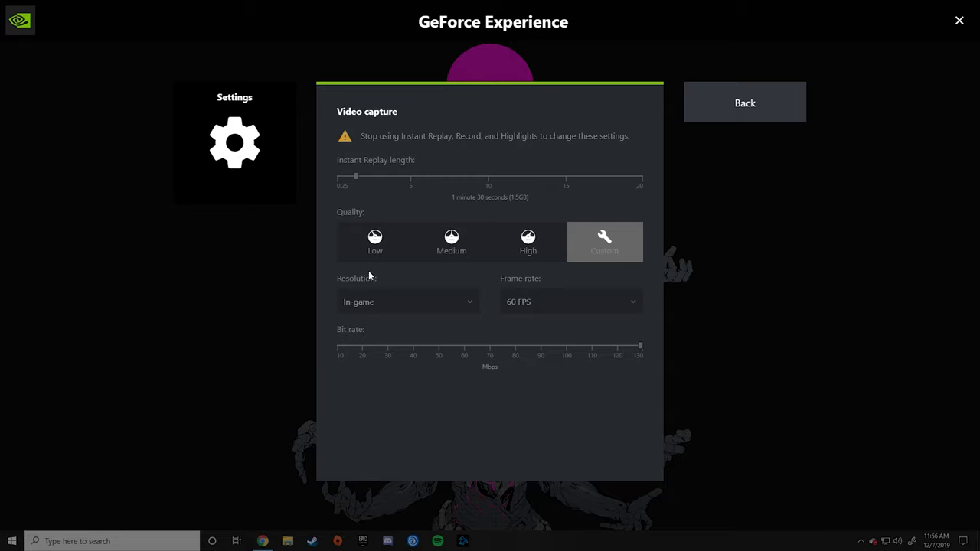
mouse_move(405, 233)
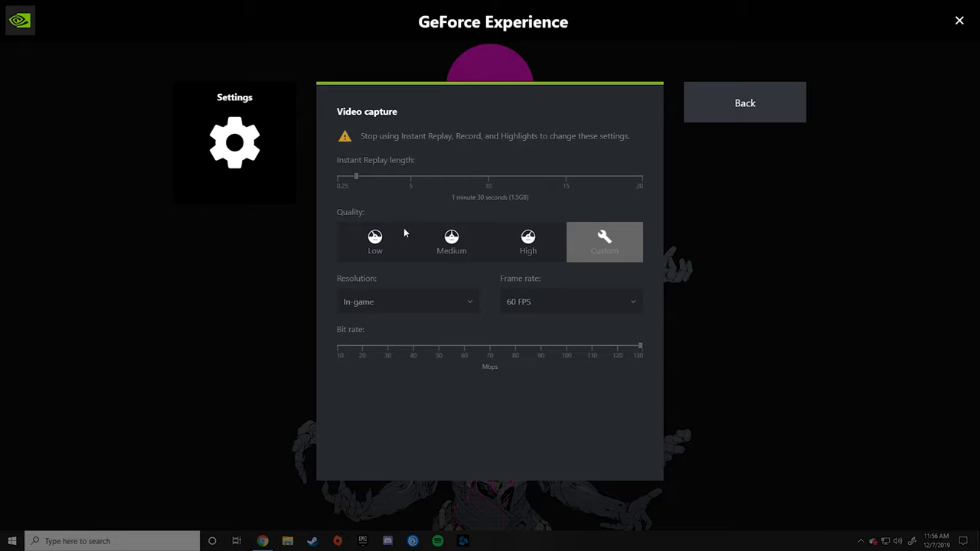
mouse_move(710, 340)
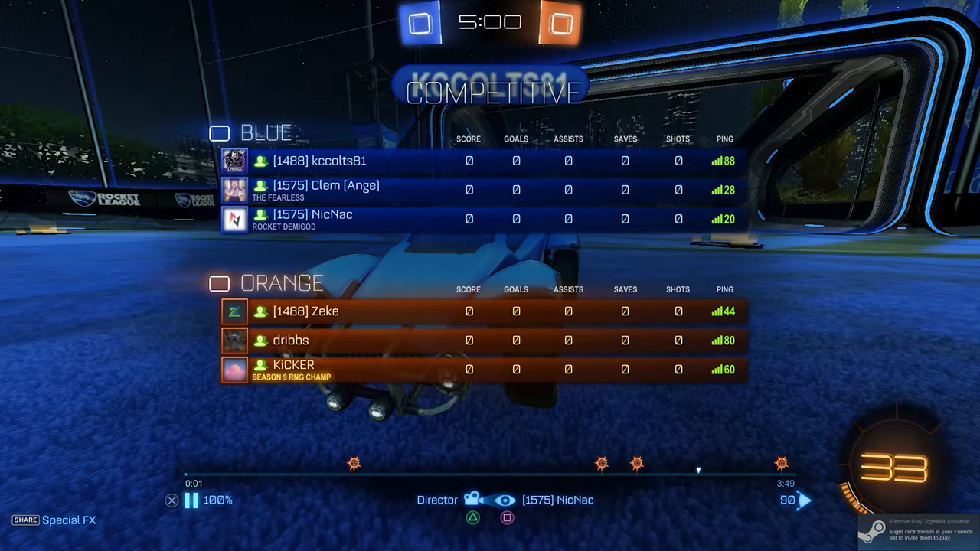
Pause the replay and enable light shafts and dynamic shadows in the video options.
key(Escape)
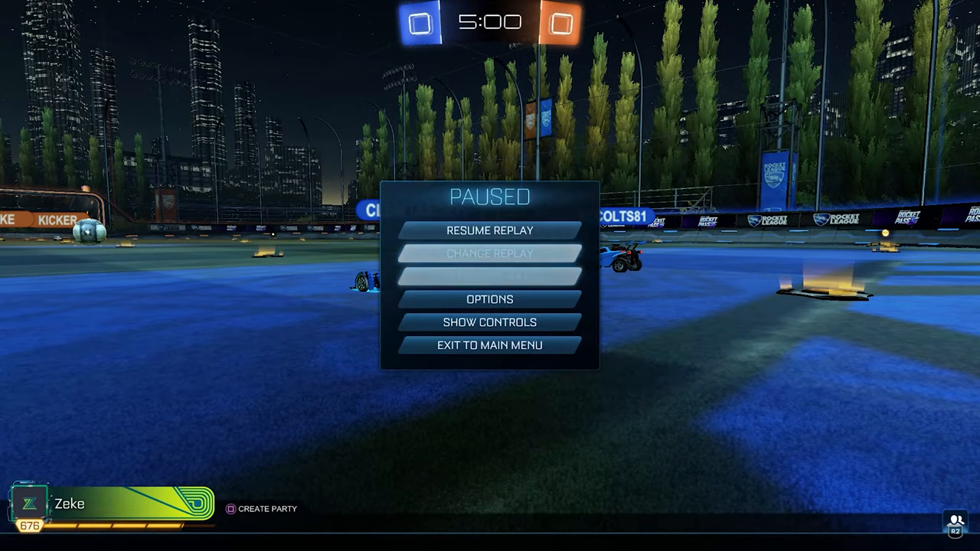
click(490, 299)
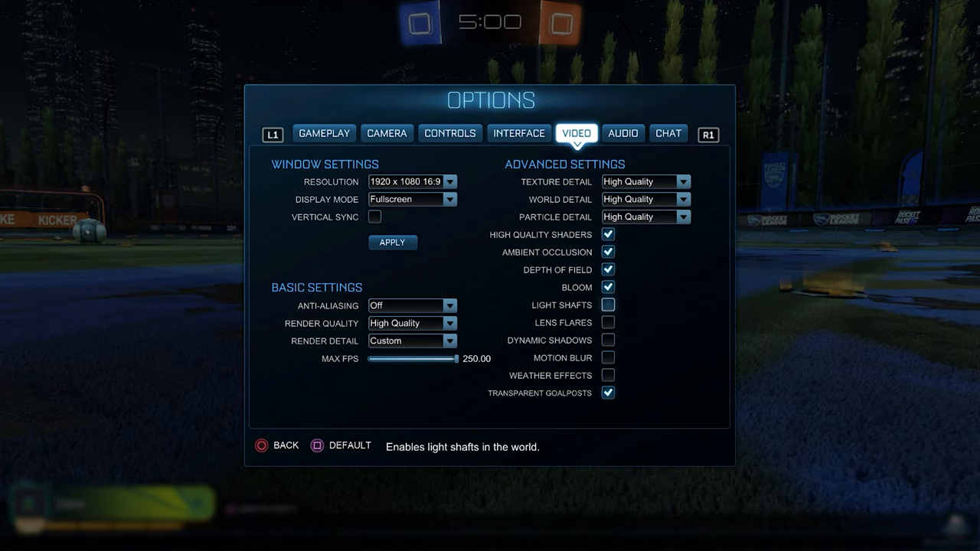
click(606, 305)
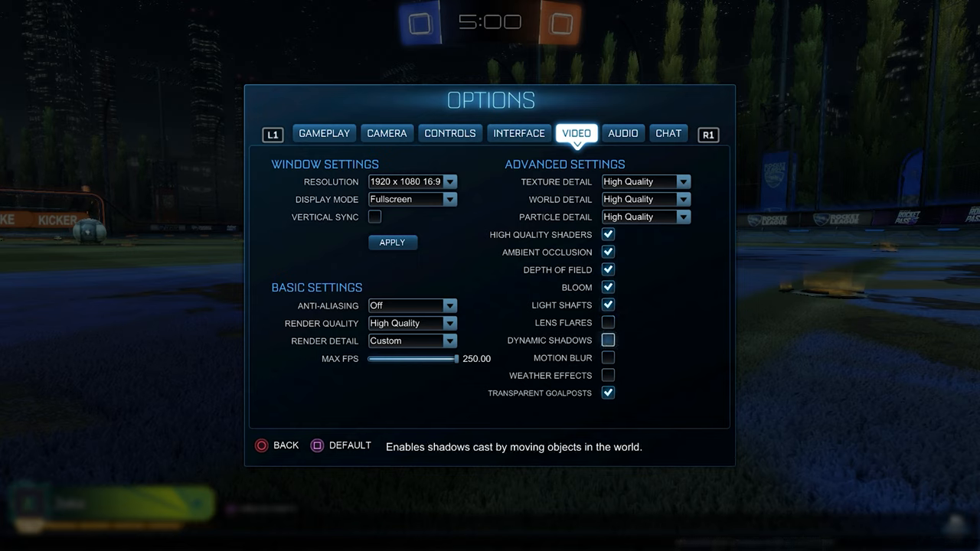
click(606, 340)
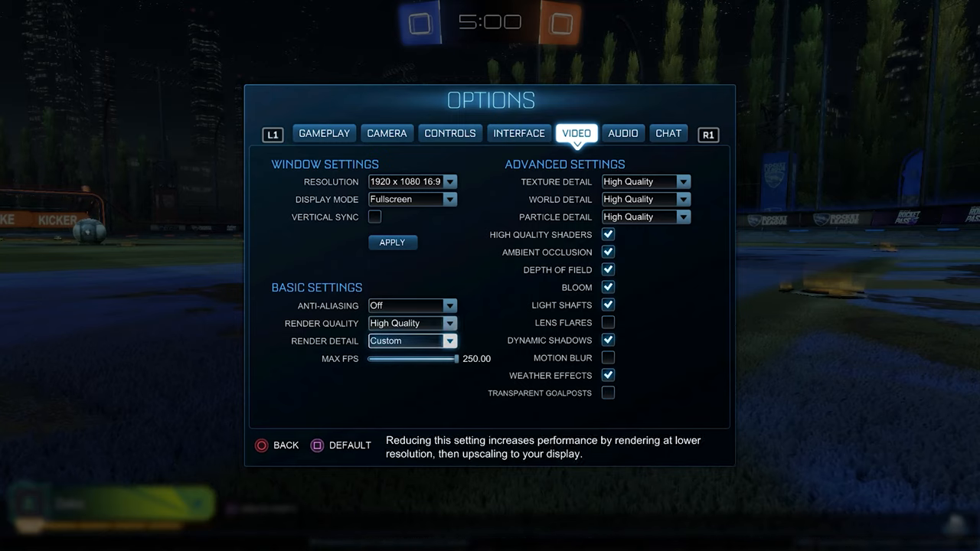
Set the anti-aliasing option to MLAA.
click(412, 306)
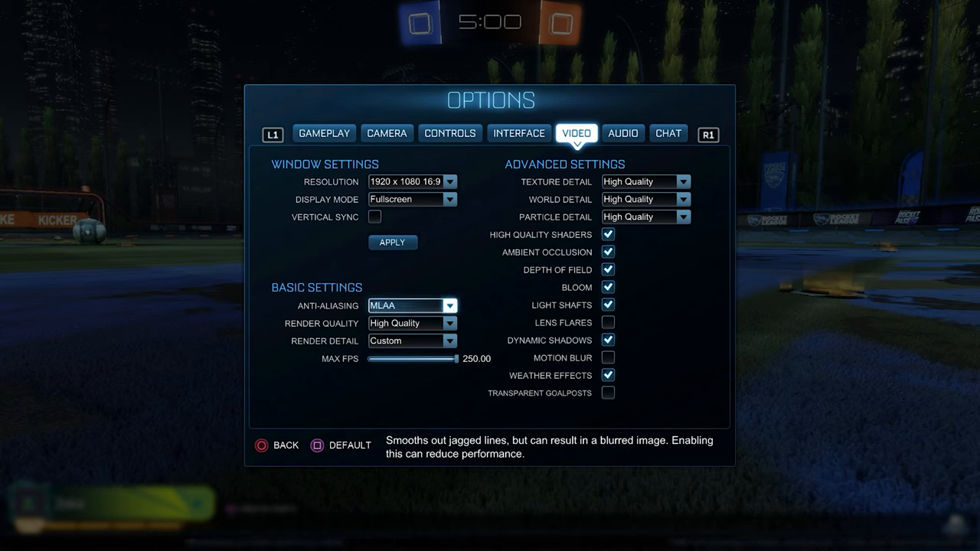
click(410, 340)
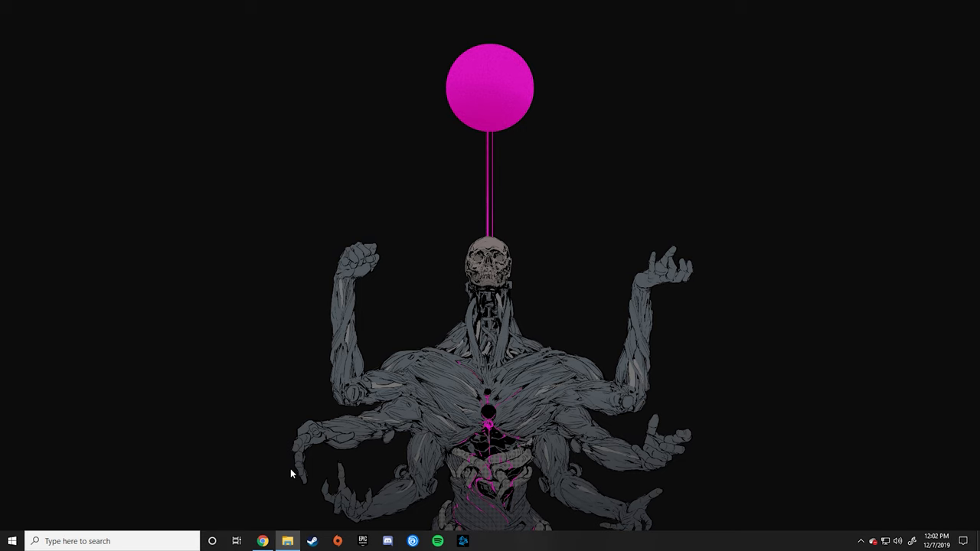
Browse to the RL VIDS folder on drive D and enter its A_Client Montages subfolder.
click(288, 542)
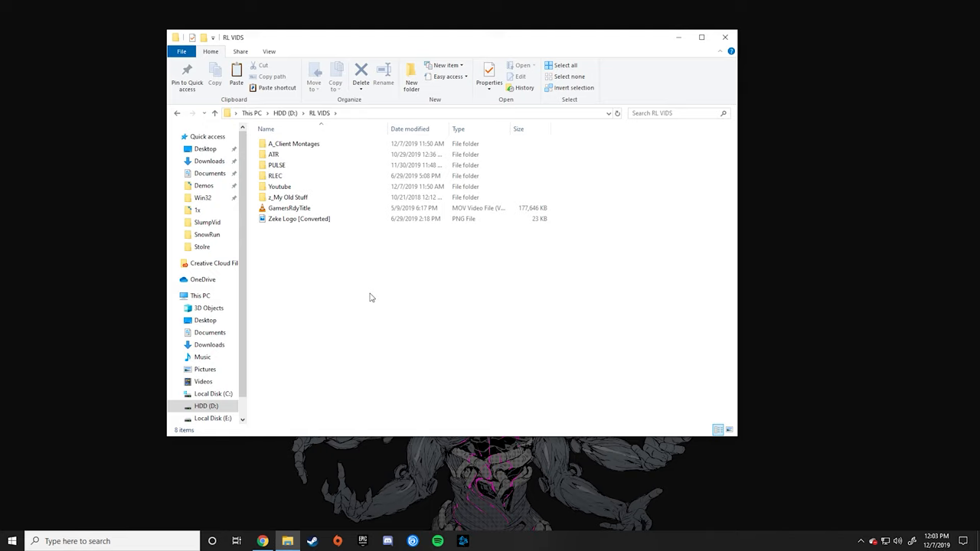
mouse_move(565, 135)
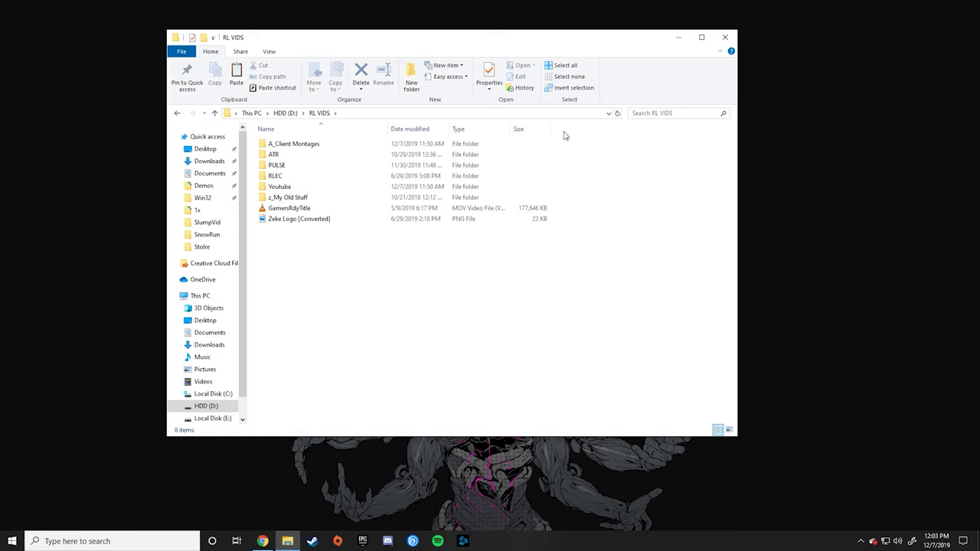
click(276, 166)
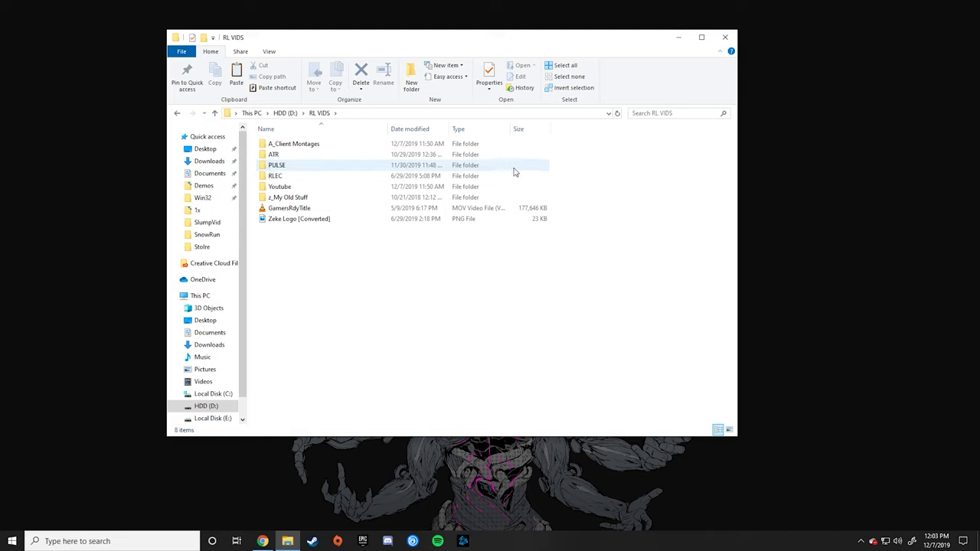
click(279, 186)
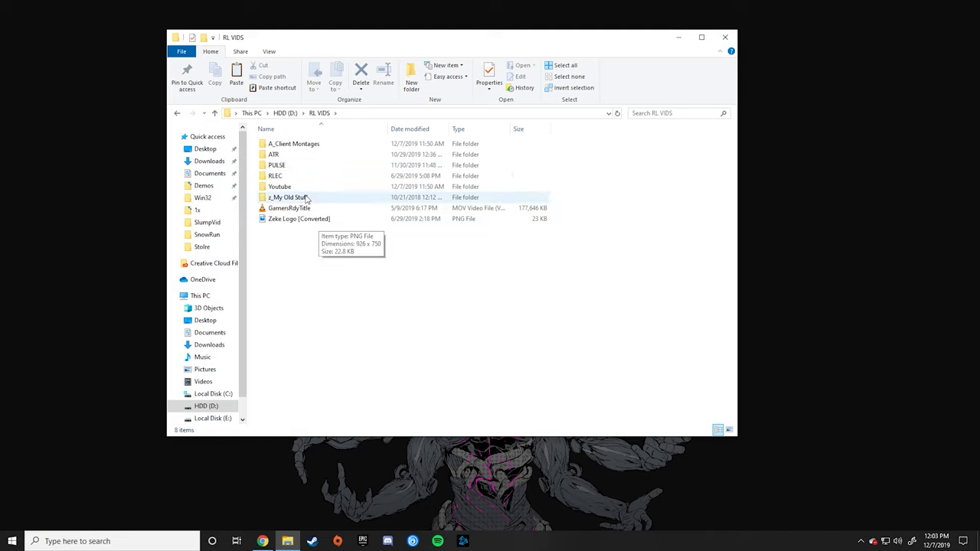
click(292, 144)
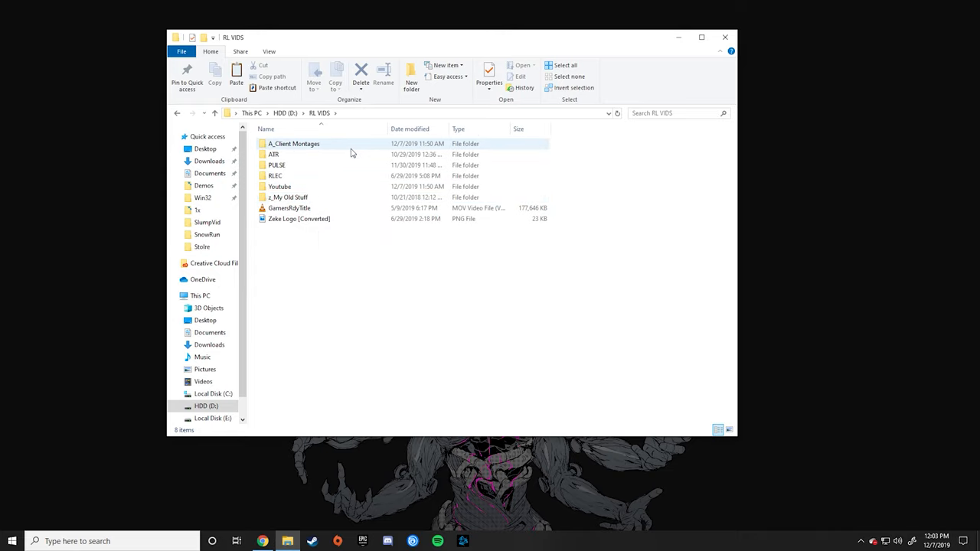
double_click(293, 144)
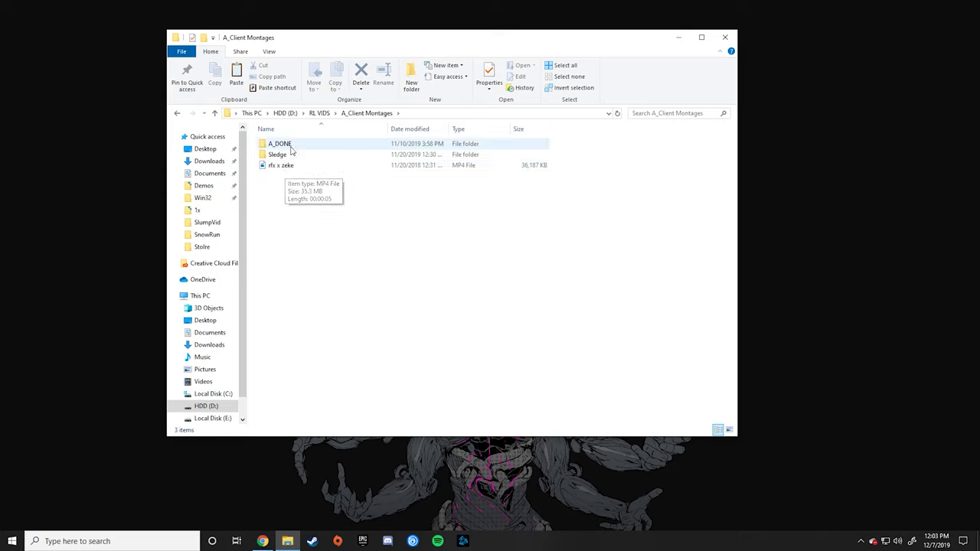
mouse_move(279, 144)
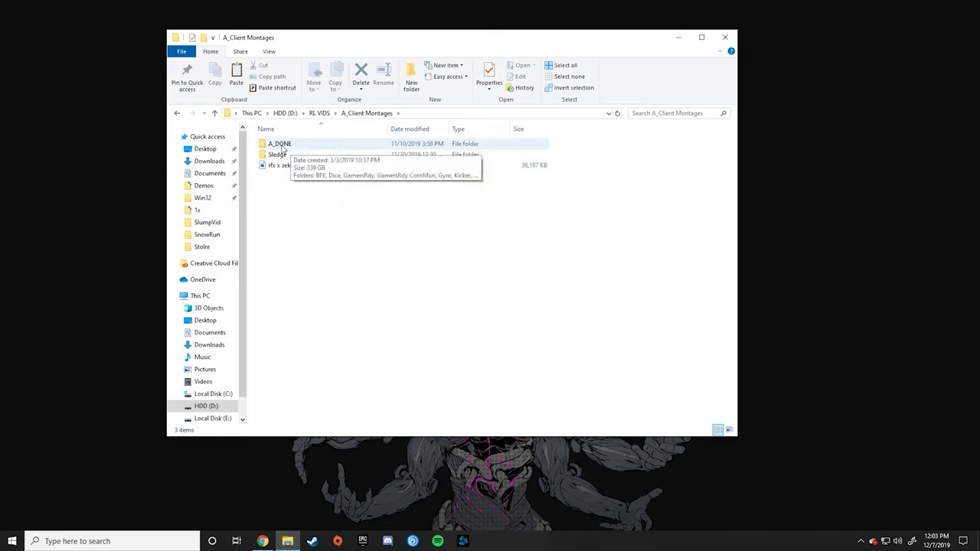
Go into A_DONE, then the Gyro project folder, and look inside its Audio folder.
double_click(279, 144)
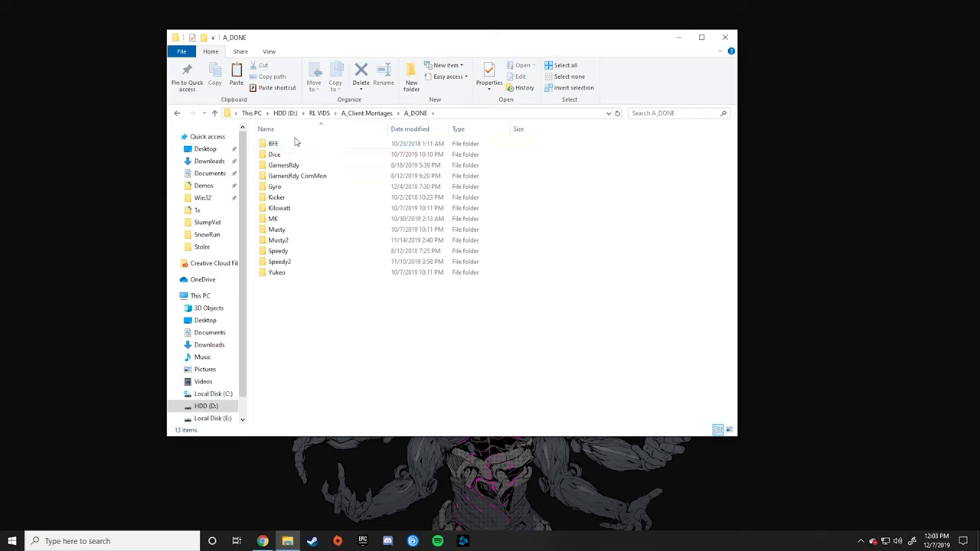
mouse_move(514, 297)
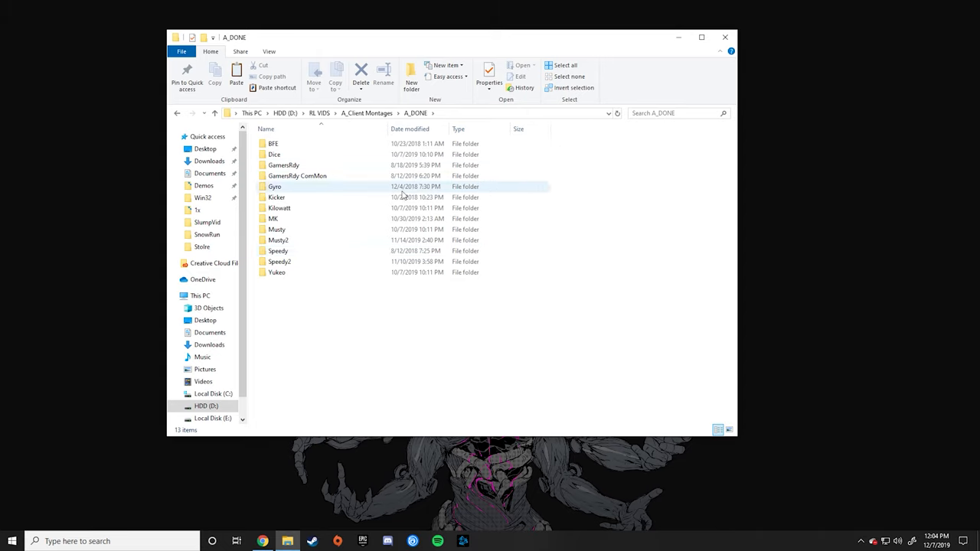
double_click(274, 187)
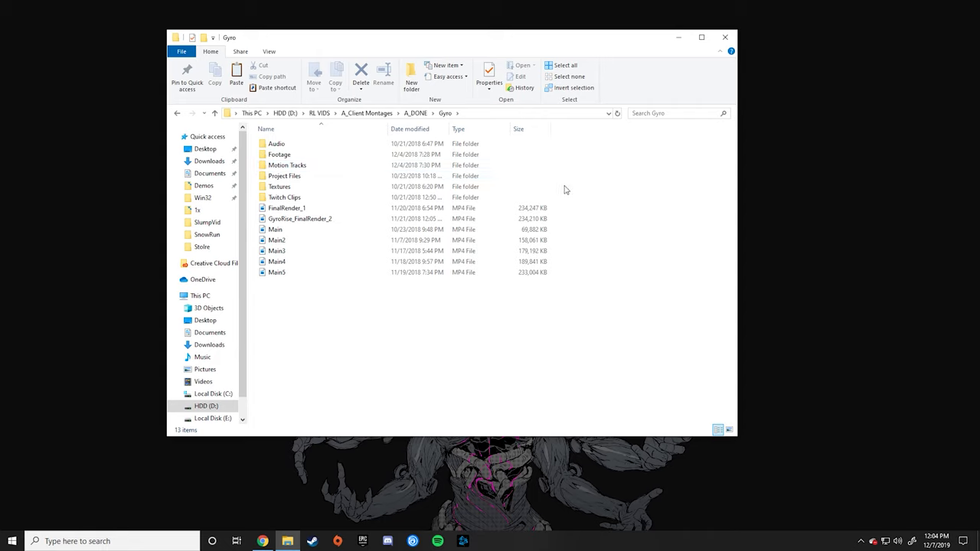
click(278, 186)
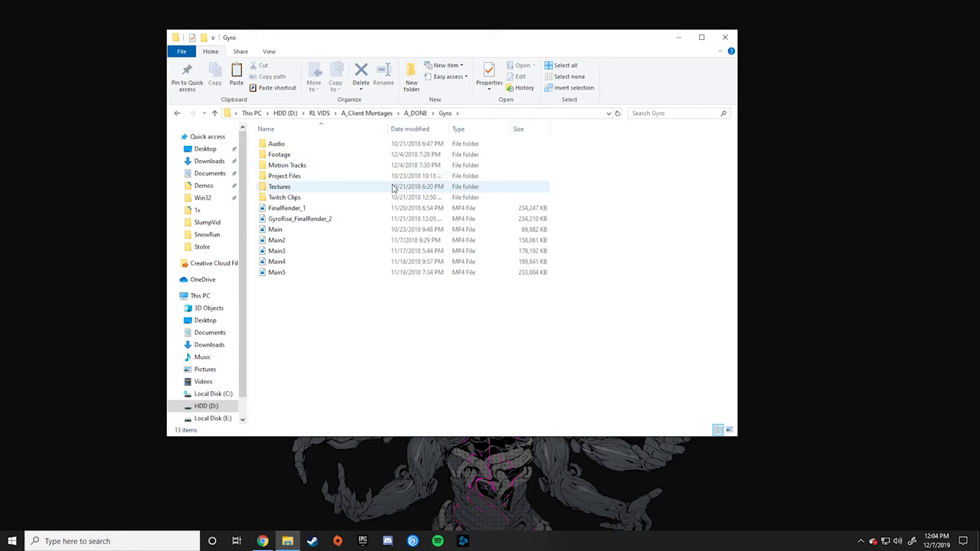
click(285, 196)
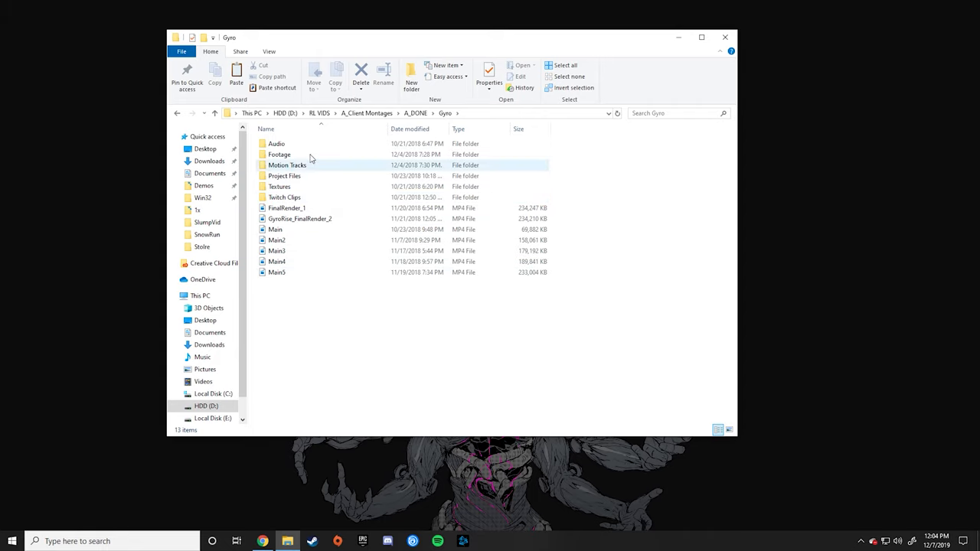
double_click(276, 144)
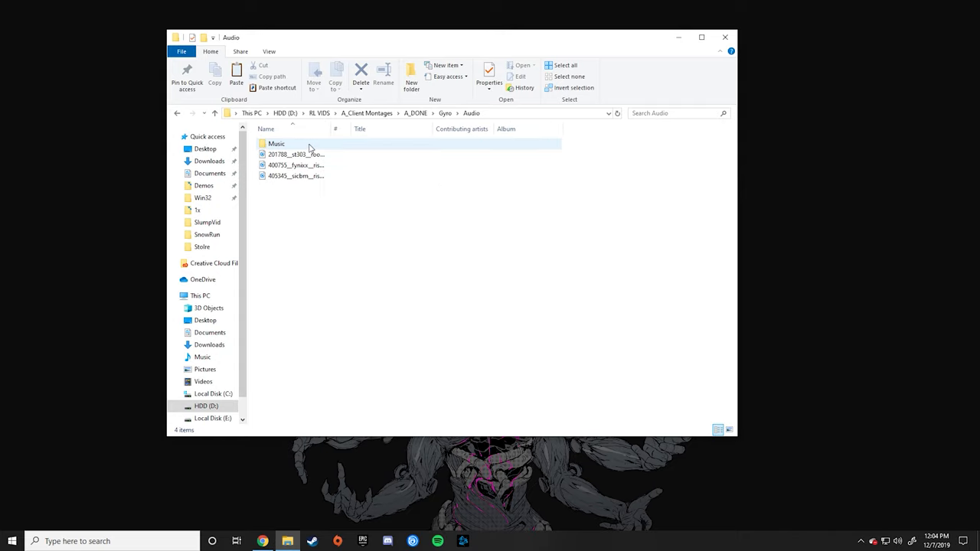
mouse_move(276, 144)
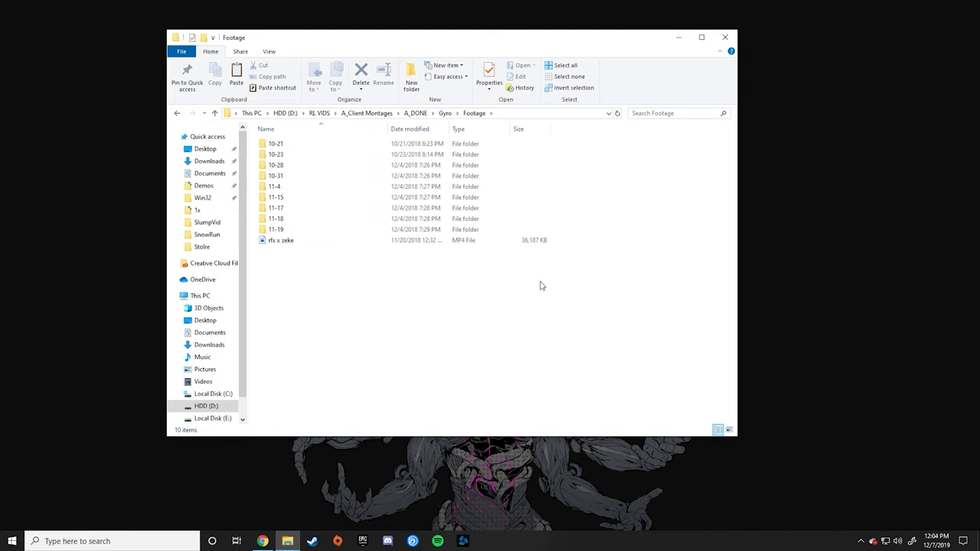
Move to the Footage folder and enter the 10-21 footage subfolder.
click(276, 217)
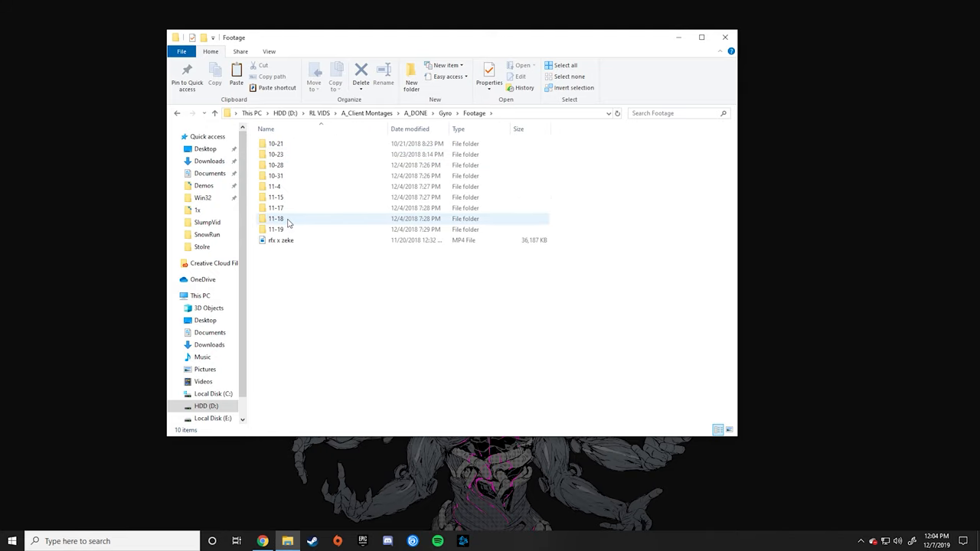
click(276, 144)
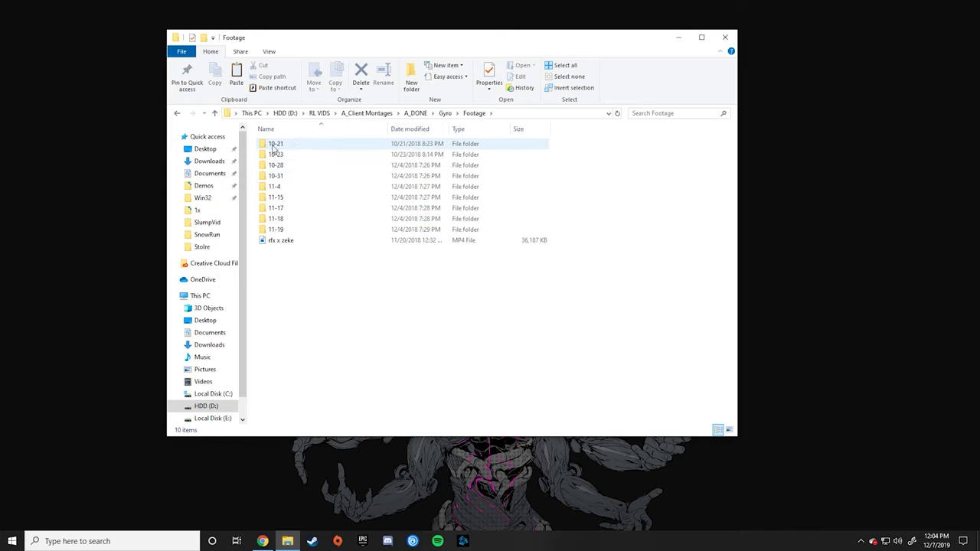
double_click(275, 144)
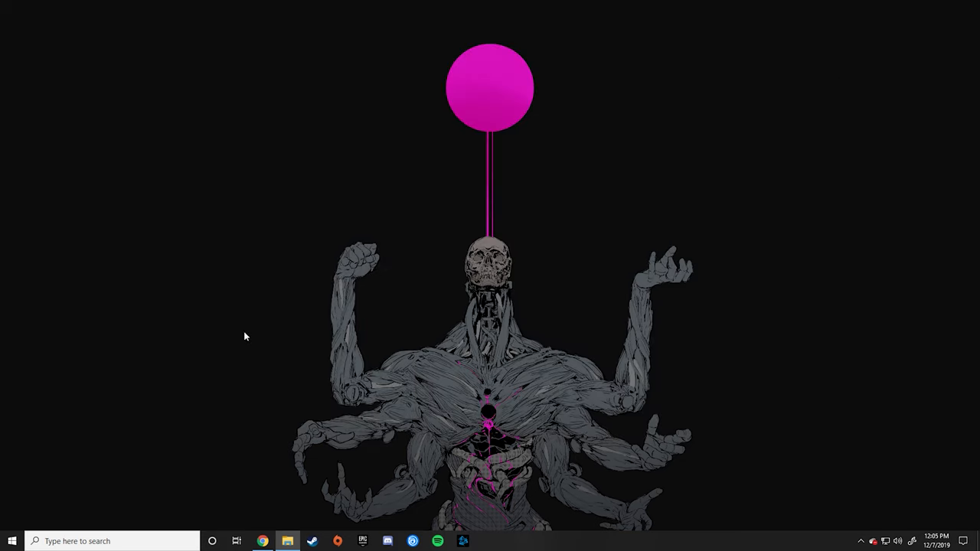
Search 'after' in Start and launch Adobe After Effects CC 2018 with the montage project.
text(after)
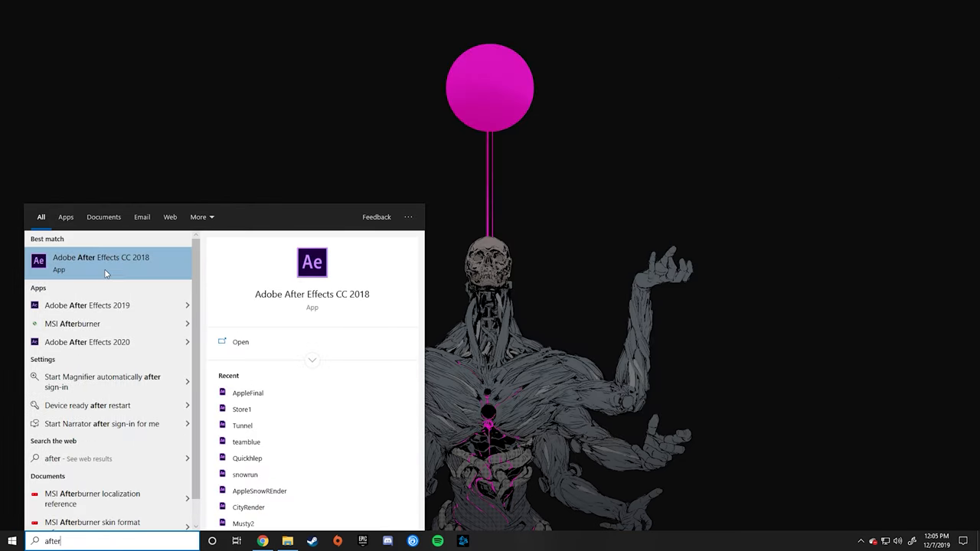
click(101, 262)
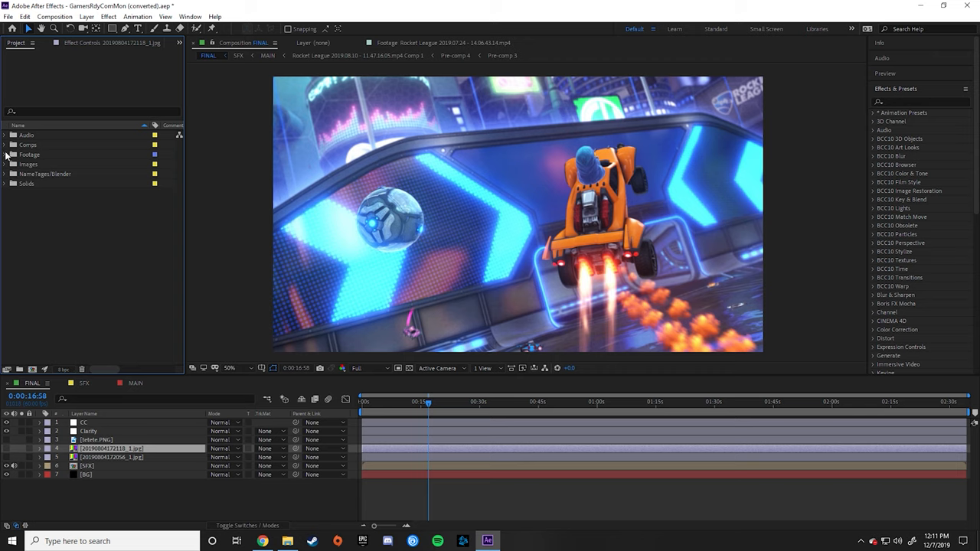
Add the NCS music track to Comp 1 and trim the composition to a work area ending at 2:40.
click(4, 155)
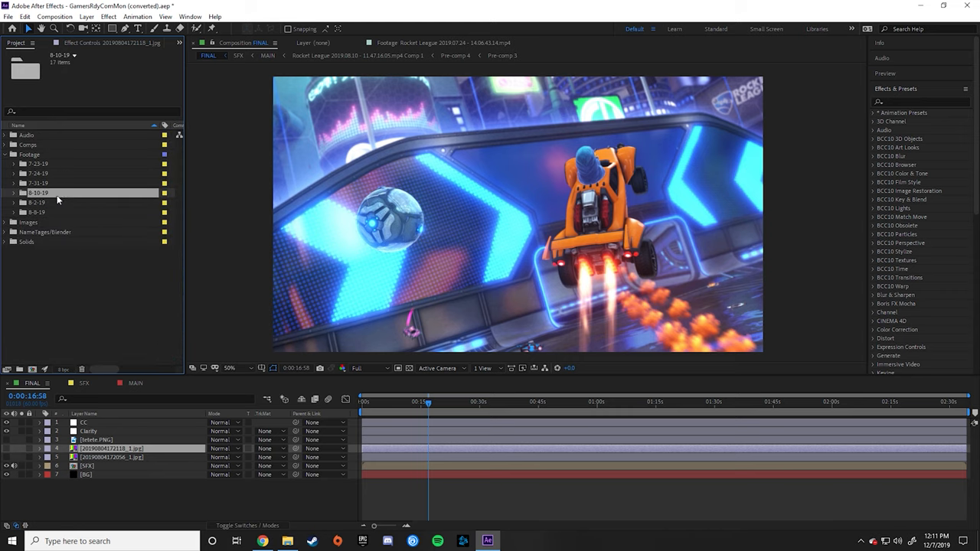
mouse_move(36, 206)
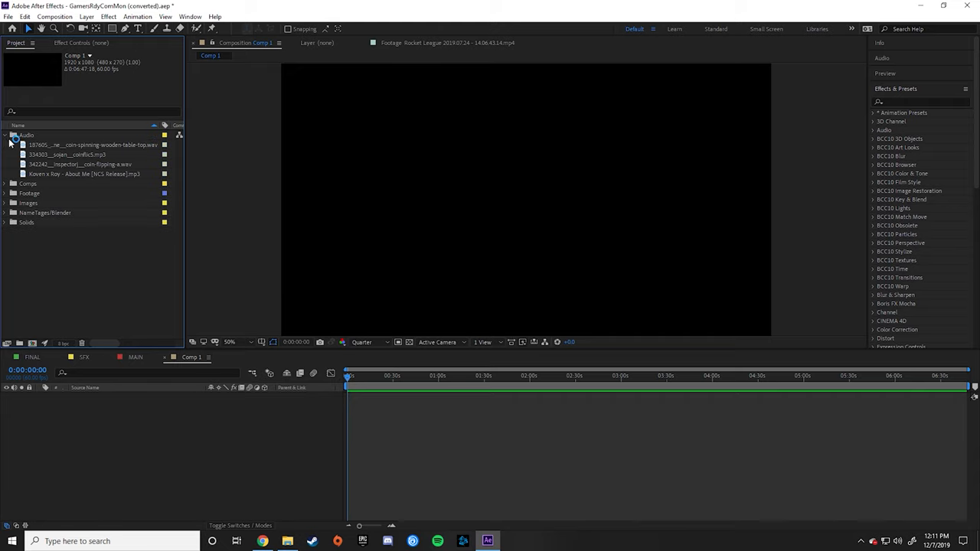
click(84, 175)
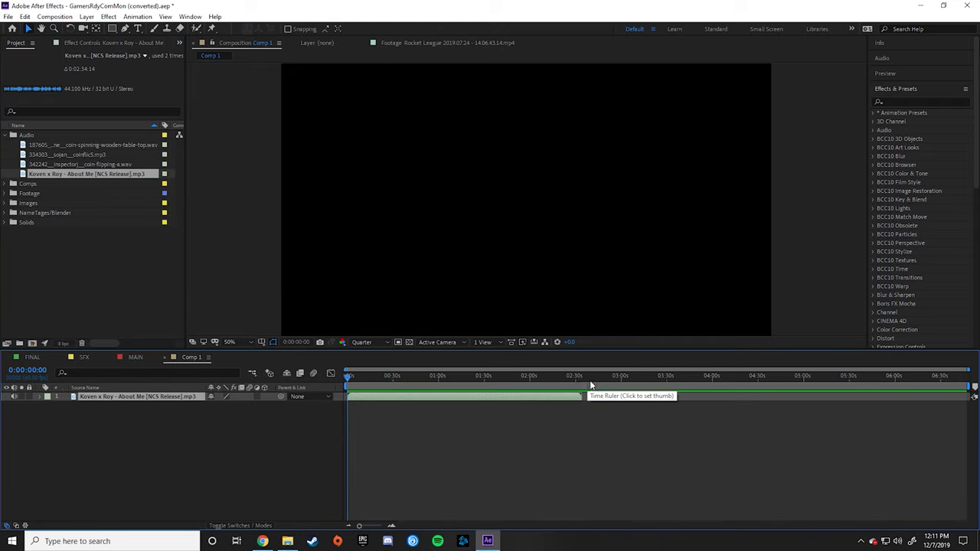
click(589, 377)
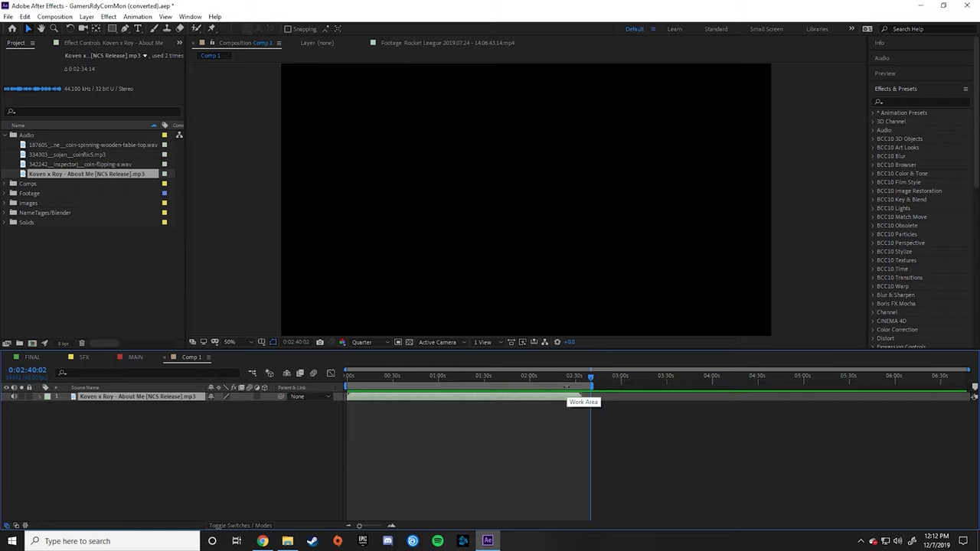
right_click(584, 386)
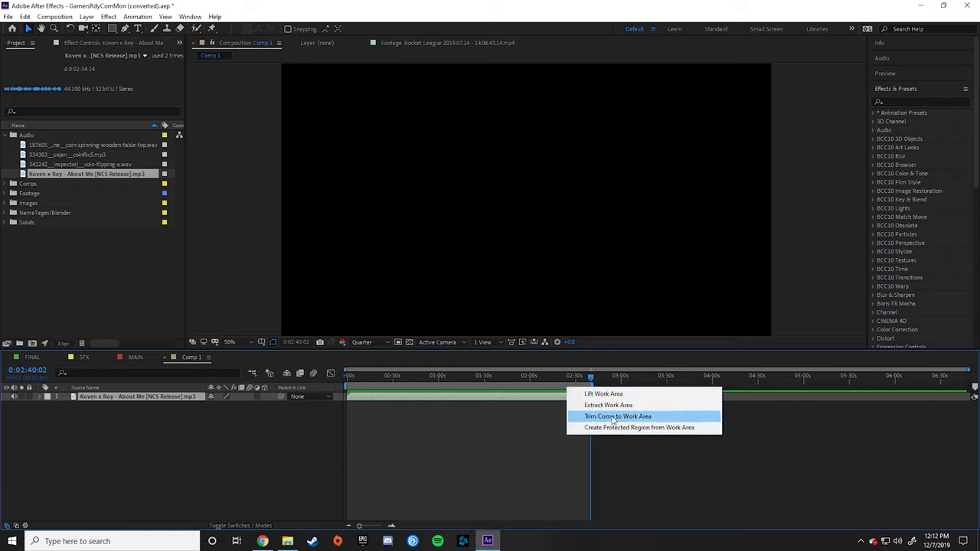
click(616, 417)
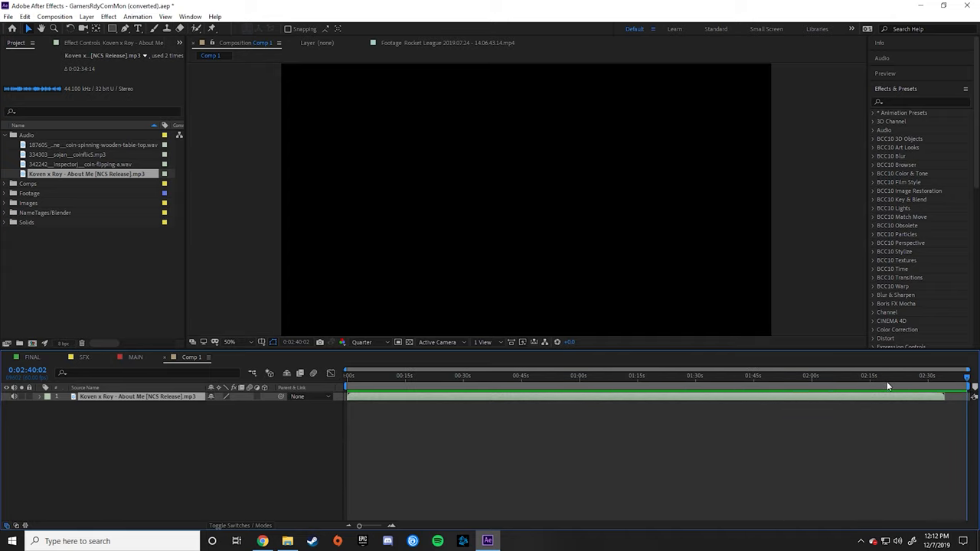
mouse_move(864, 442)
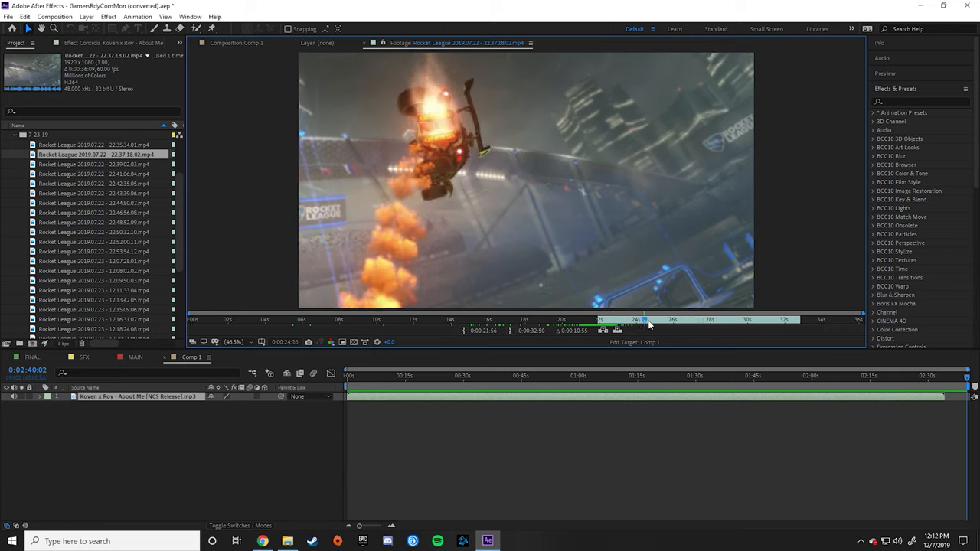
Place the Rocket League clip above the music, show the song's waveform, and park near nine seconds.
drag(646, 320, 799, 320)
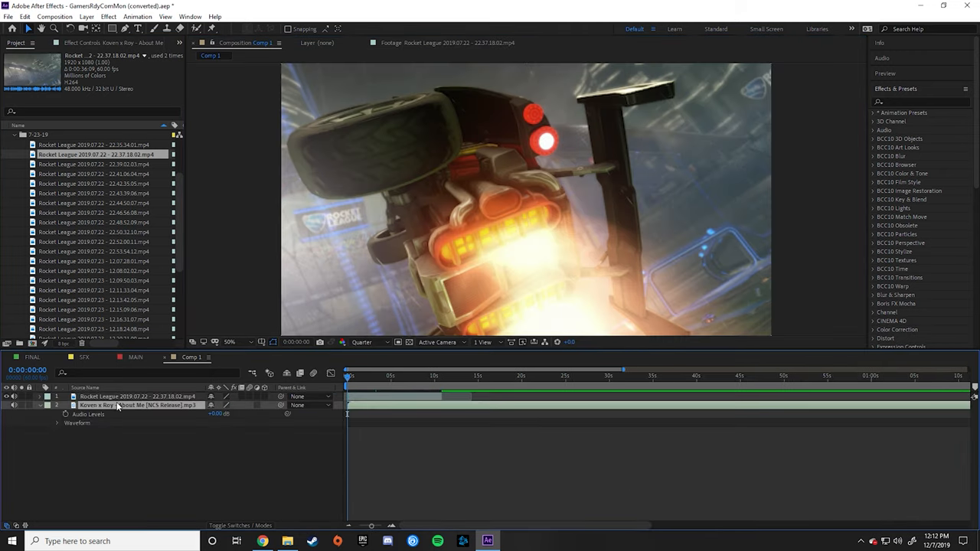
click(59, 423)
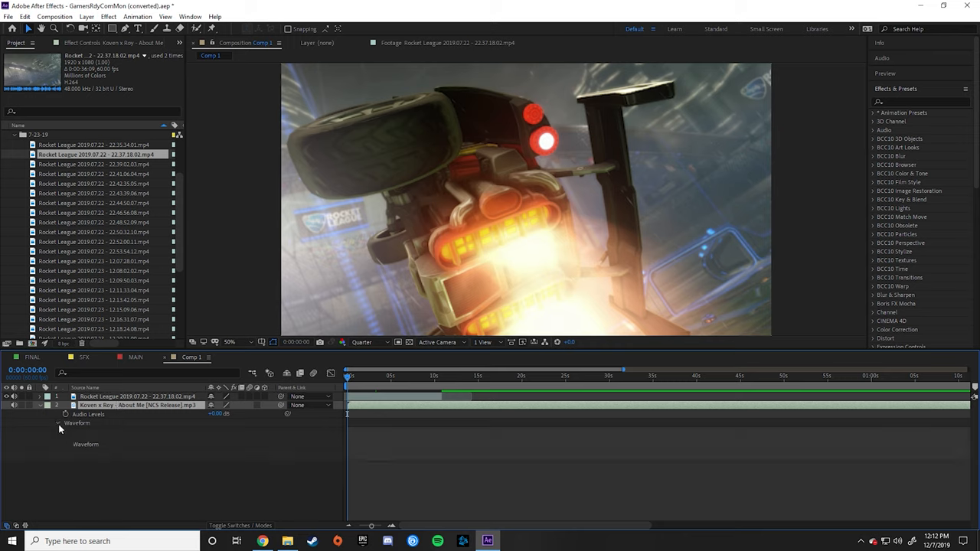
click(58, 423)
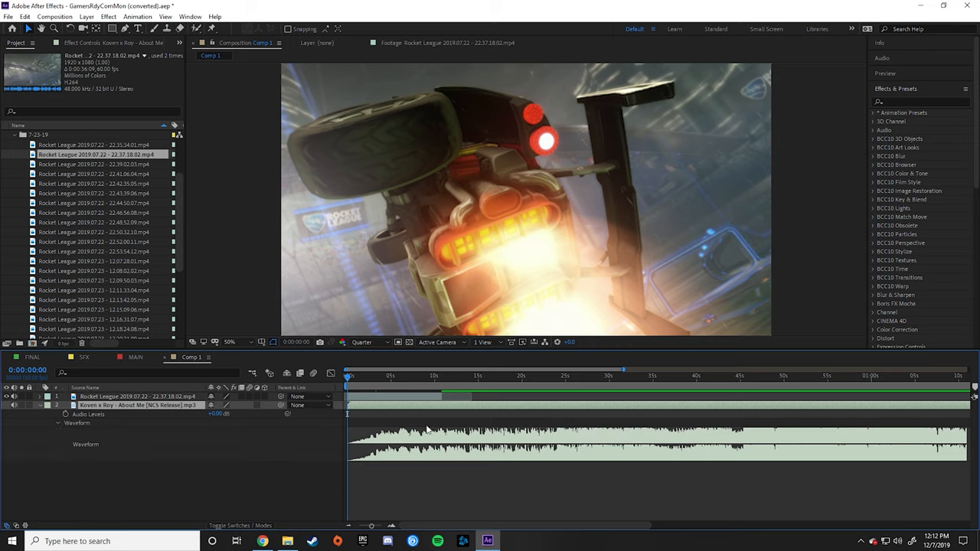
mouse_move(417, 386)
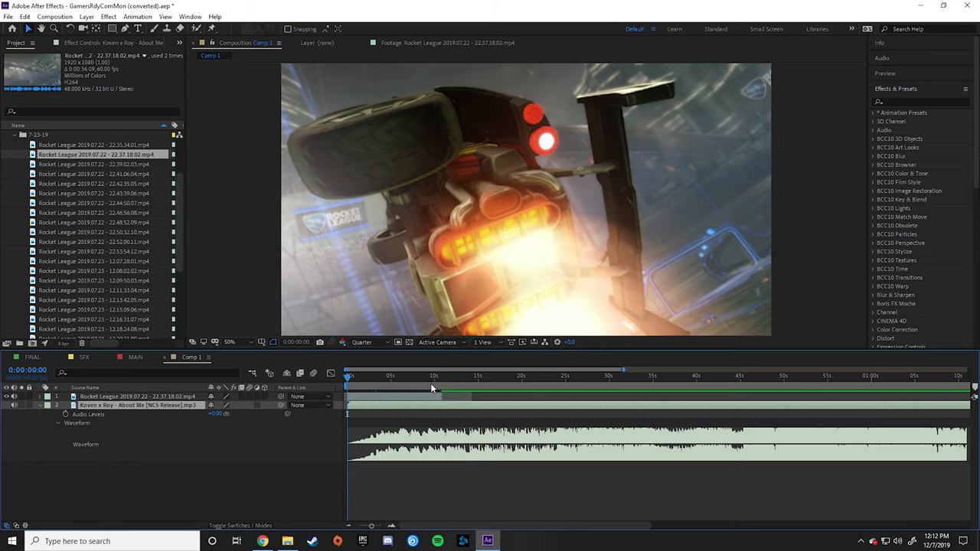
click(430, 375)
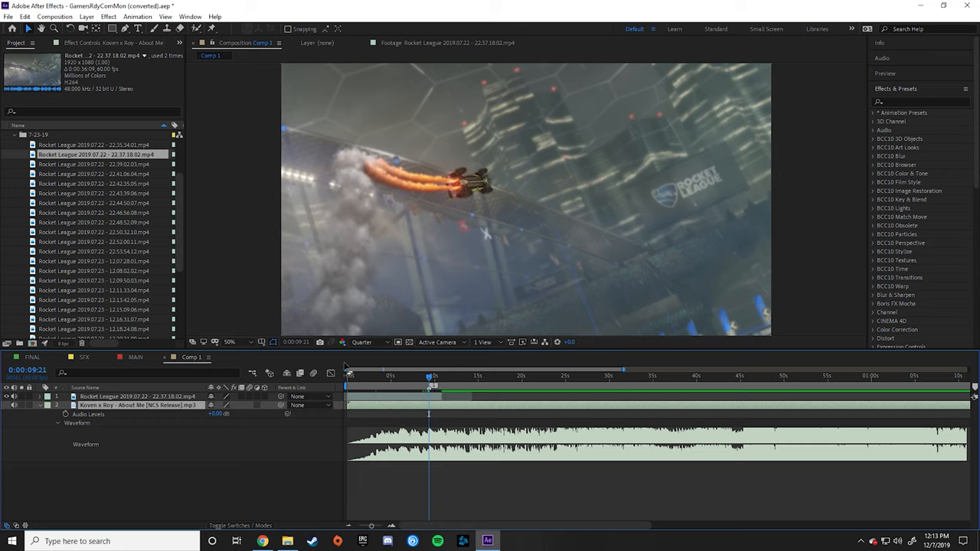
mouse_move(671, 375)
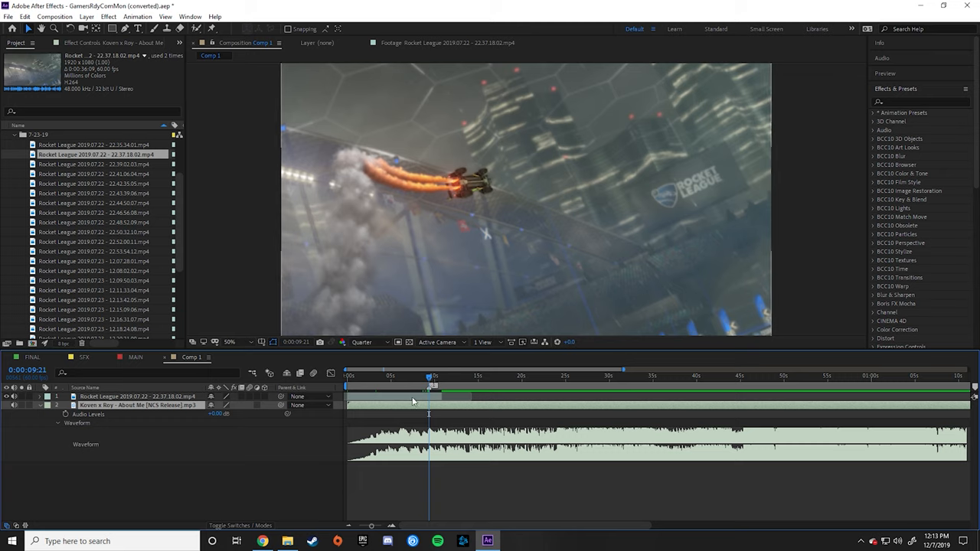
mouse_move(410, 401)
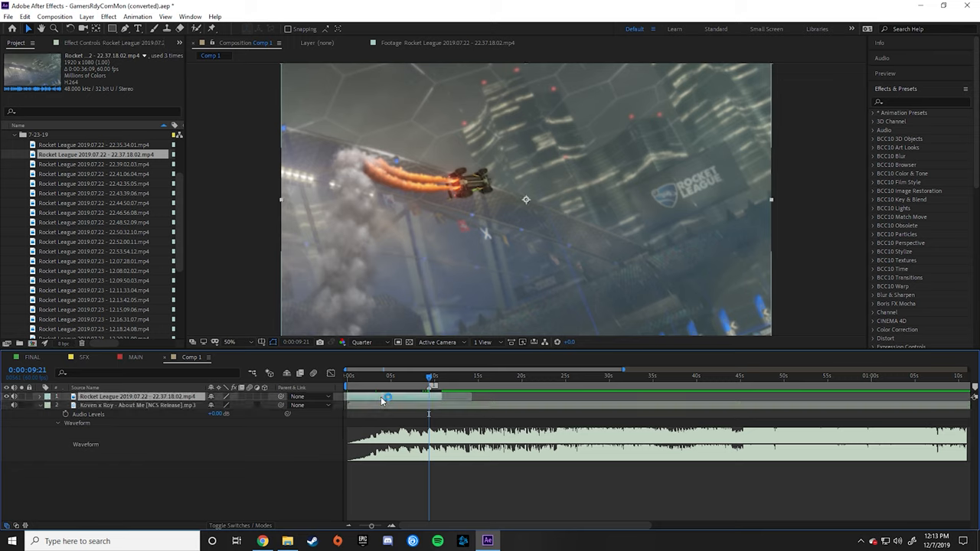
Split the clip at about nine seconds, slide the later piece along the music and check the cut.
key(ctrl+d)
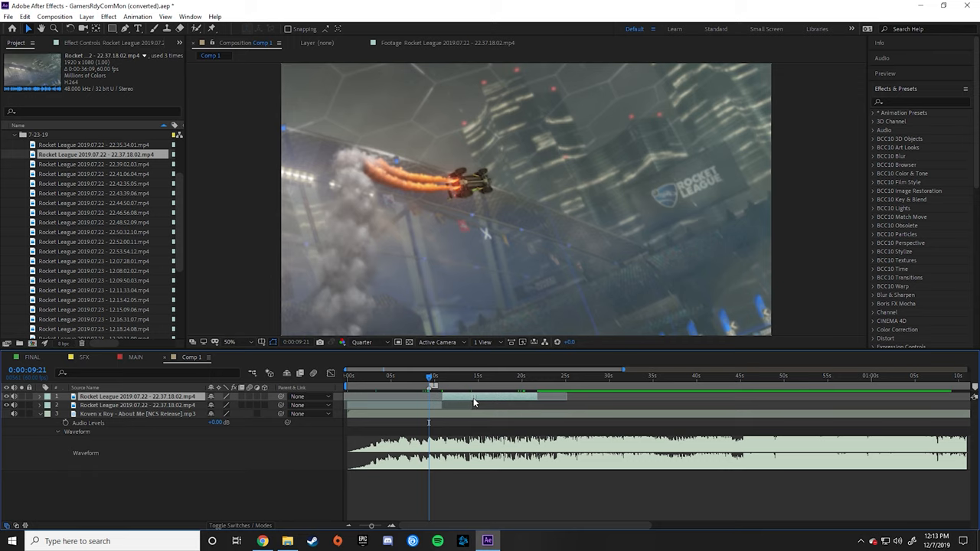
drag(429, 386, 441, 386)
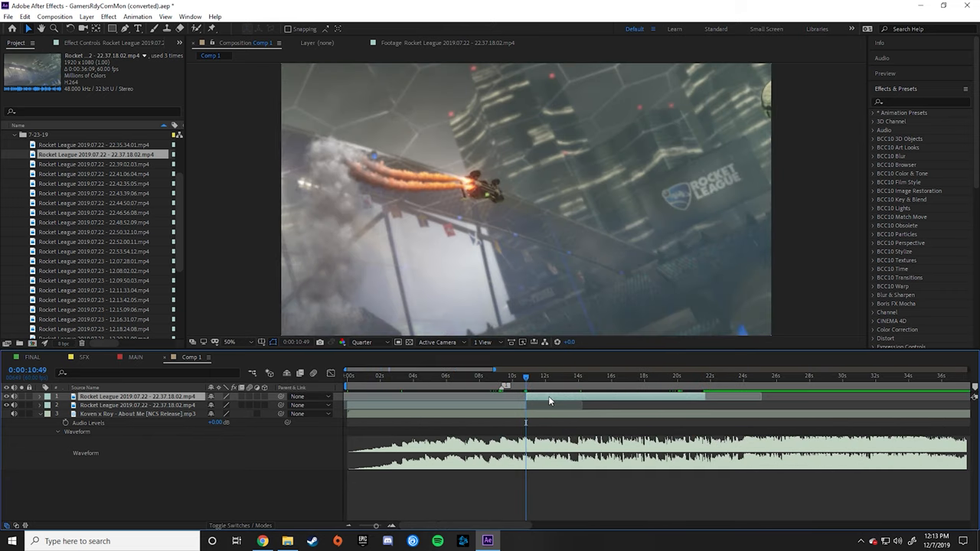
click(504, 375)
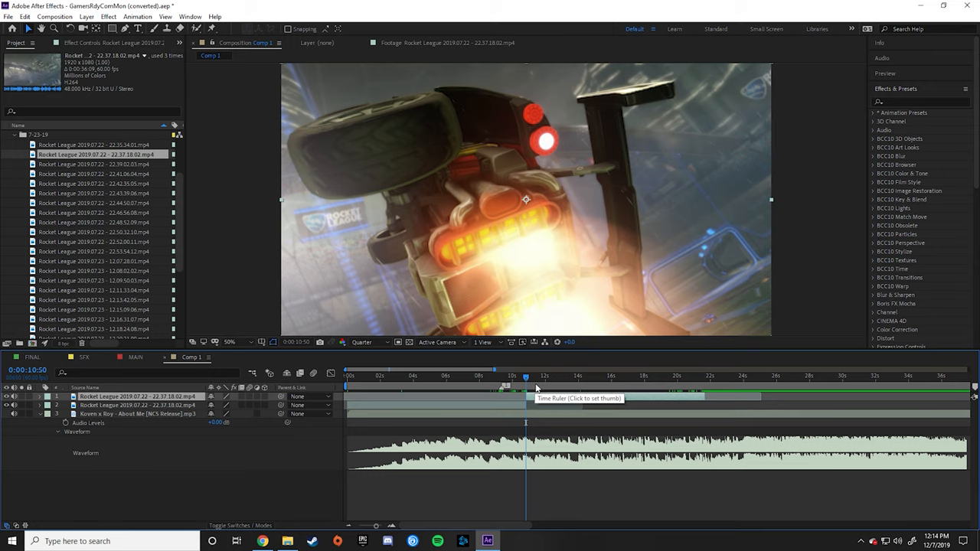
click(525, 375)
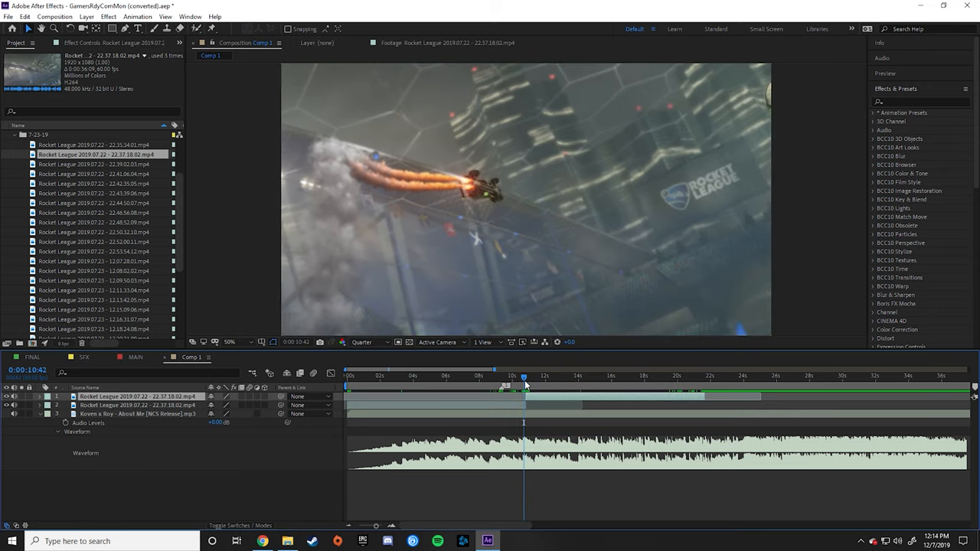
mouse_move(523, 376)
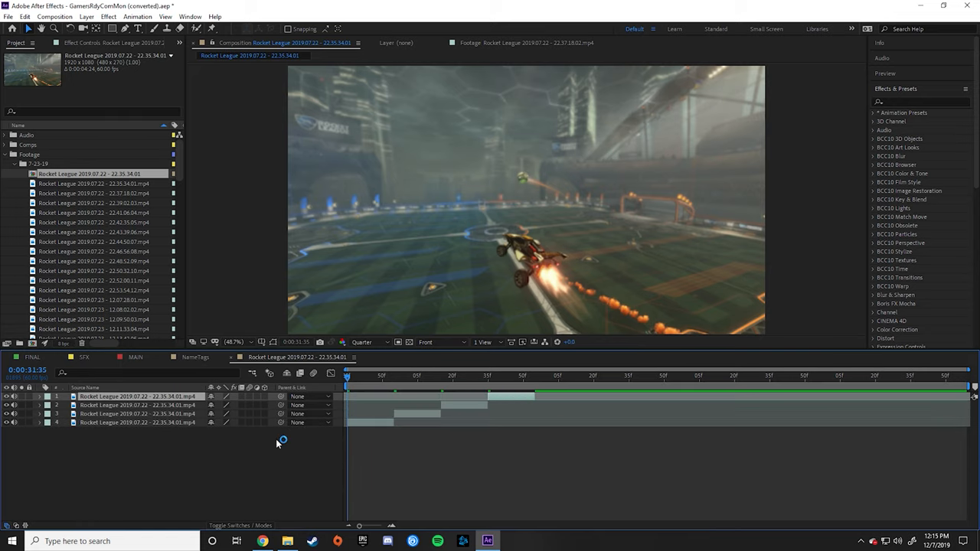
mouse_move(325, 441)
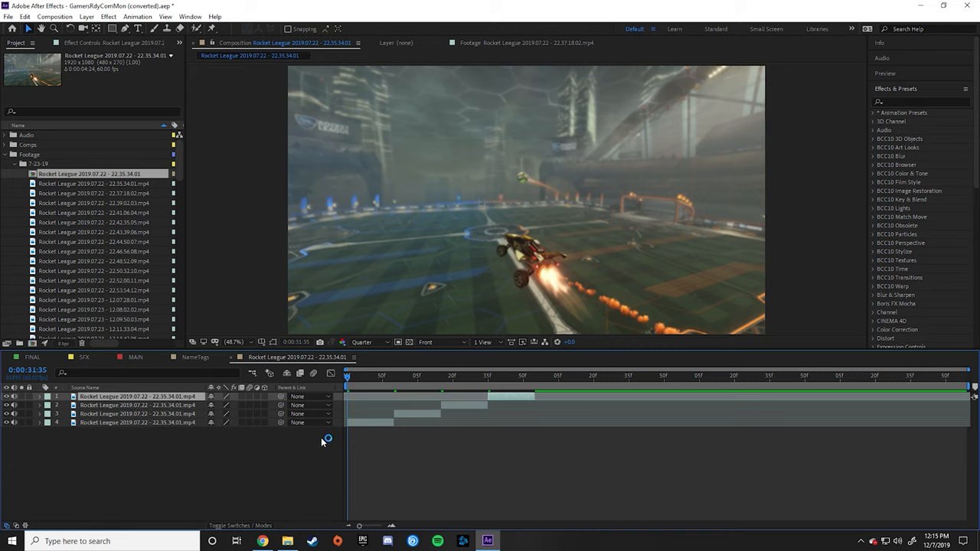
Pre-compose the selected clip layers into a new Pre-comp 1.
right_click(426, 416)
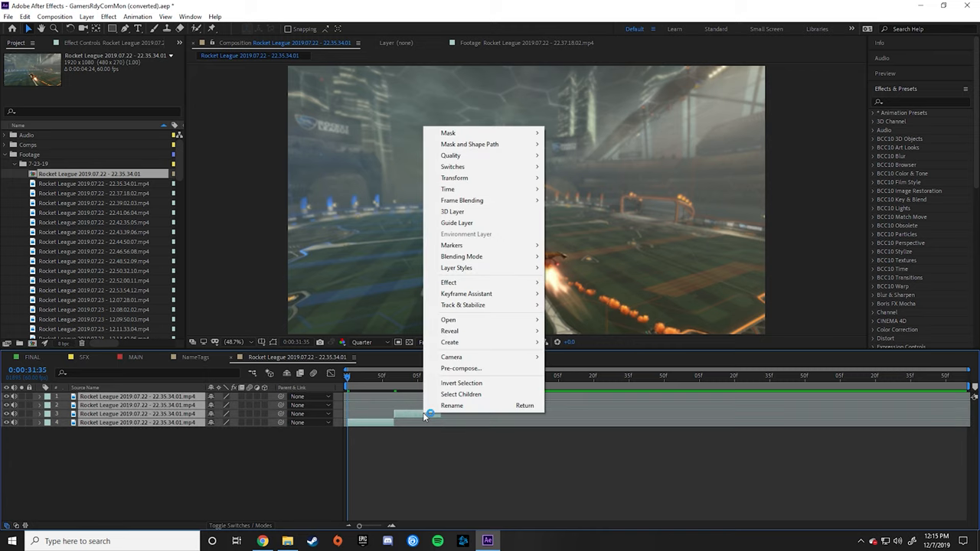
click(459, 367)
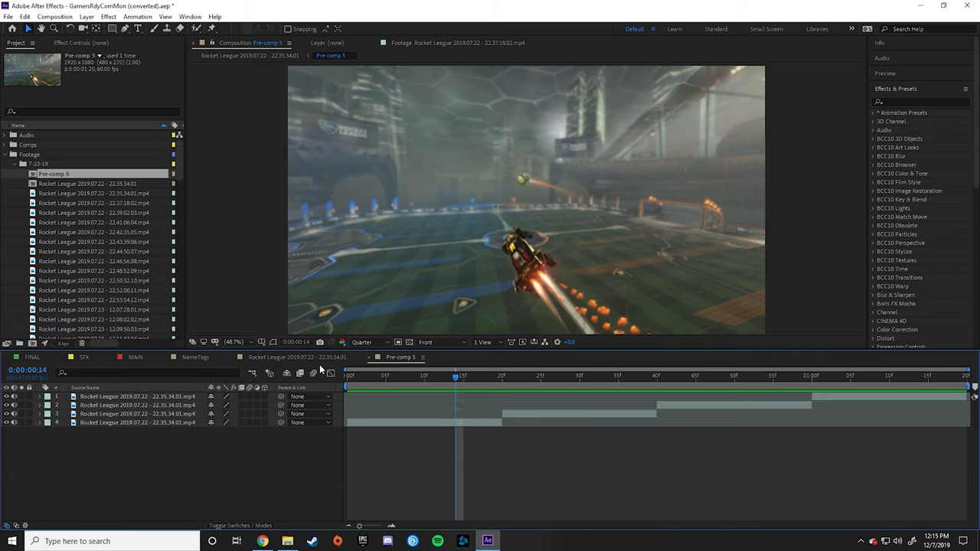
mouse_move(182, 360)
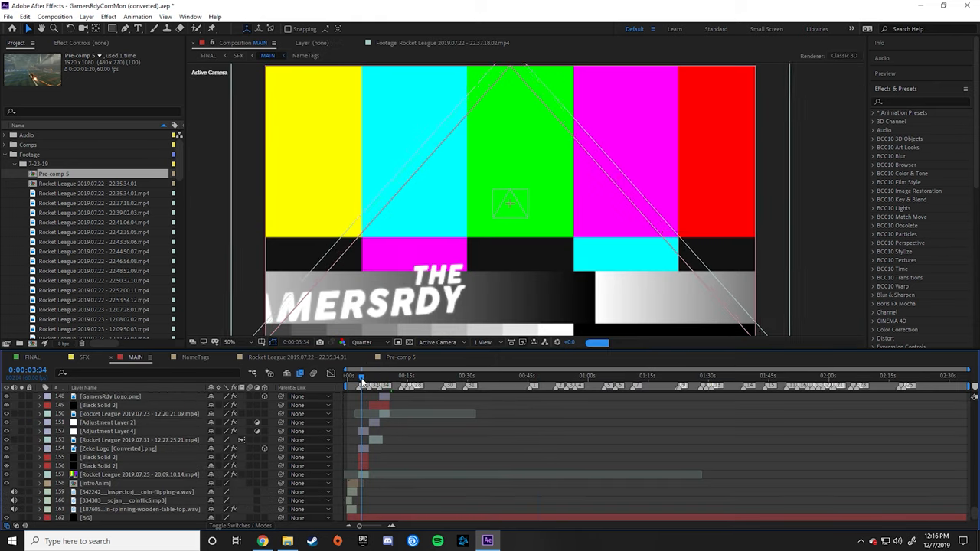
Scrub the MAIN timeline to the car-boosting-at-the-ball shot around 17-18 seconds.
click(417, 375)
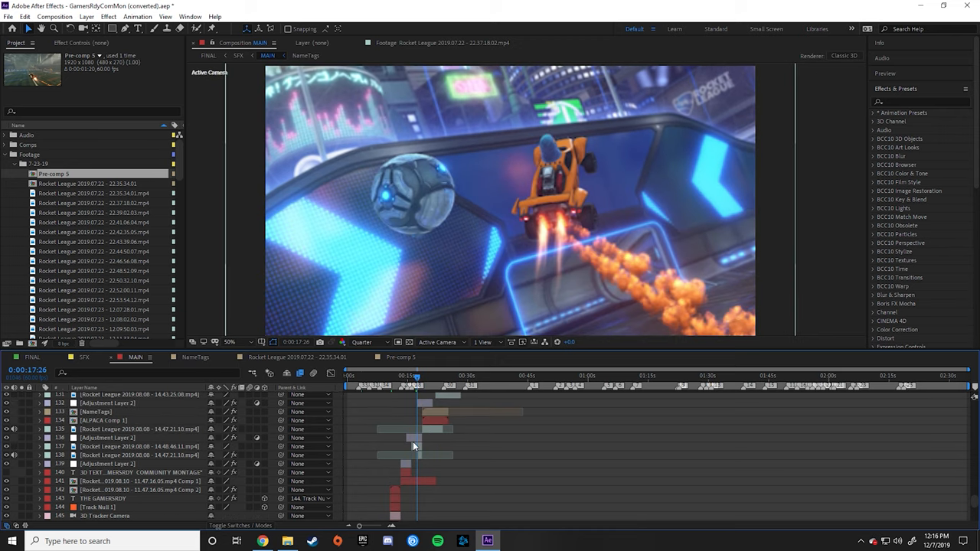
click(141, 447)
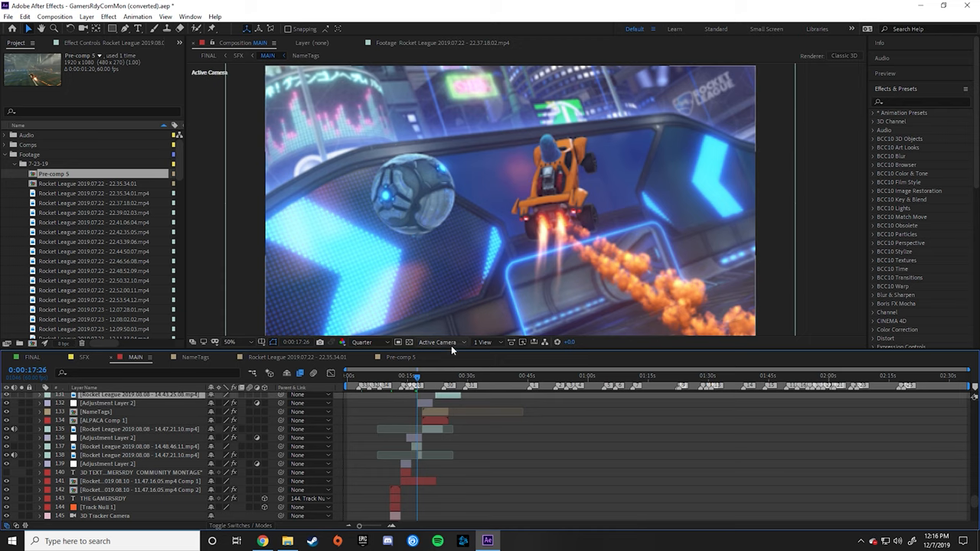
click(419, 375)
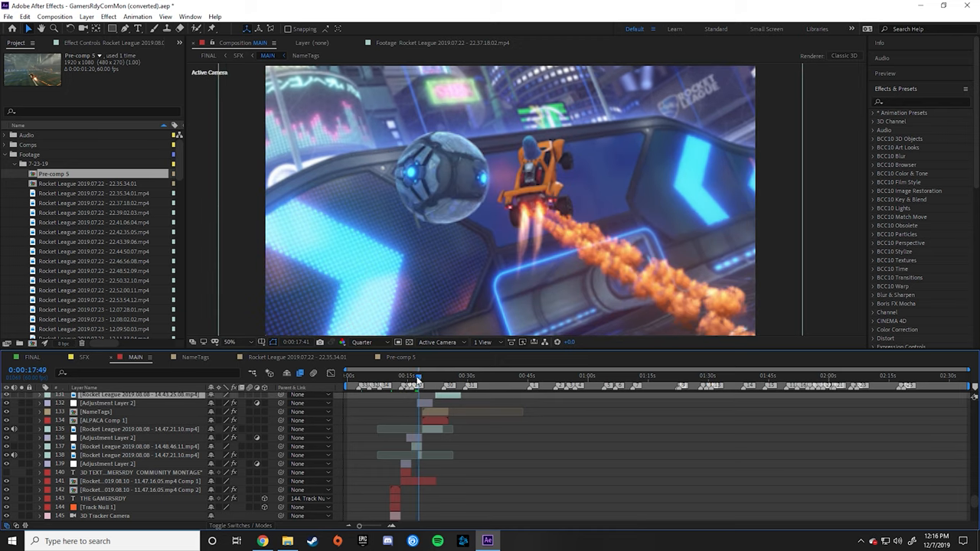
click(420, 375)
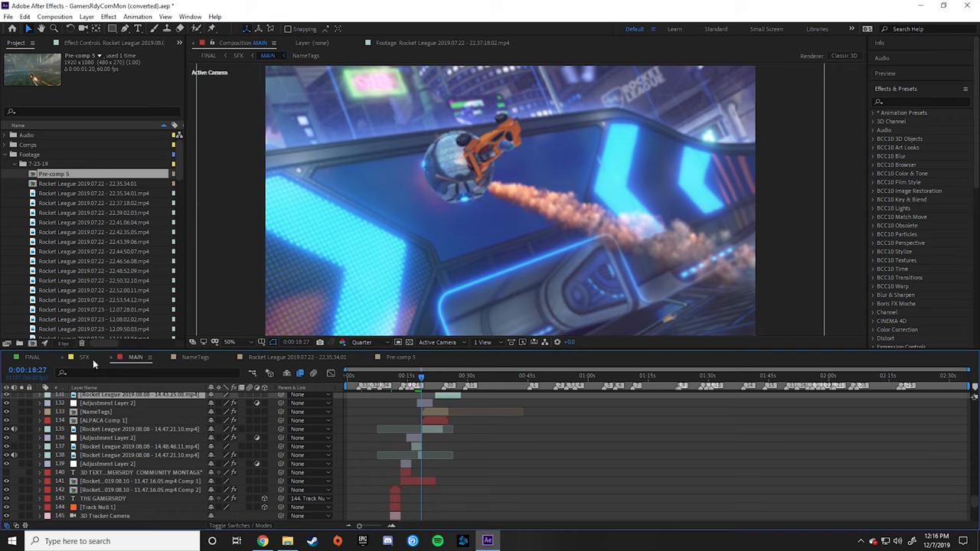
mouse_move(336, 417)
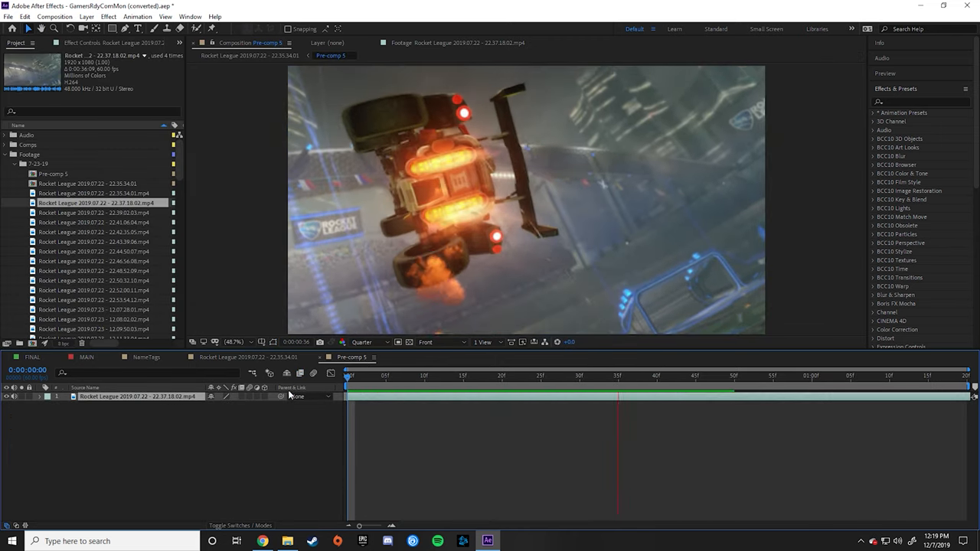
Raise Pre-comp 1's duration and enable time remapping on its clip with keyframes at the clip end.
click(55, 16)
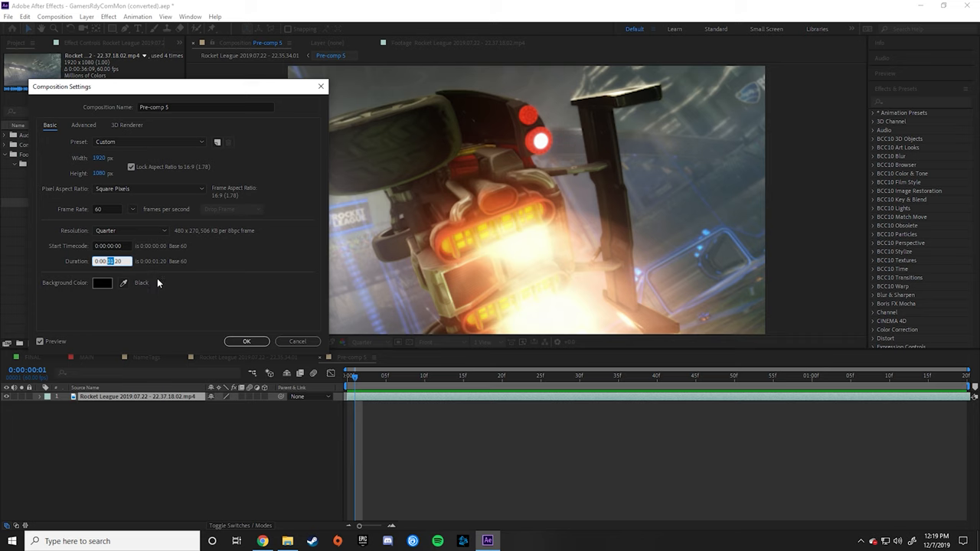
click(245, 341)
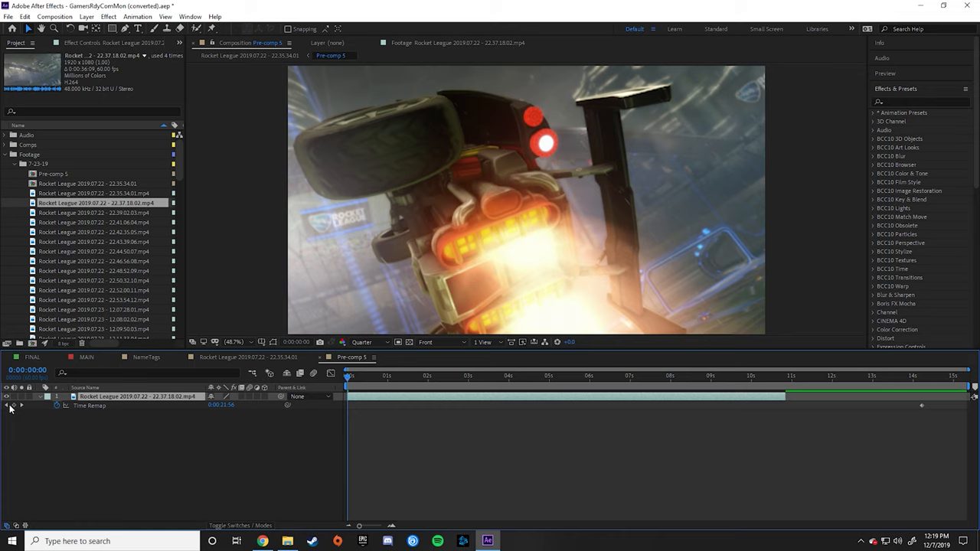
mouse_move(719, 392)
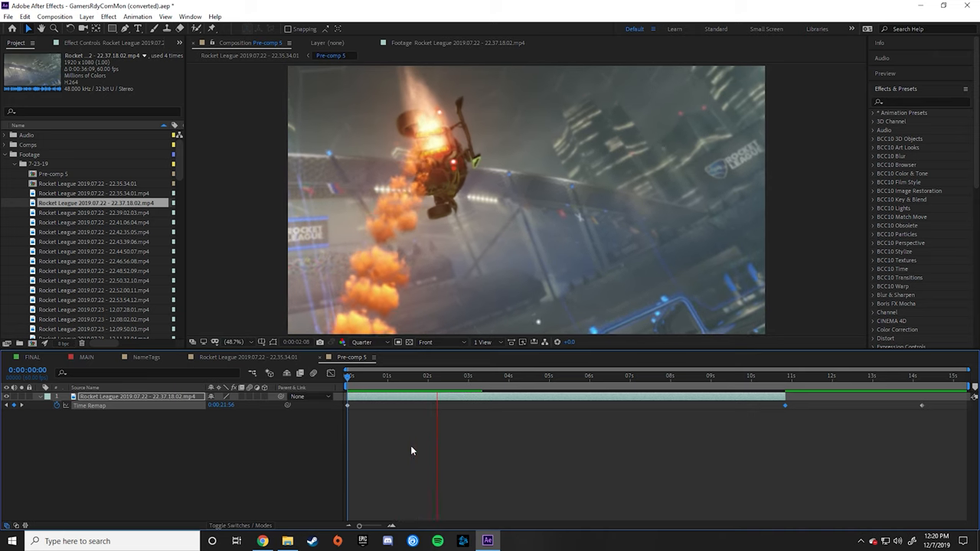
click(536, 375)
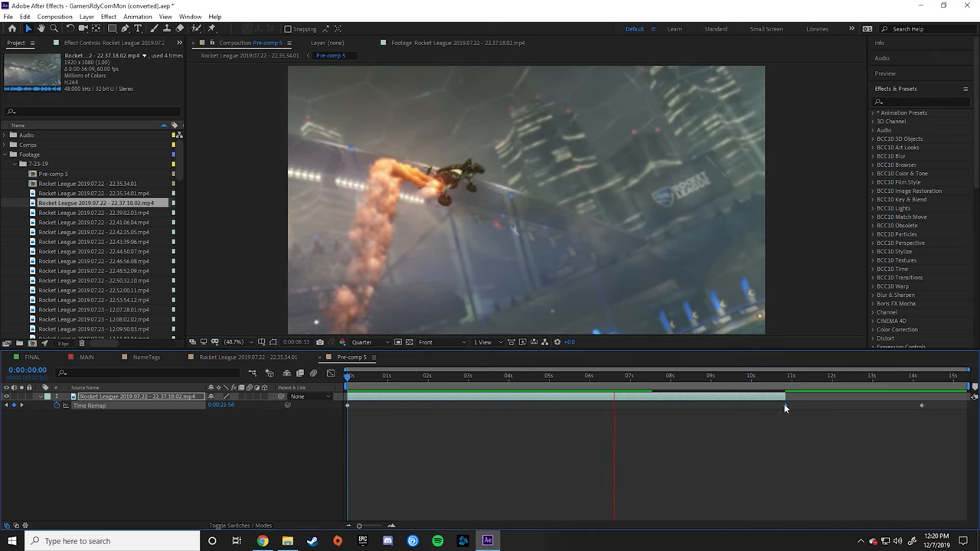
click(615, 375)
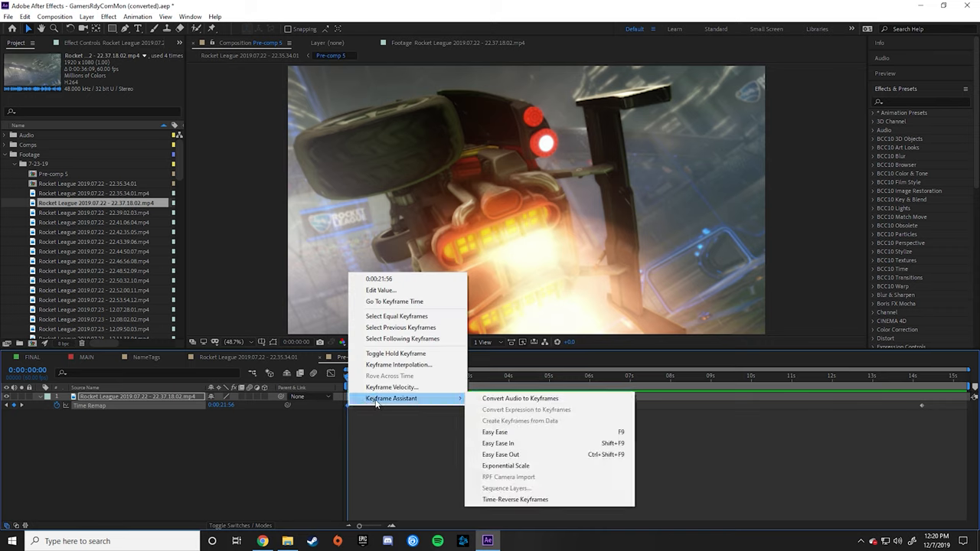
mouse_move(495, 432)
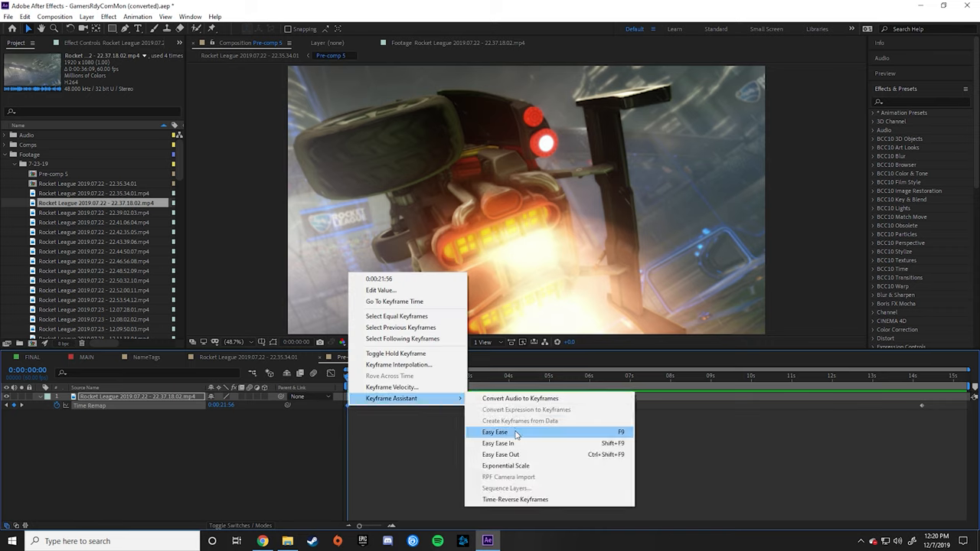
Easy Ease Pre-comp 1's time-remap keyframes and show them as a speed graph.
click(495, 432)
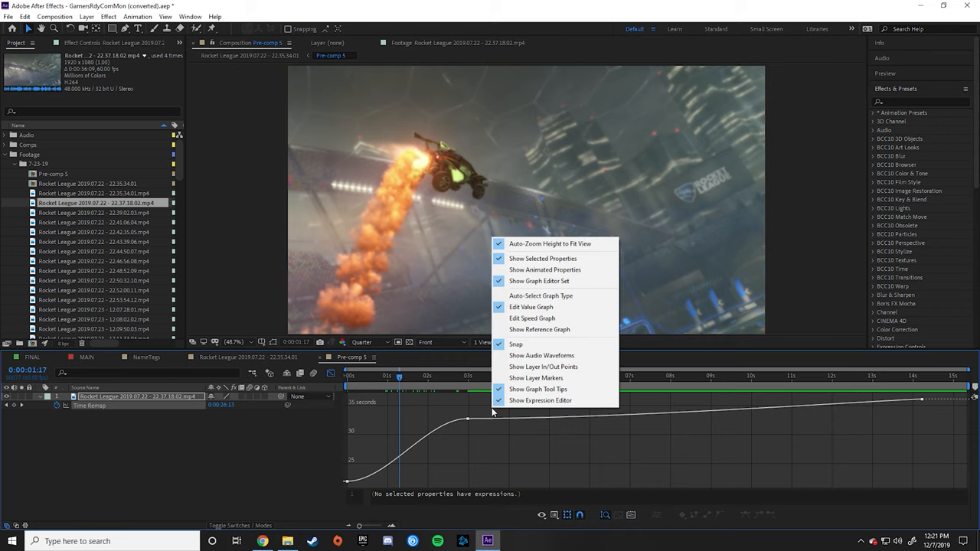
mouse_move(529, 306)
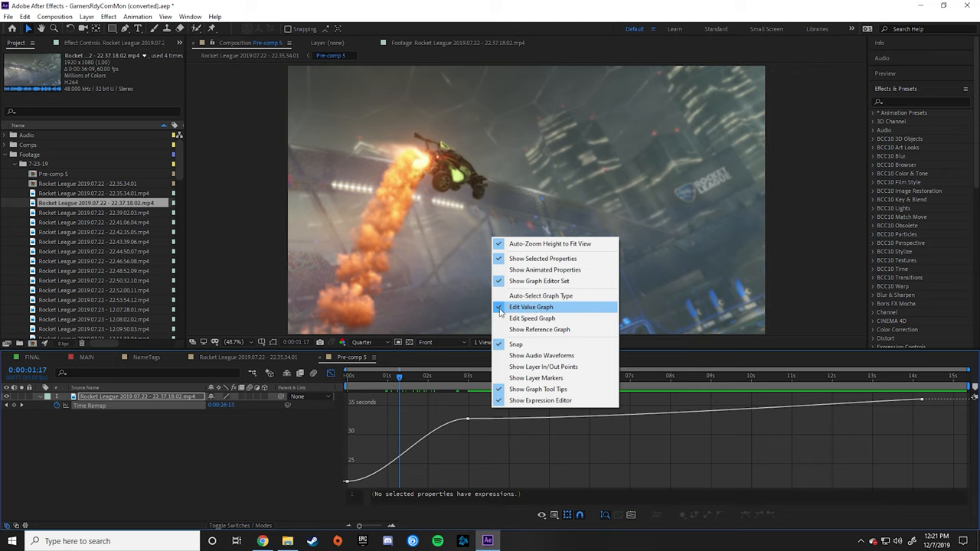
mouse_move(532, 317)
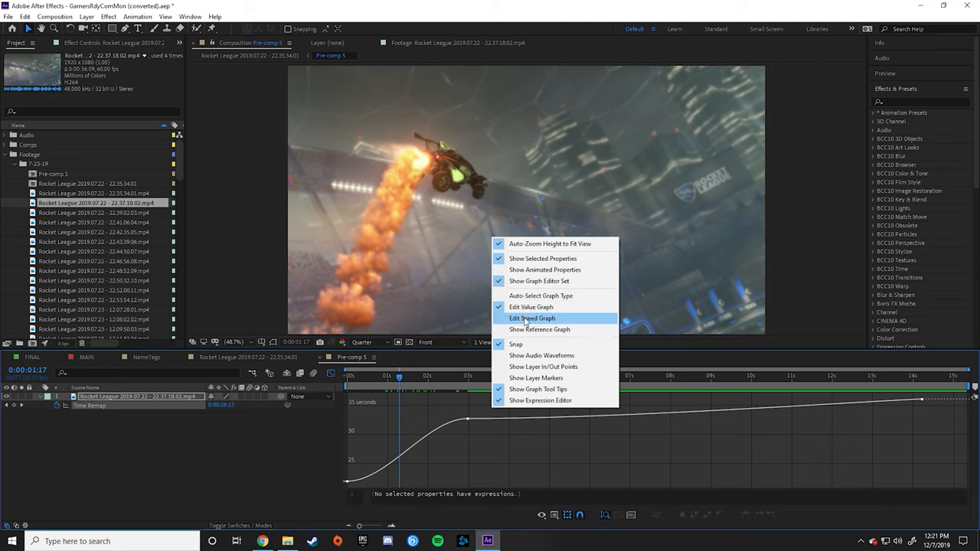
mouse_move(535, 322)
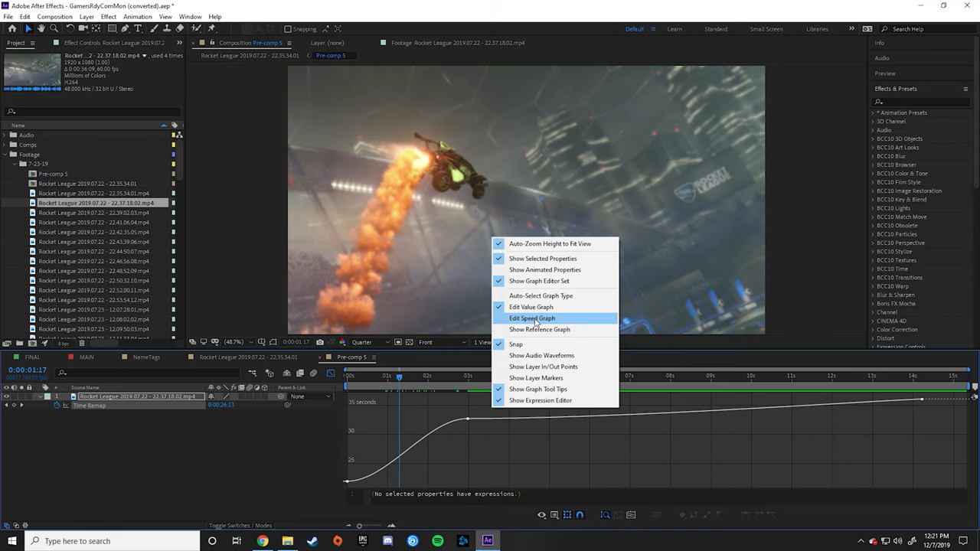
click(532, 317)
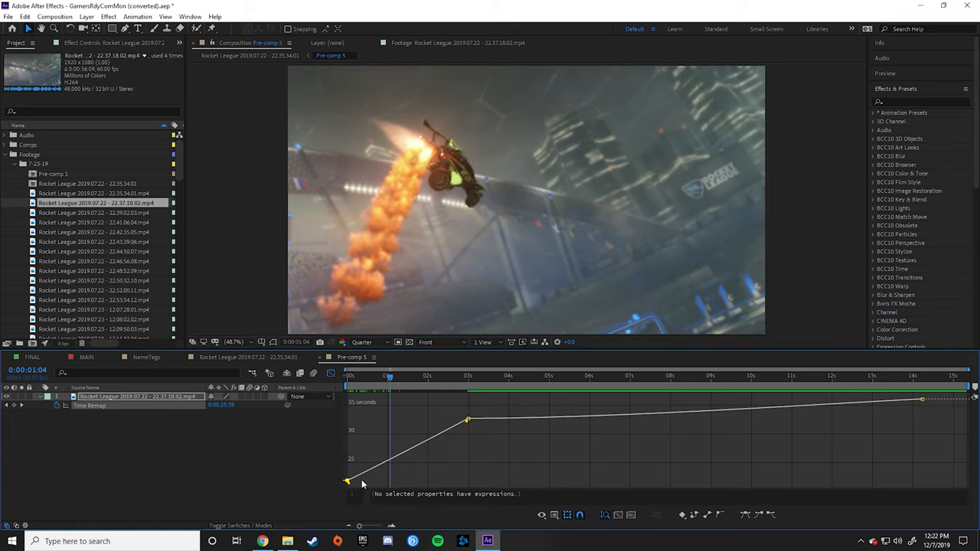
mouse_move(432, 438)
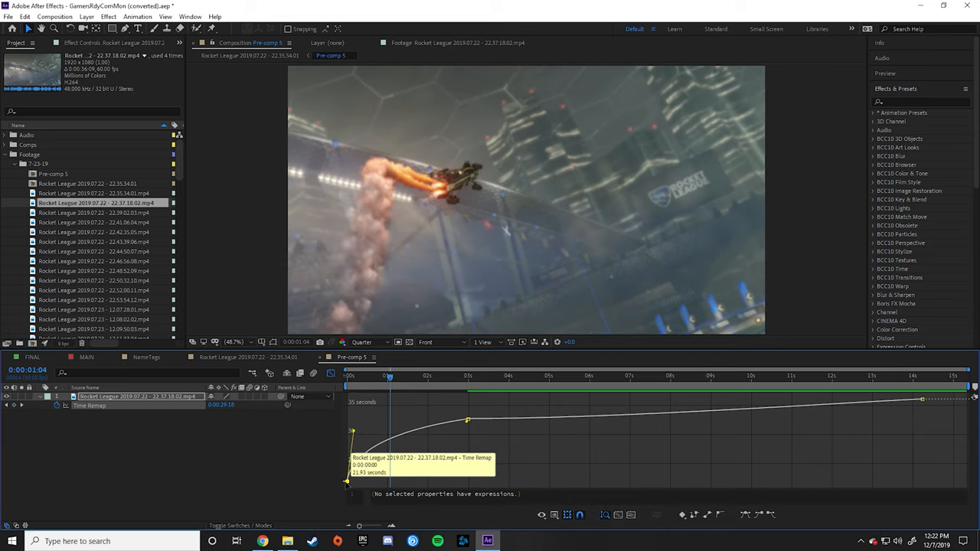
mouse_move(467, 408)
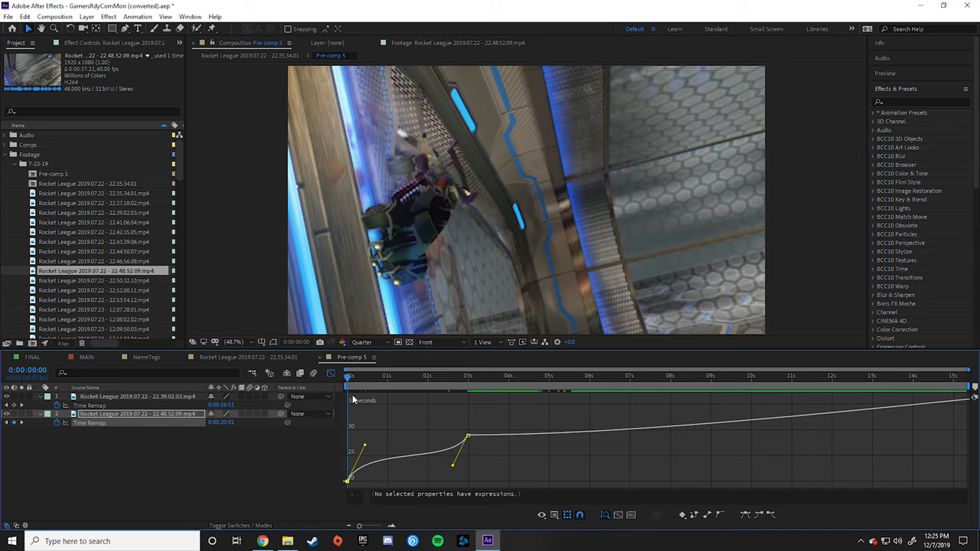
Shape the second clip's time-remap curve to climb steeply then level off.
click(419, 375)
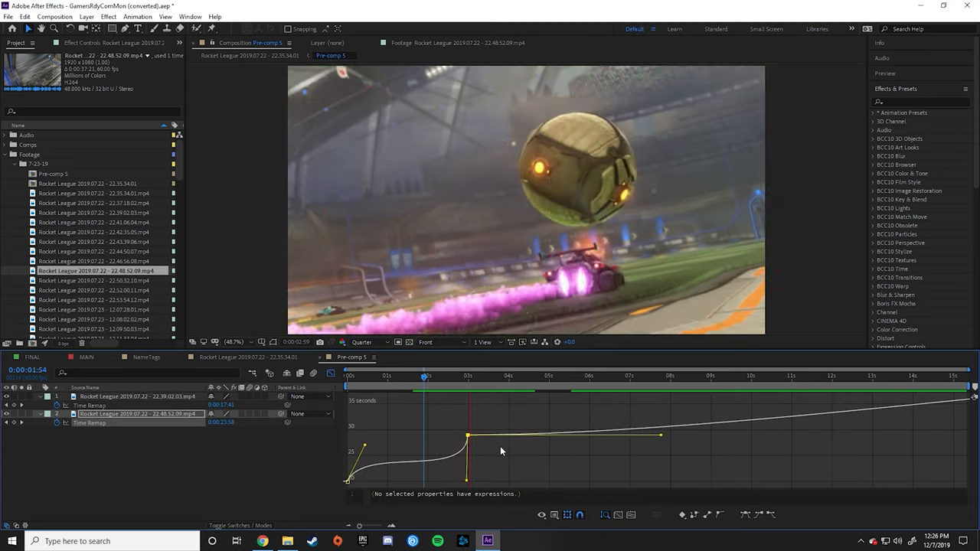
click(522, 376)
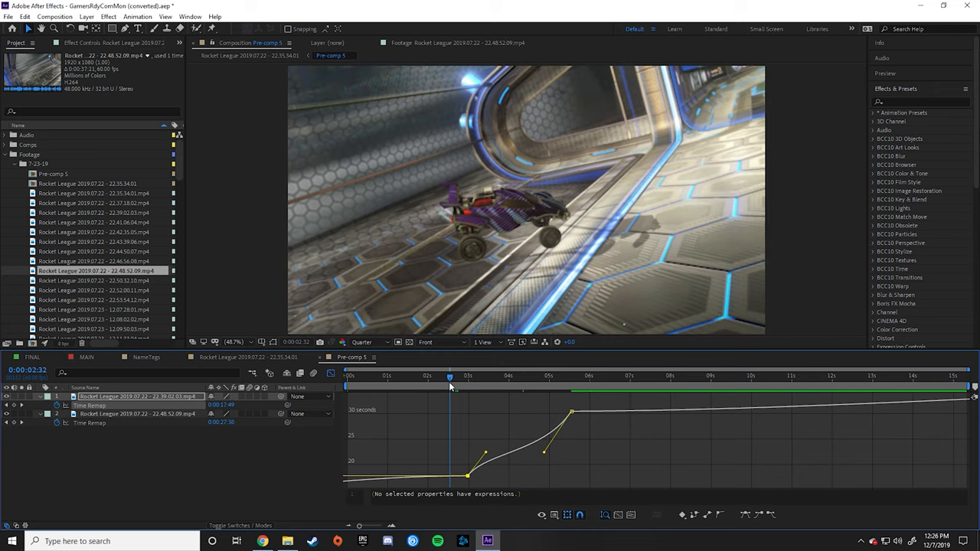
mouse_move(450, 386)
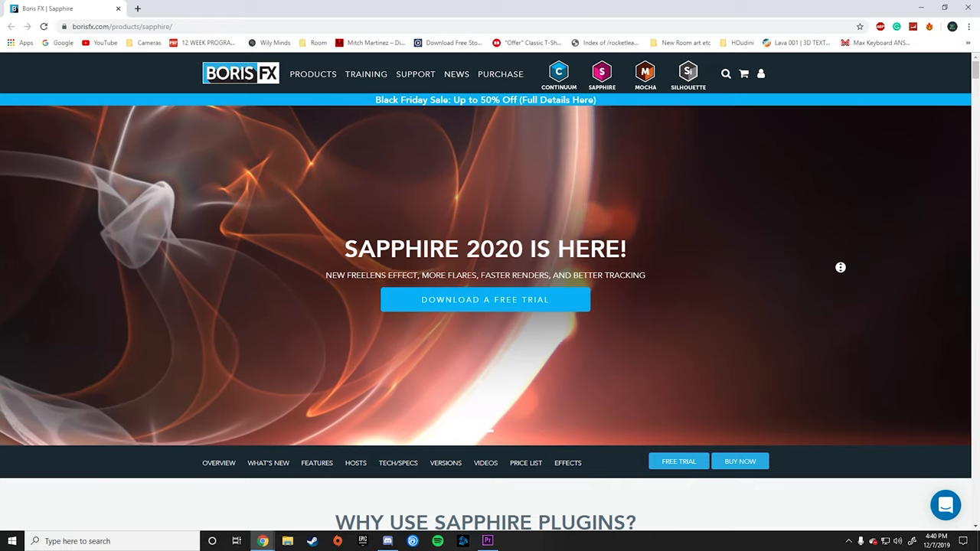
Browse the Continuum 2020 product page on borisfx.com.
click(557, 74)
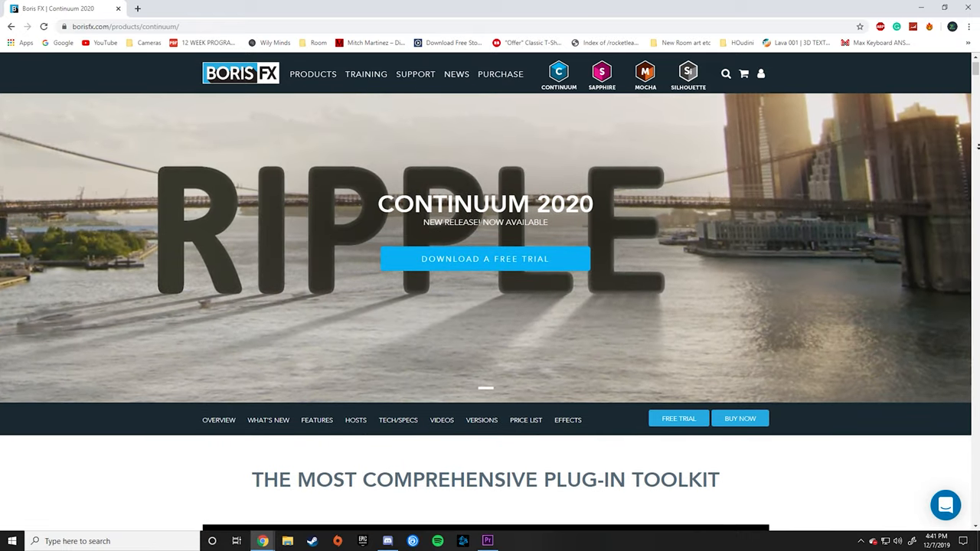
scroll(down, 3)
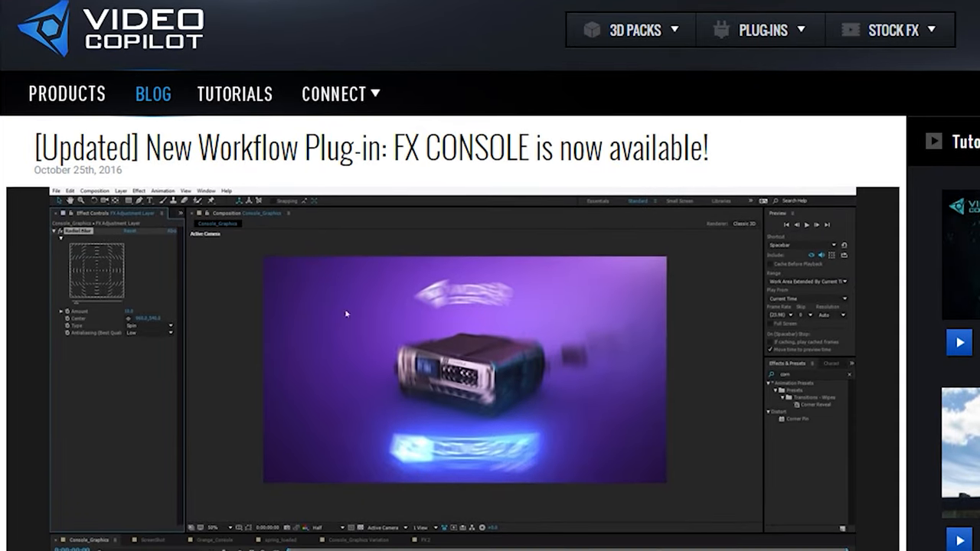
Scroll through the Video Copilot FX Console announcement post.
scroll(down, 3)
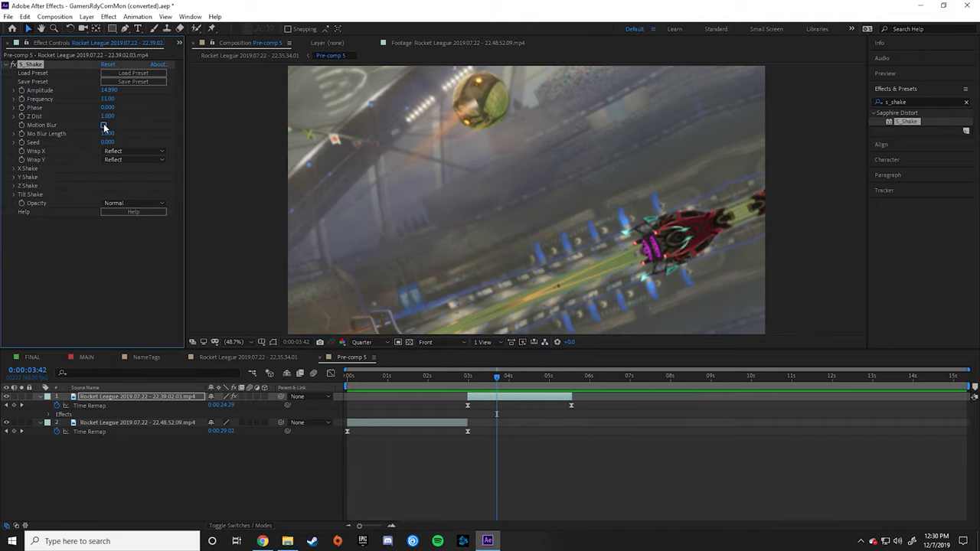
Give the S_Shake X Band Amp a large value for a far more violent shake.
click(103, 126)
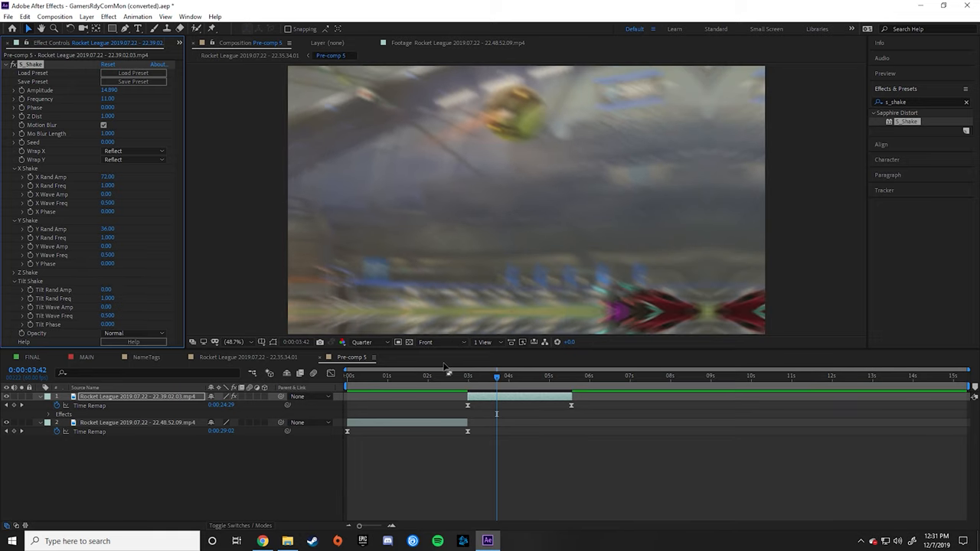
click(453, 376)
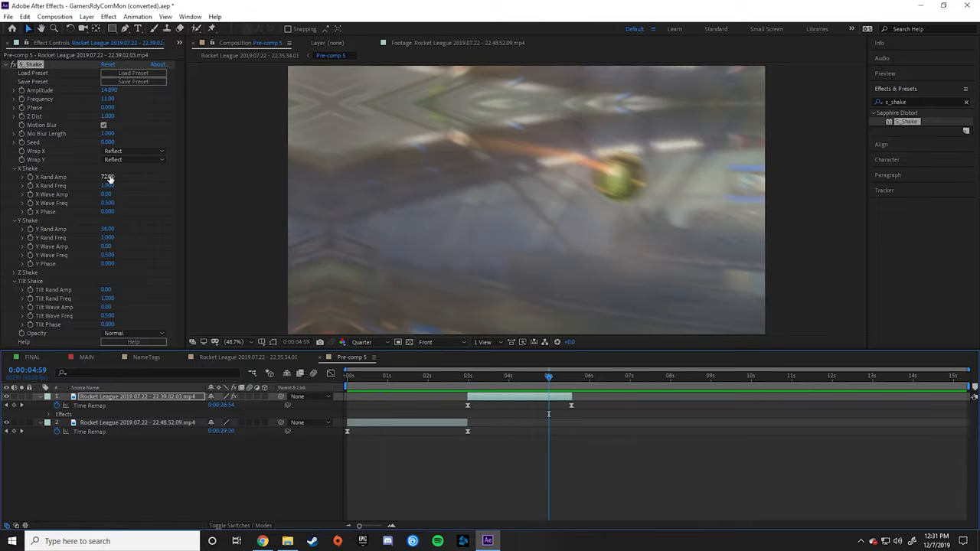
click(567, 375)
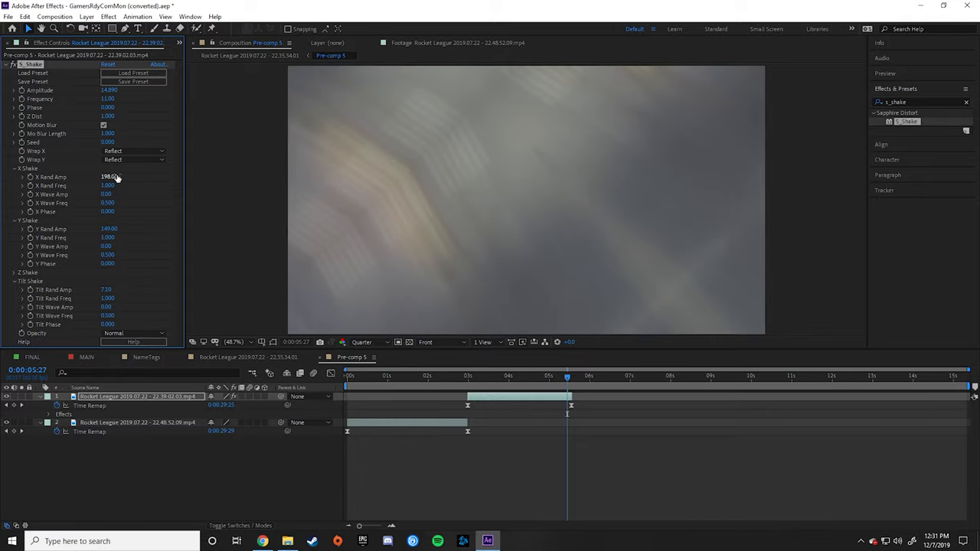
click(458, 375)
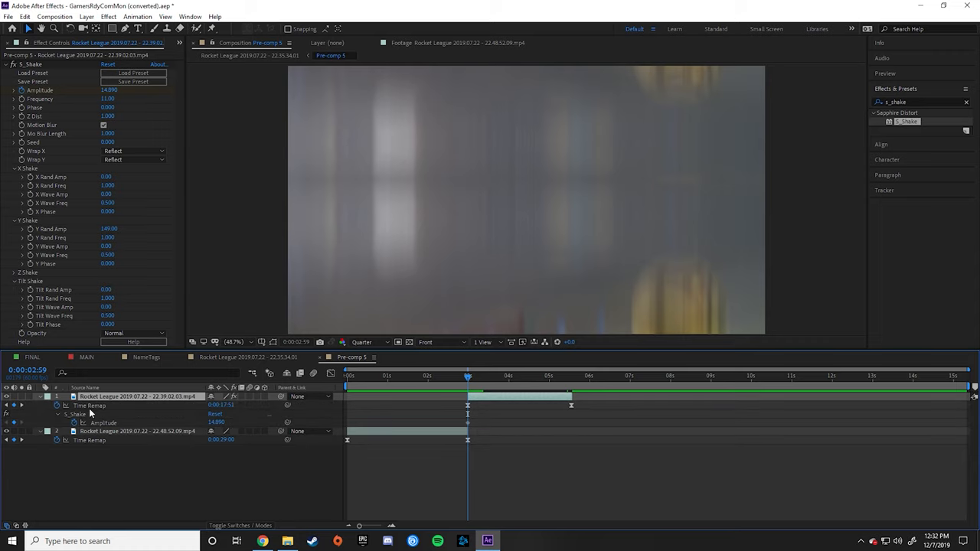
mouse_move(113, 412)
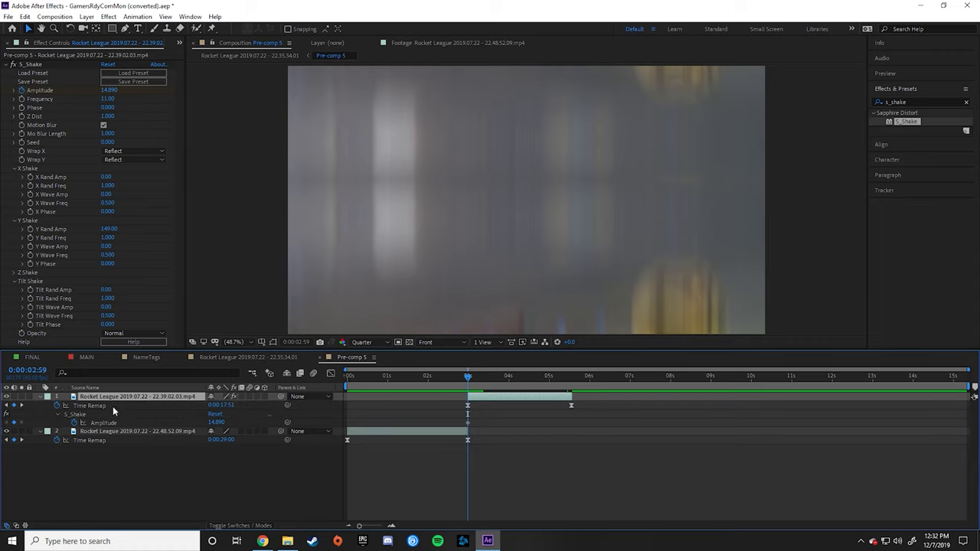
mouse_move(441, 419)
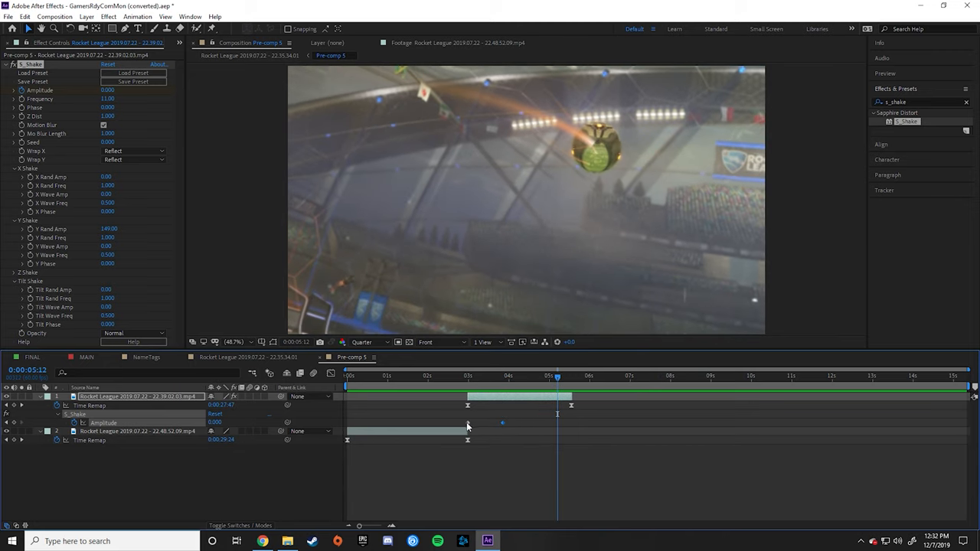
Scrub through the shot around three seconds to preview the keyframed shake.
click(487, 376)
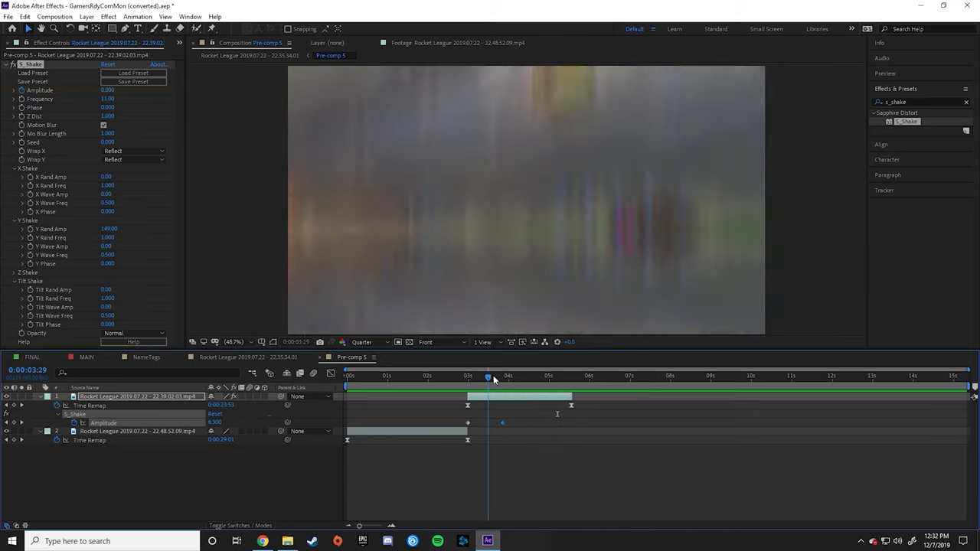
drag(487, 375, 481, 375)
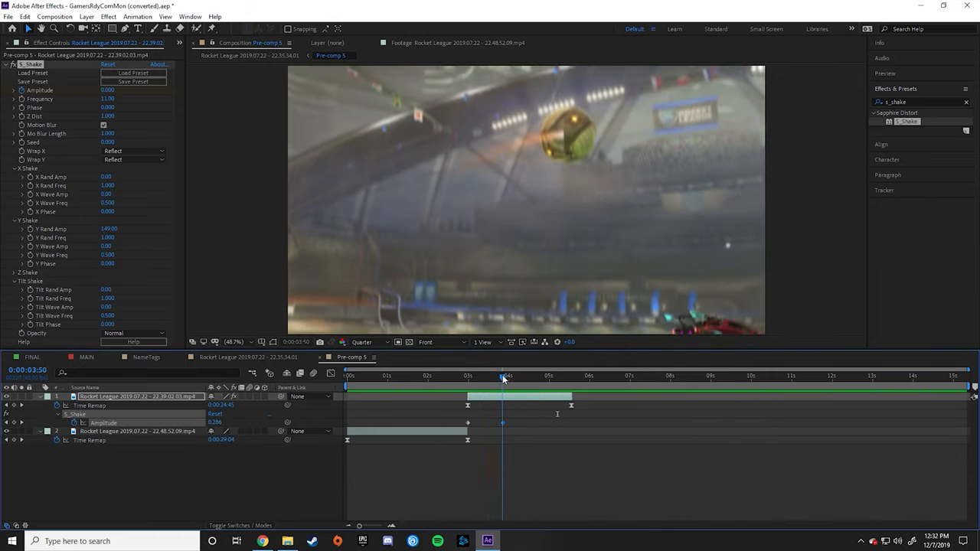
click(533, 375)
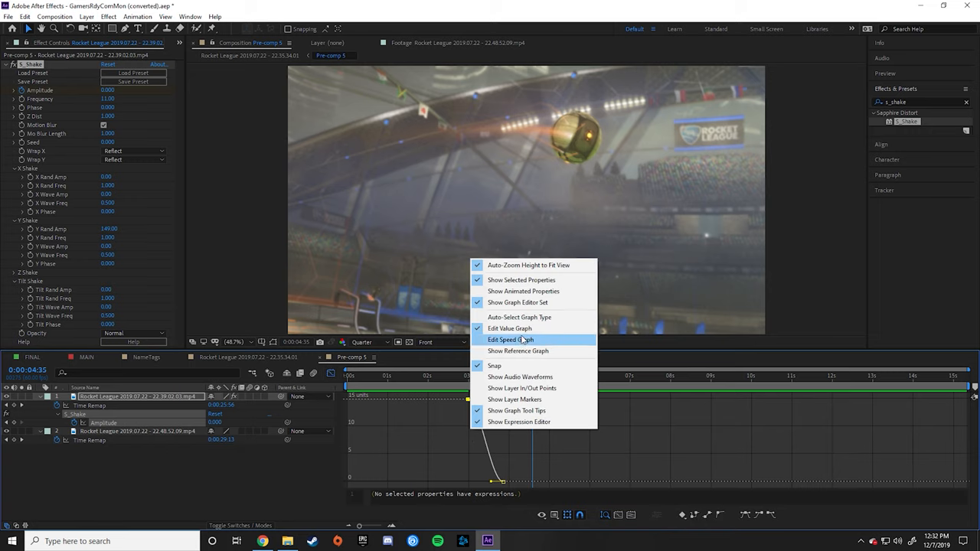
Ease the Amplitude keyframes in the speed graph so the shake tapers after its peak.
click(510, 340)
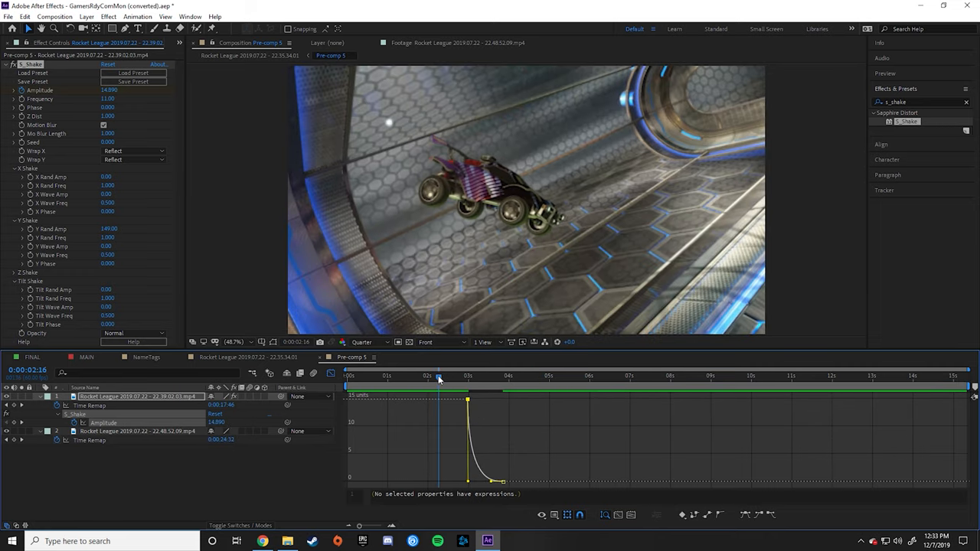
click(508, 375)
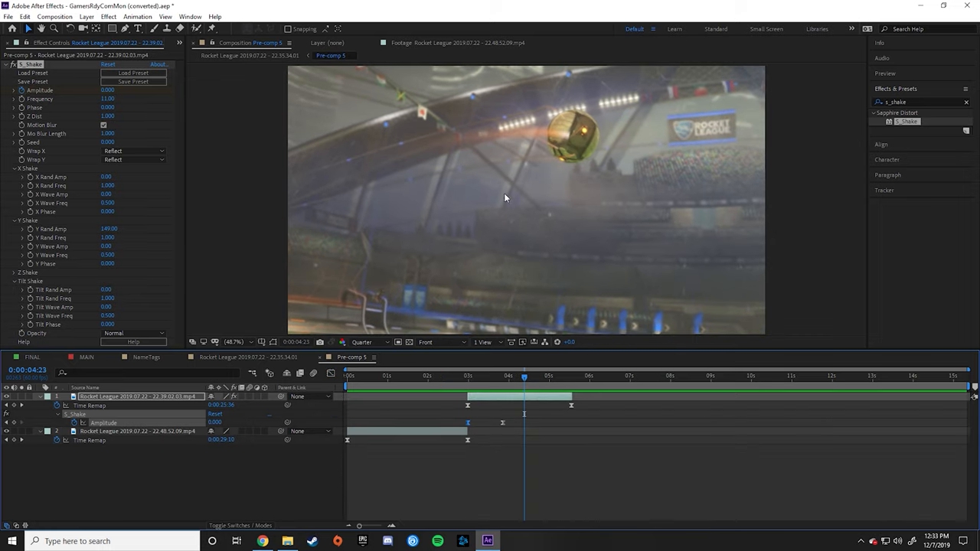
mouse_move(459, 101)
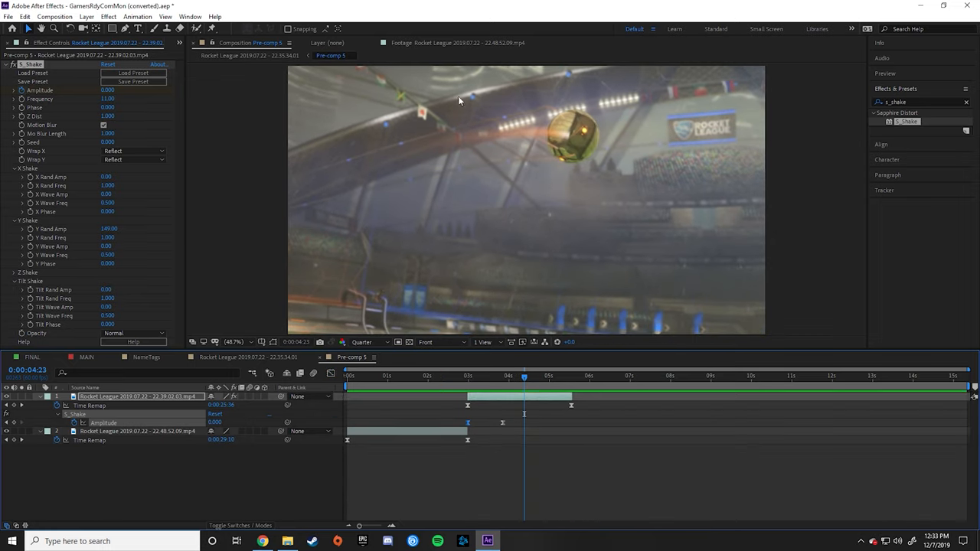
mouse_move(377, 114)
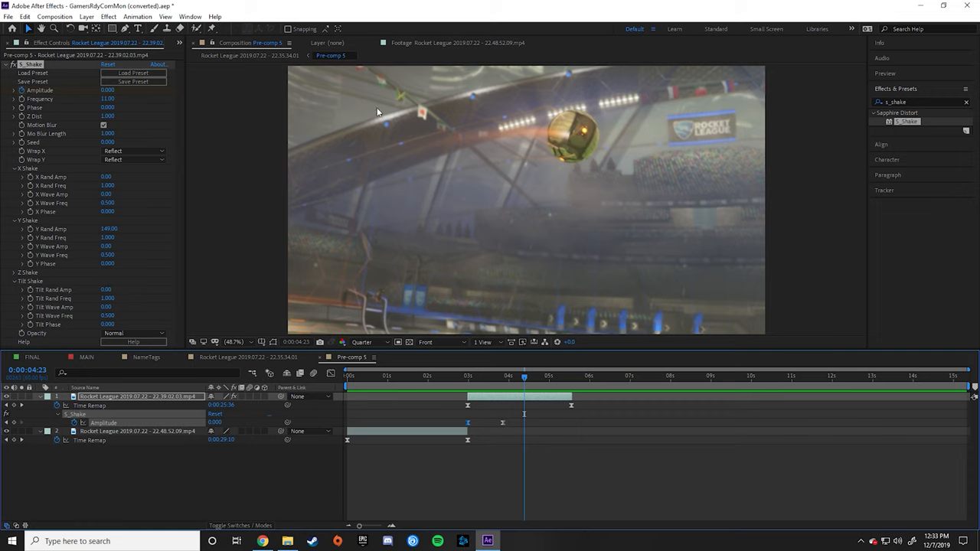
mouse_move(465, 386)
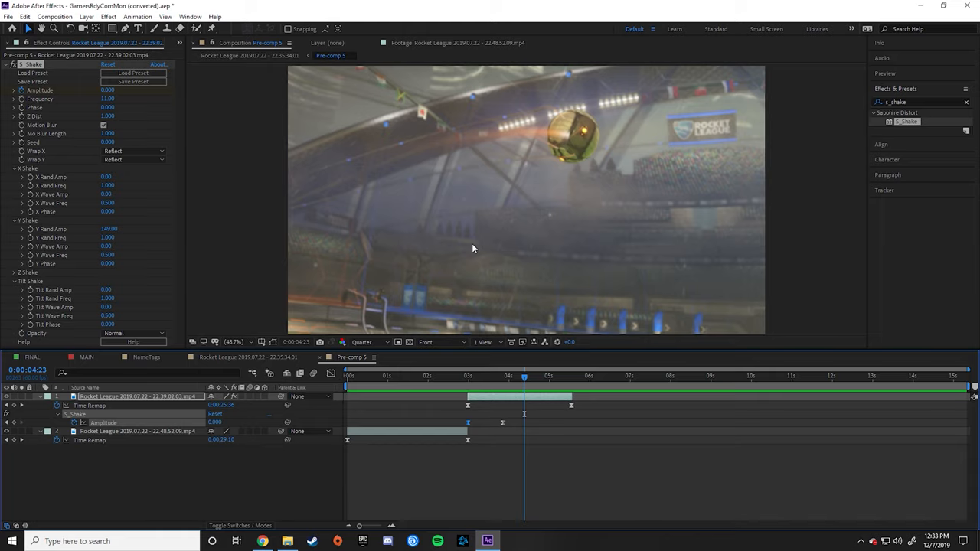
click(609, 375)
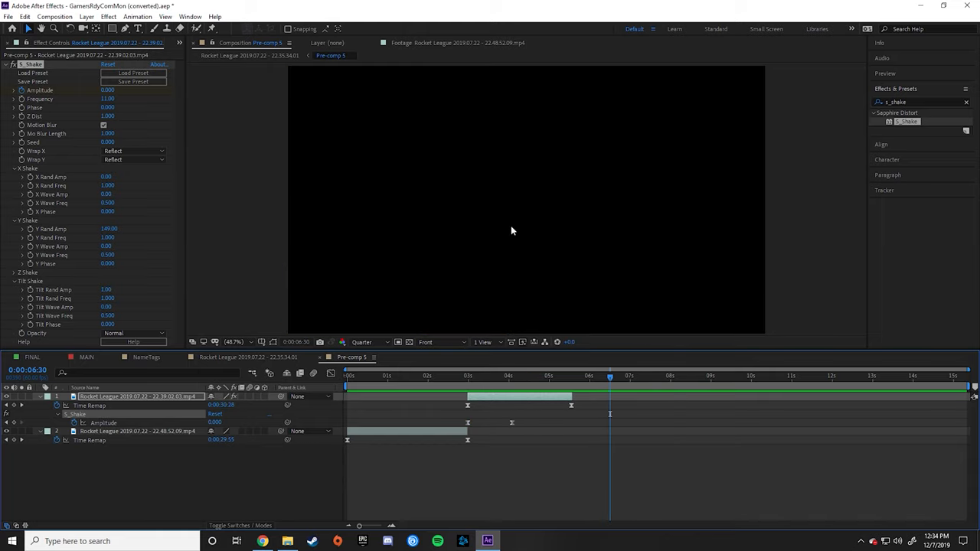
Keyframe Position, Scale and Rotation at the shake and edit the Scale value.
click(481, 375)
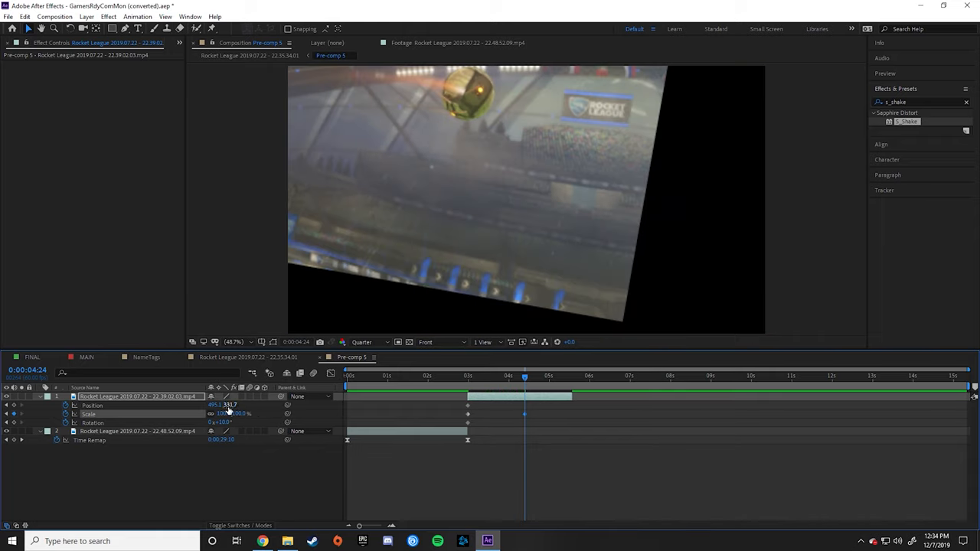
double_click(218, 404)
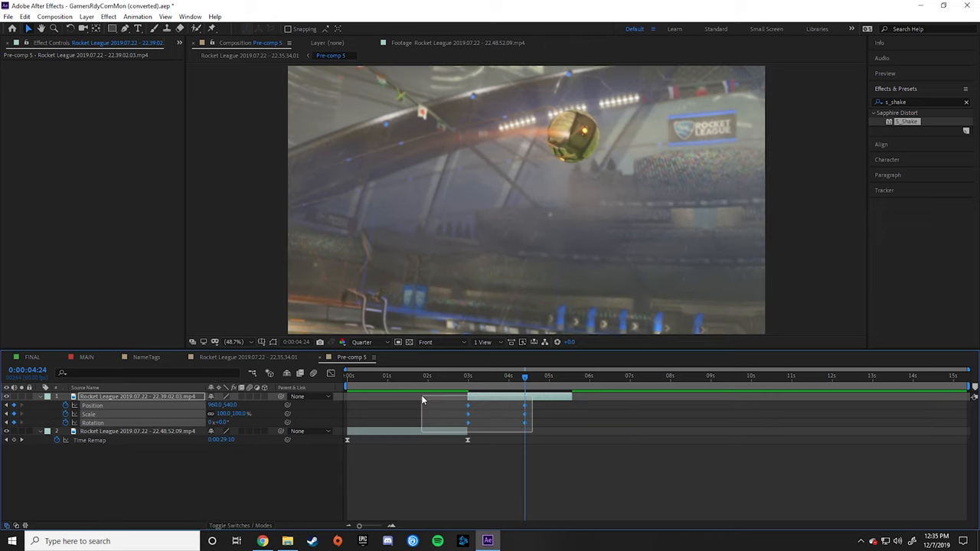
Ease the transform keyframes in the speed graph, toggling the reference graph.
click(447, 377)
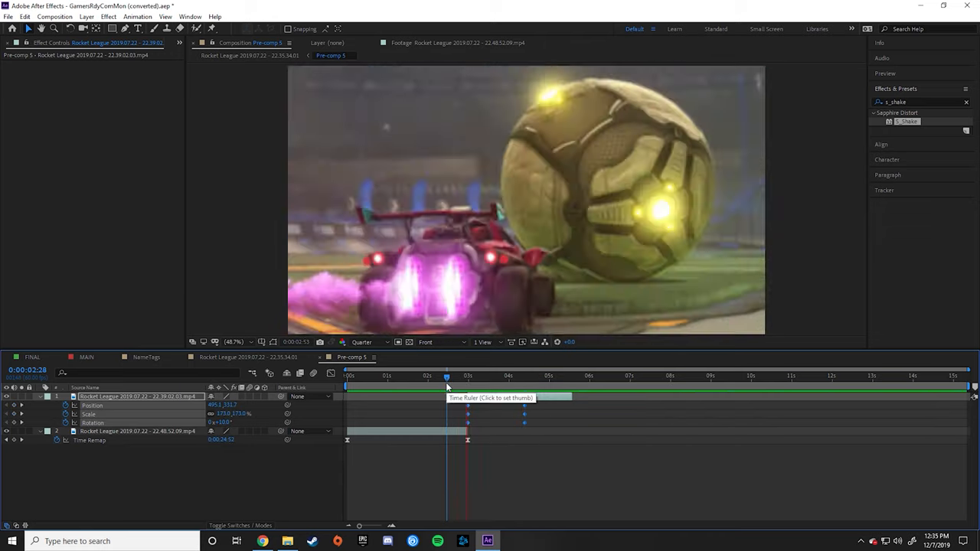
click(533, 375)
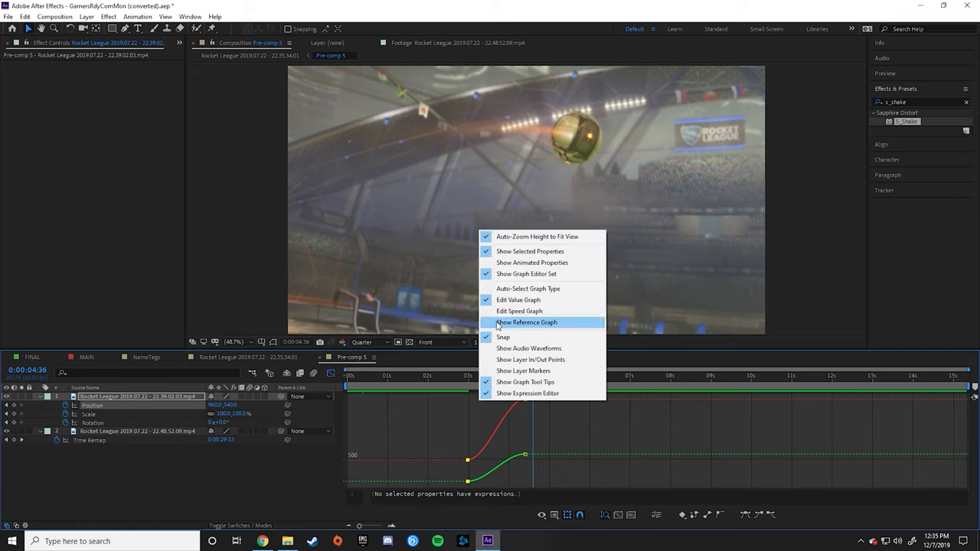
click(519, 311)
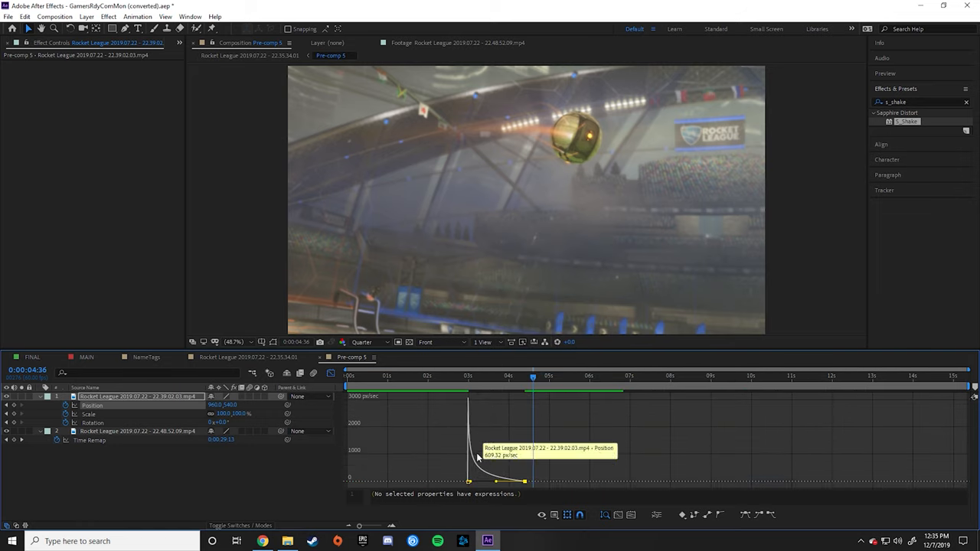
click(450, 377)
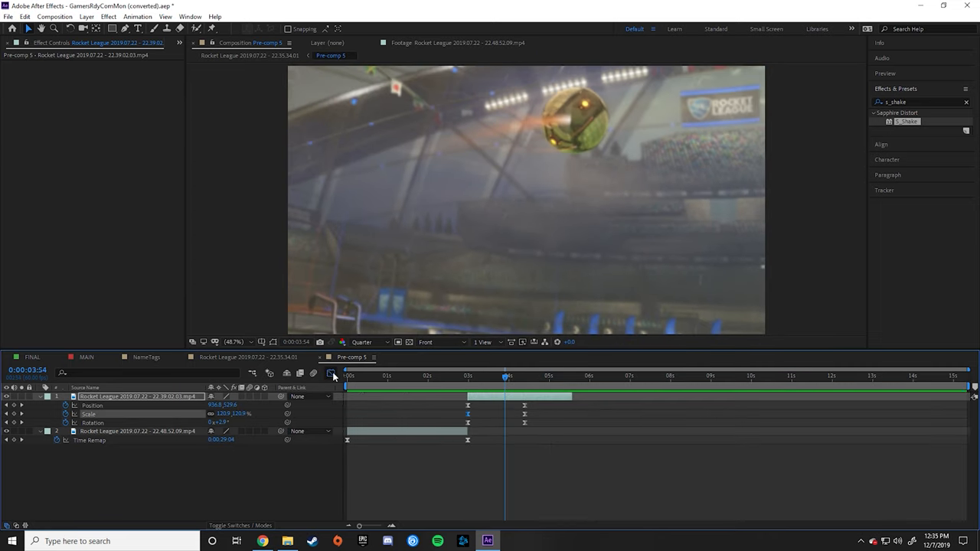
click(331, 374)
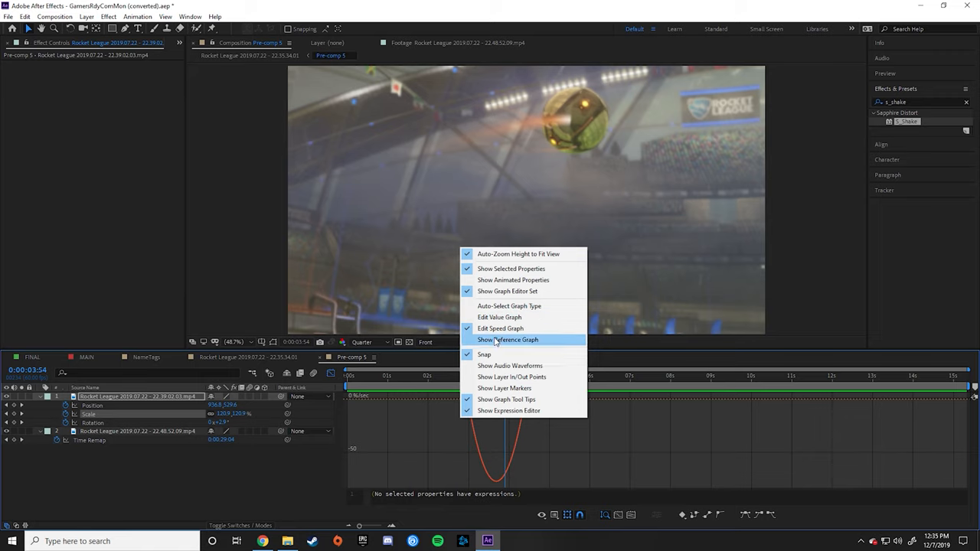
click(508, 340)
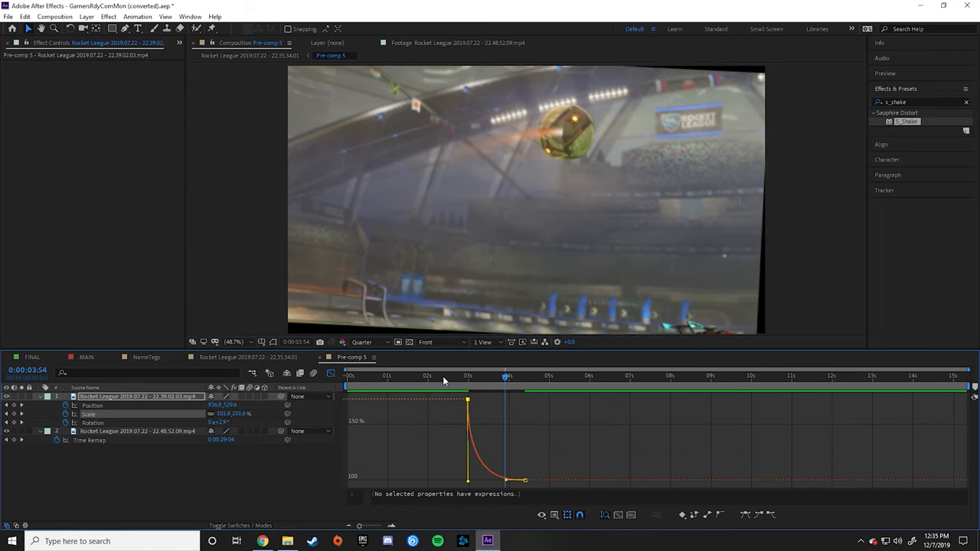
Drag the last Scale keyframe later so scale settles after position and rotation.
click(441, 376)
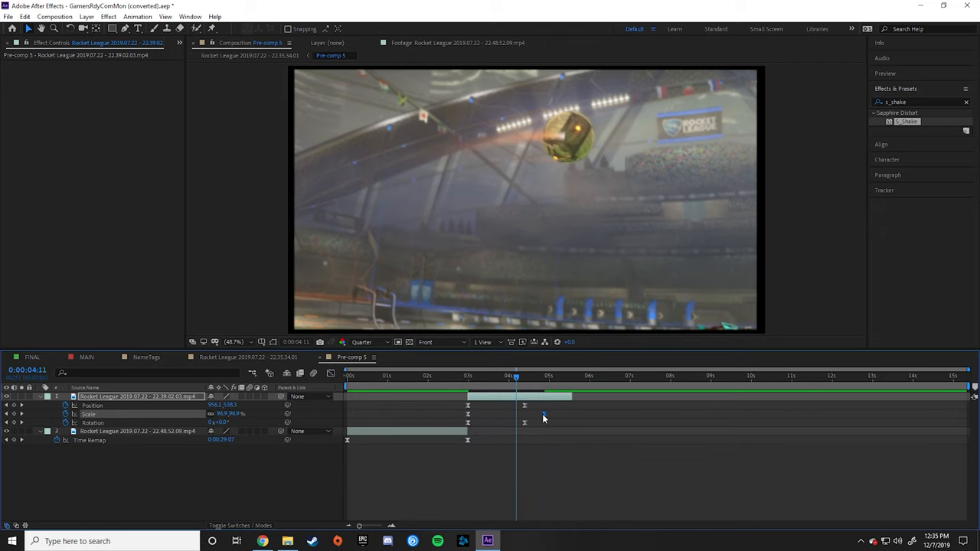
drag(523, 414, 518, 414)
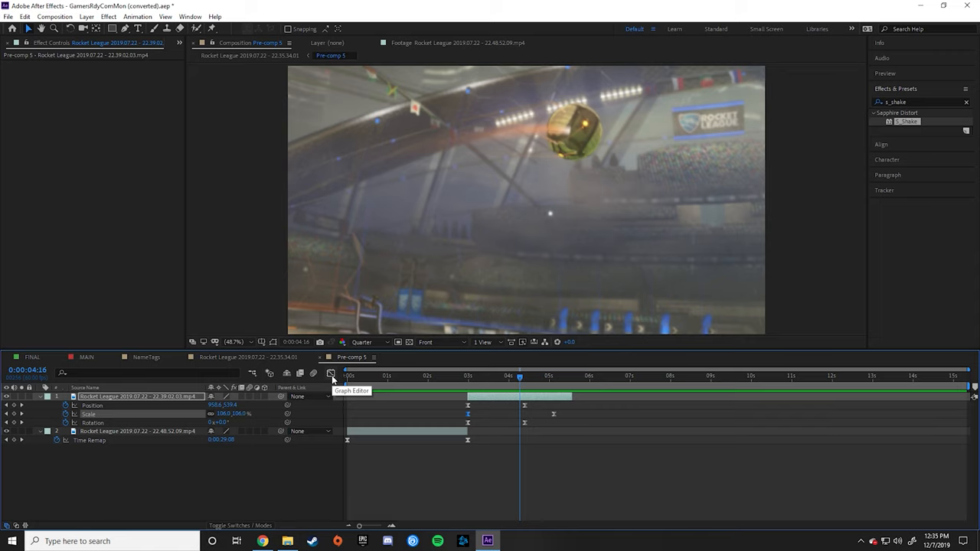
mouse_move(115, 422)
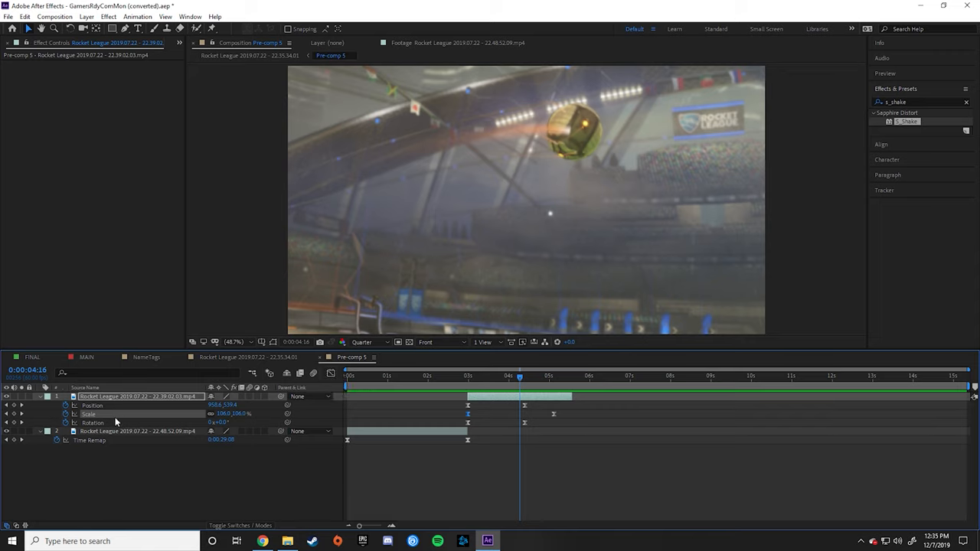
mouse_move(274, 345)
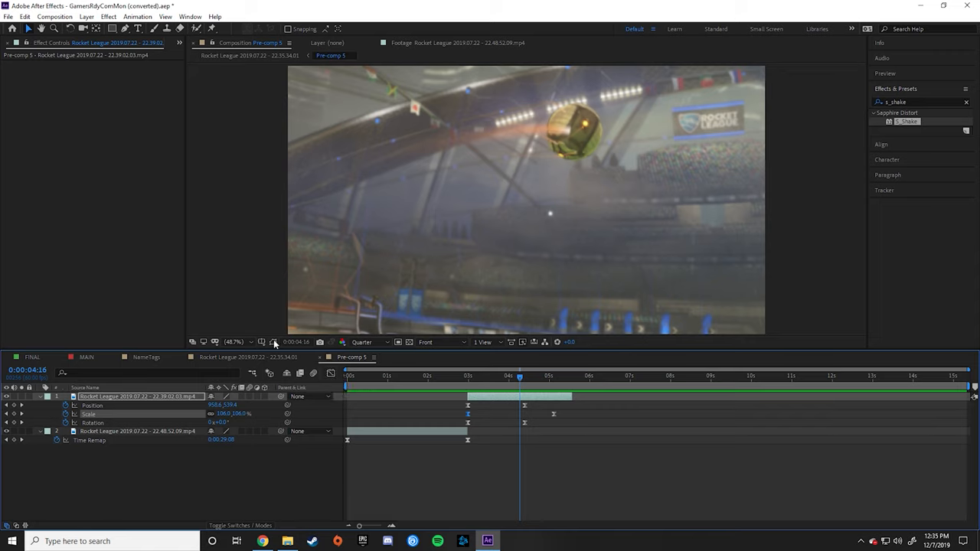
mouse_move(304, 252)
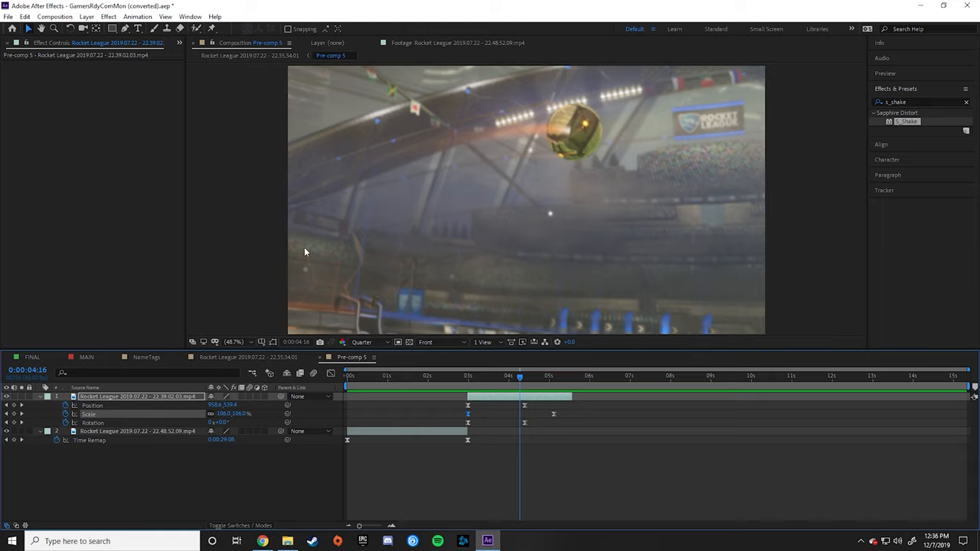
mouse_move(533, 450)
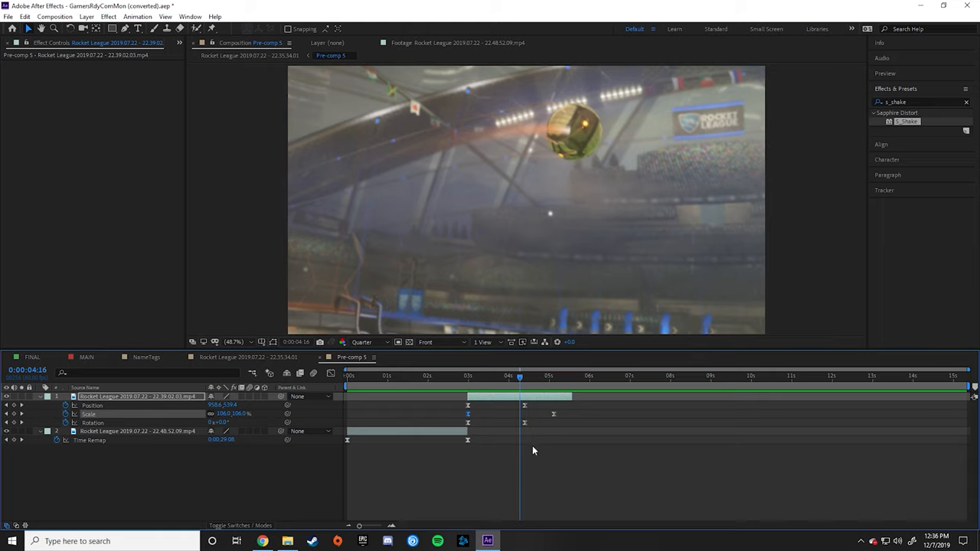
Reveal S_Shake Amplitude, Frequency and transform keyframes with Amplitude's curve.
click(526, 377)
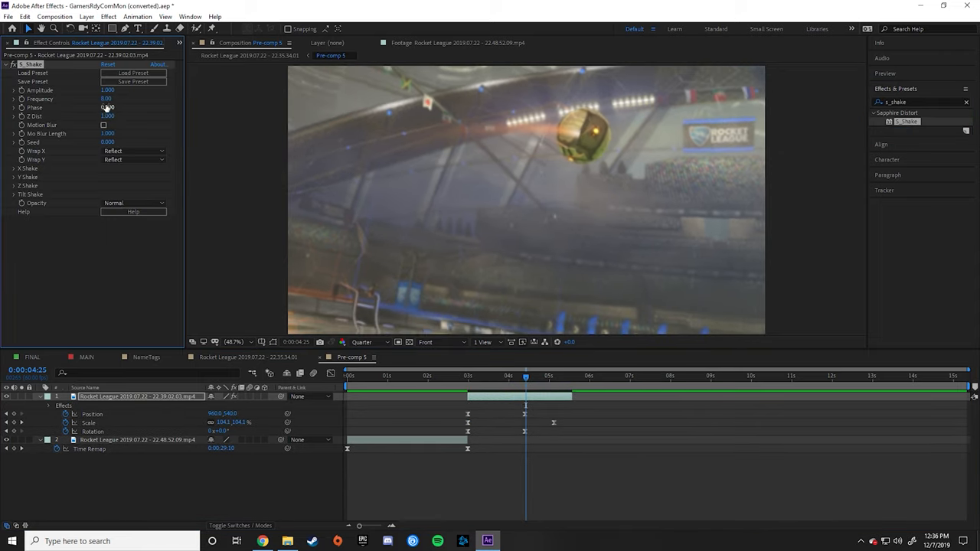
click(107, 98)
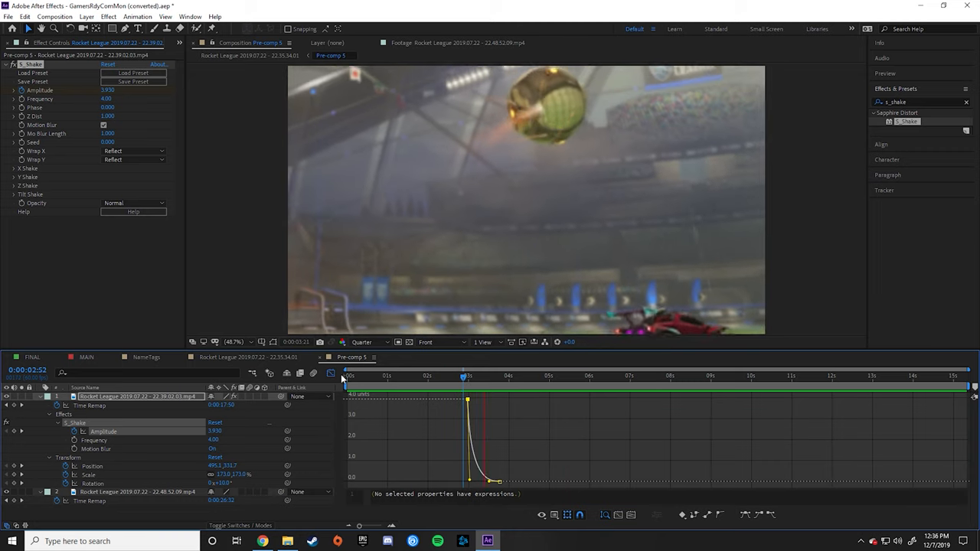
Search Effects & Presets for Exposure and Fast Lens Blur, then move to a later moment in FINAL.
click(85, 357)
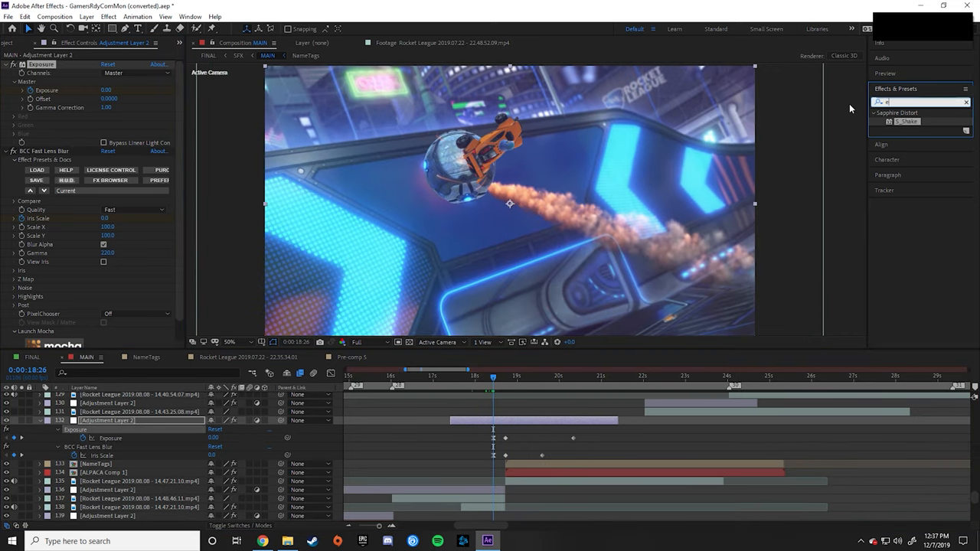
text(expos)
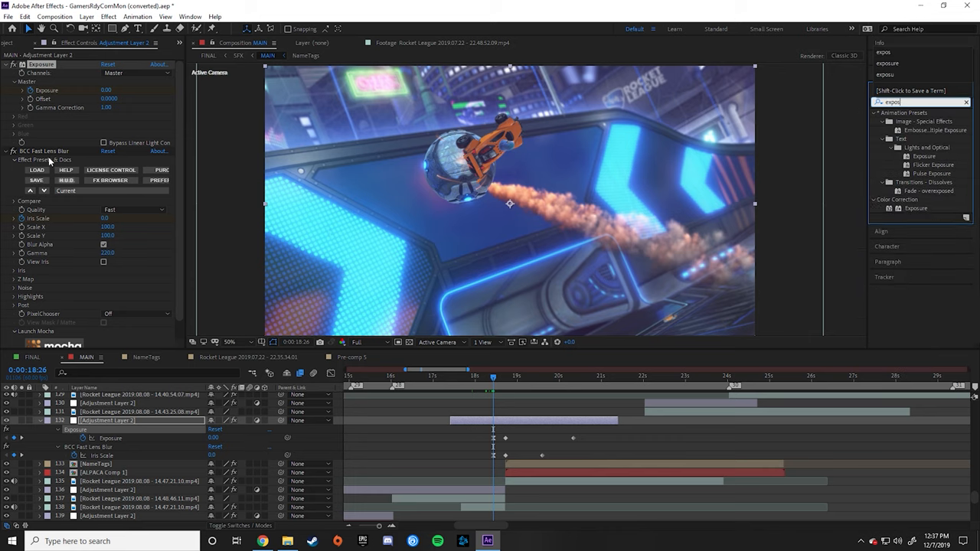
text(fast len)
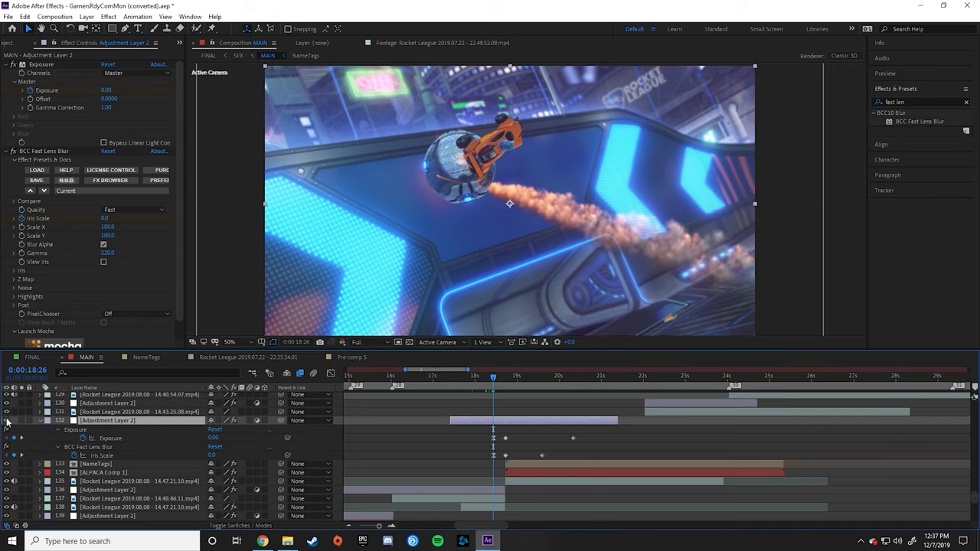
click(86, 16)
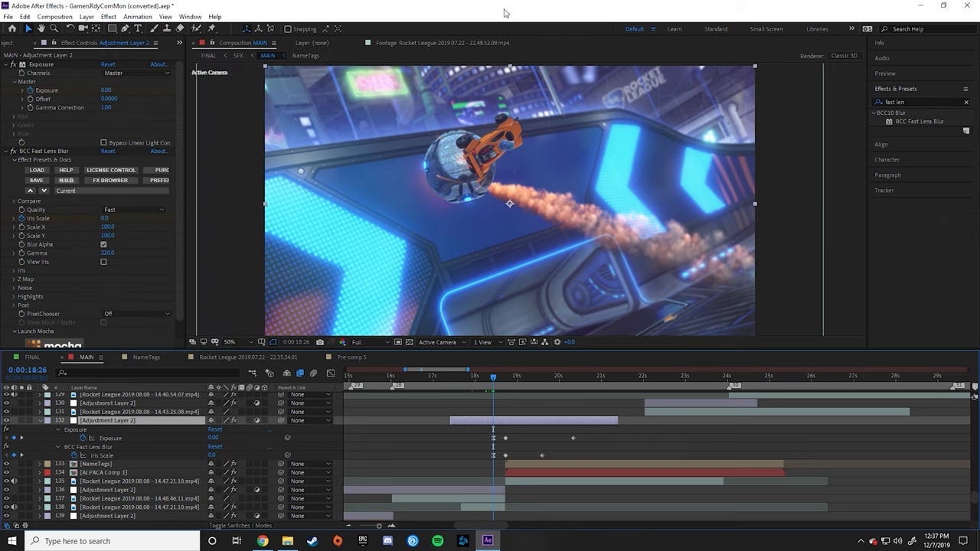
click(499, 375)
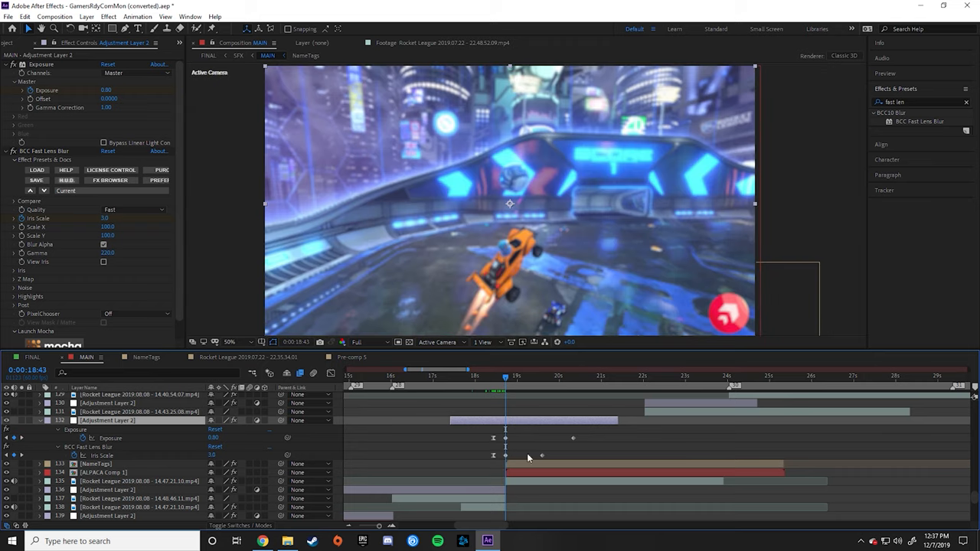
mouse_move(510, 385)
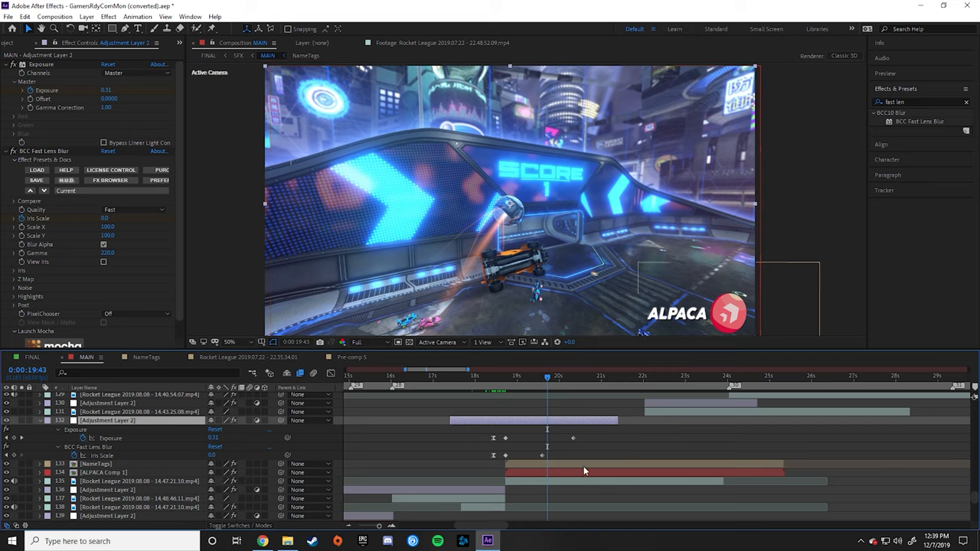
mouse_move(471, 493)
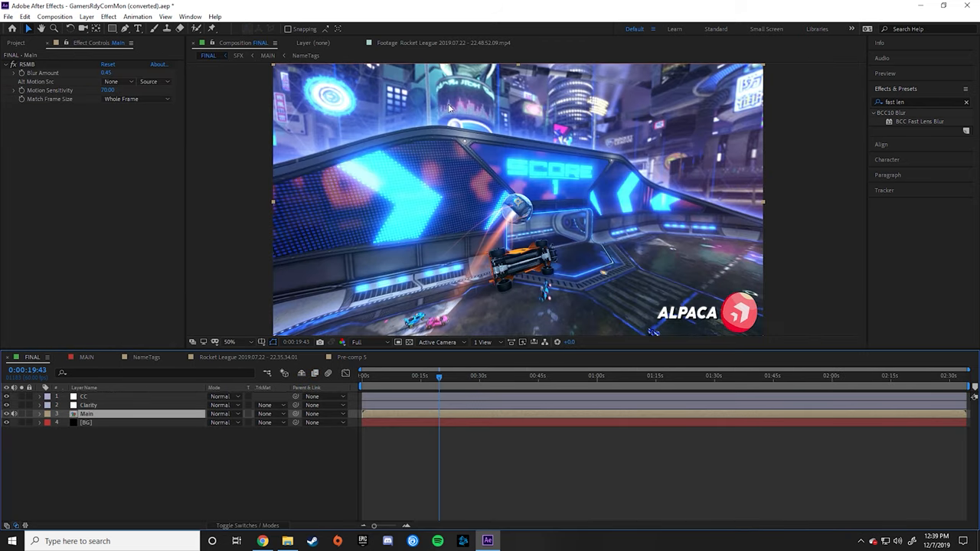
Select the colour-grading layer and launch its Magic Bullet Looks editor.
click(85, 395)
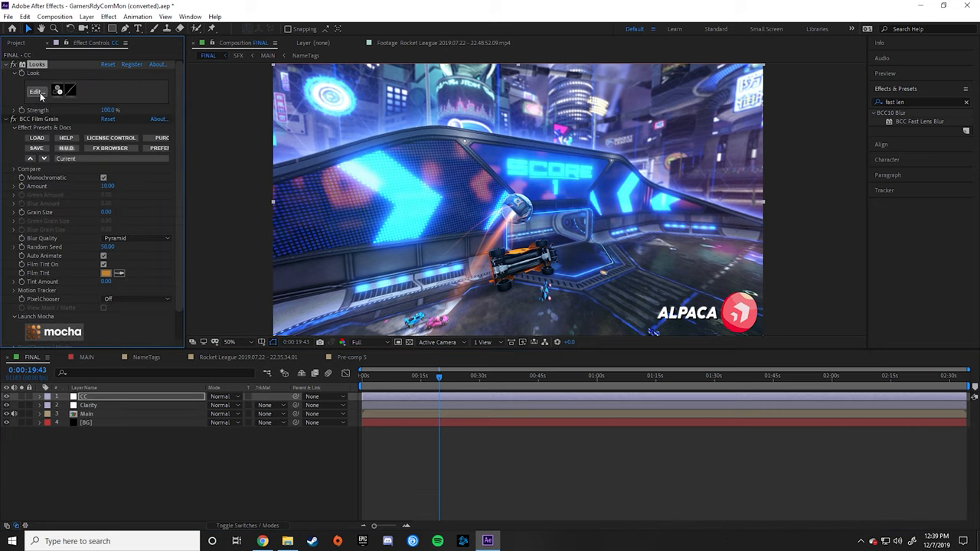
click(37, 92)
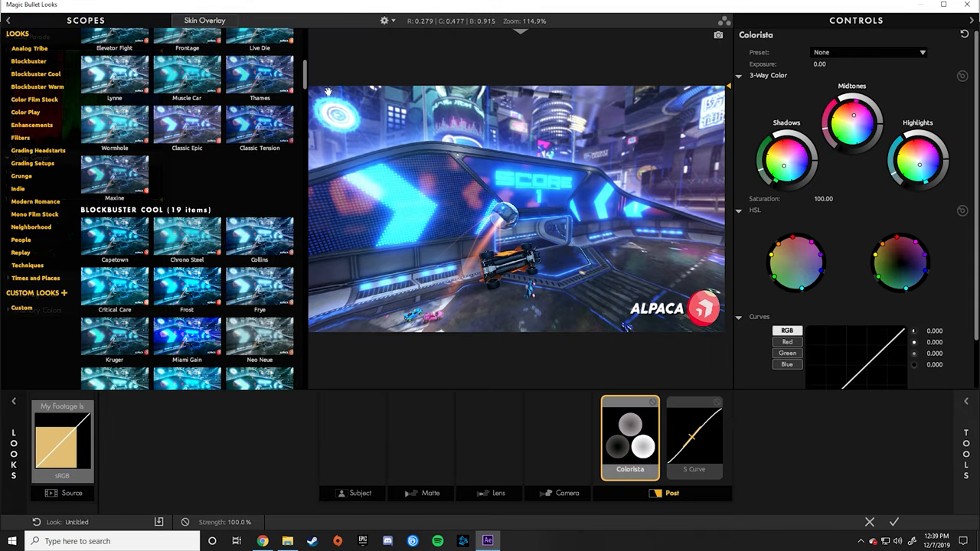
Preview Classic Epic and another Blockbuster preset, then apply the look and return to FINAL.
double_click(187, 218)
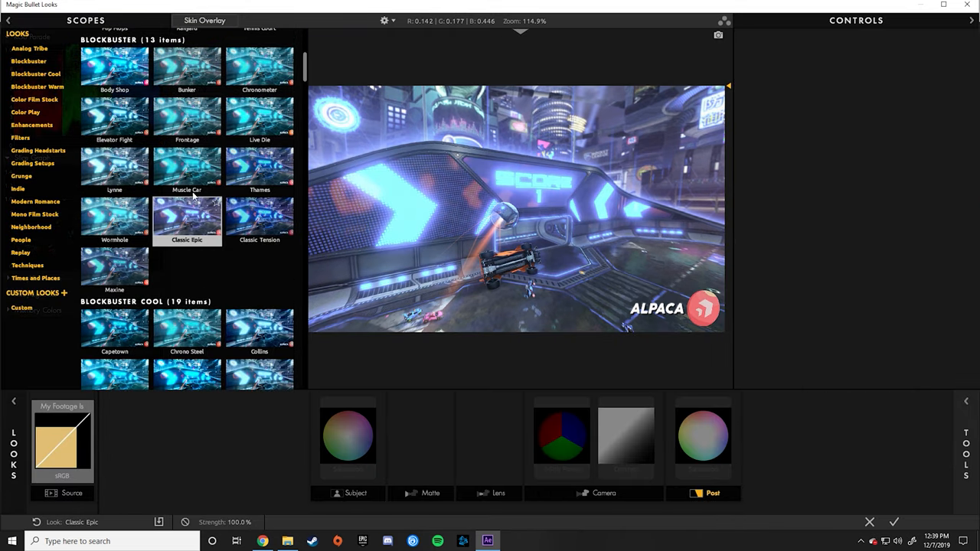
click(260, 69)
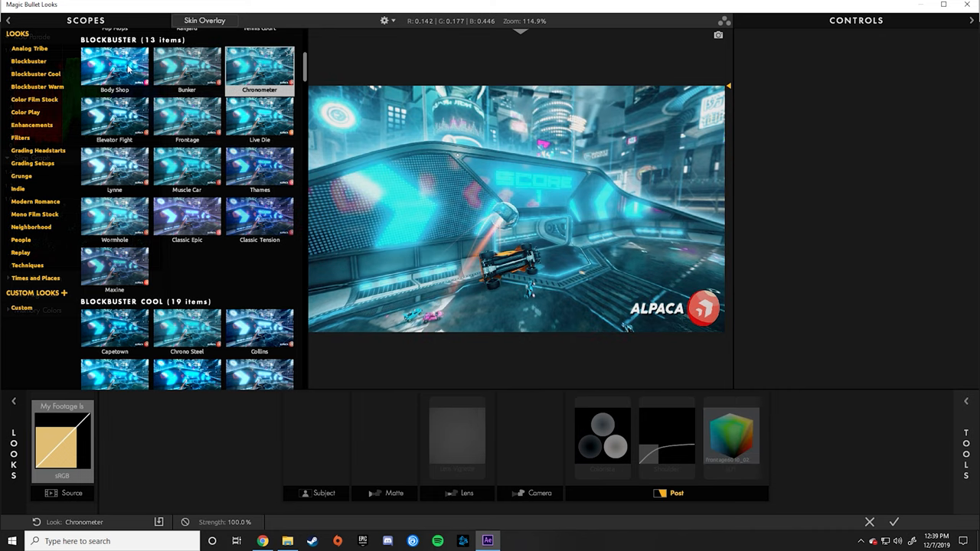
click(186, 329)
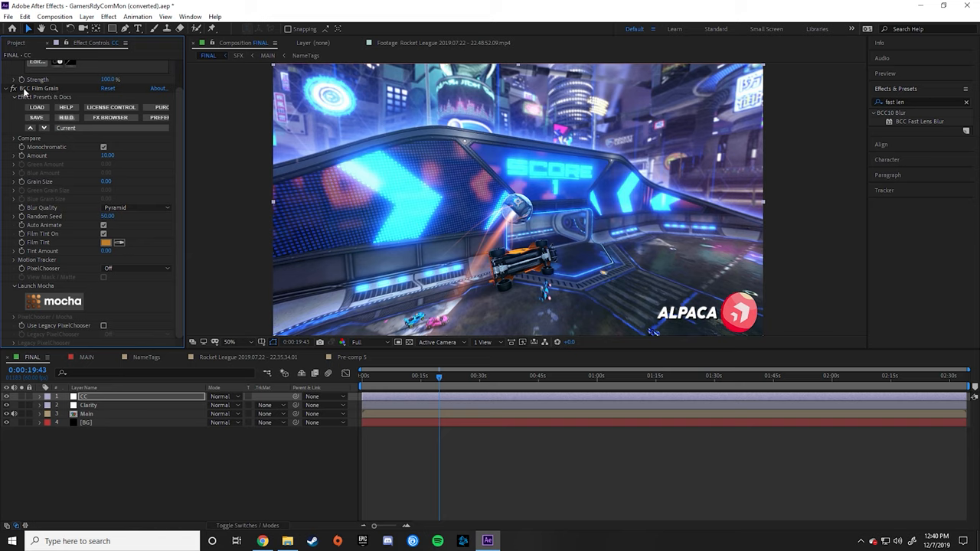
mouse_move(126, 422)
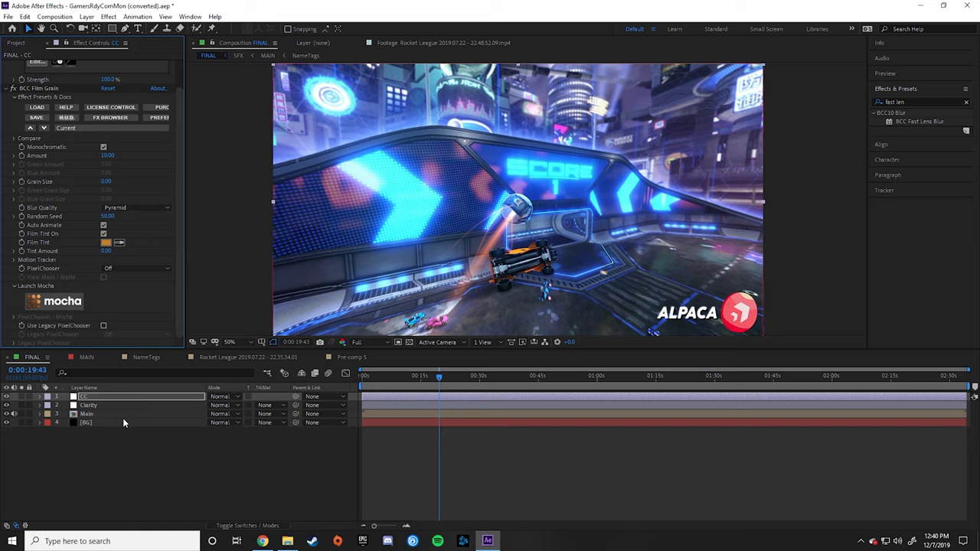
Show the Main layer's effects, then the Clarity layer's sharpening, contrast and transform settings.
click(86, 414)
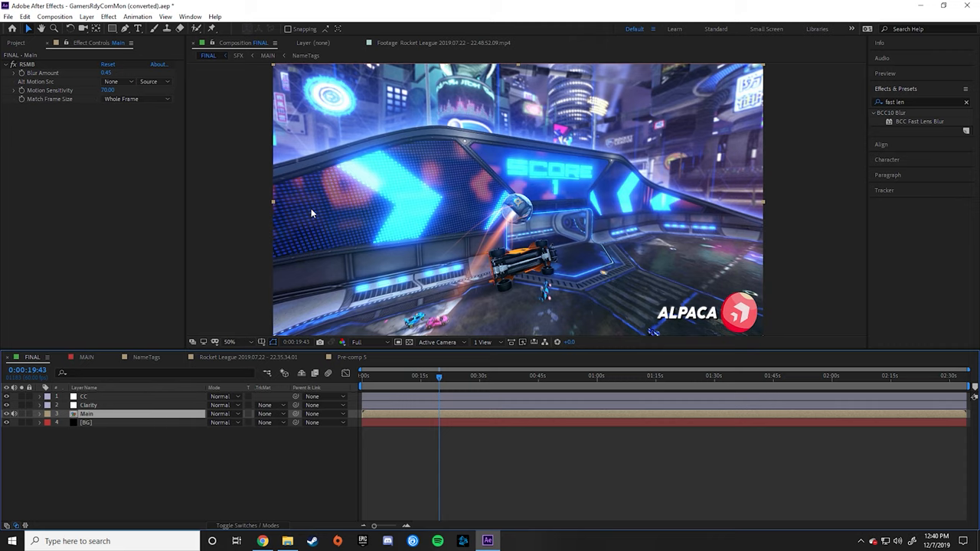
mouse_move(312, 202)
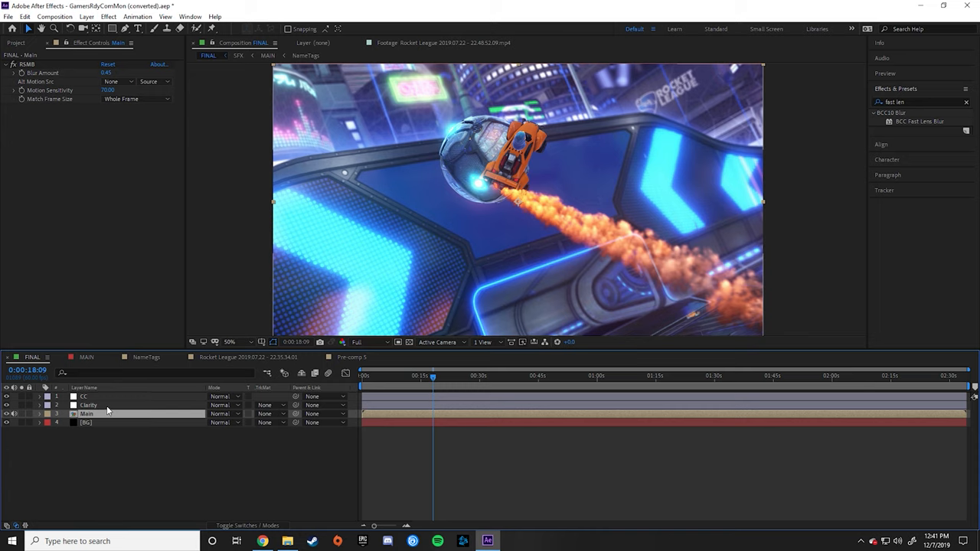
click(88, 404)
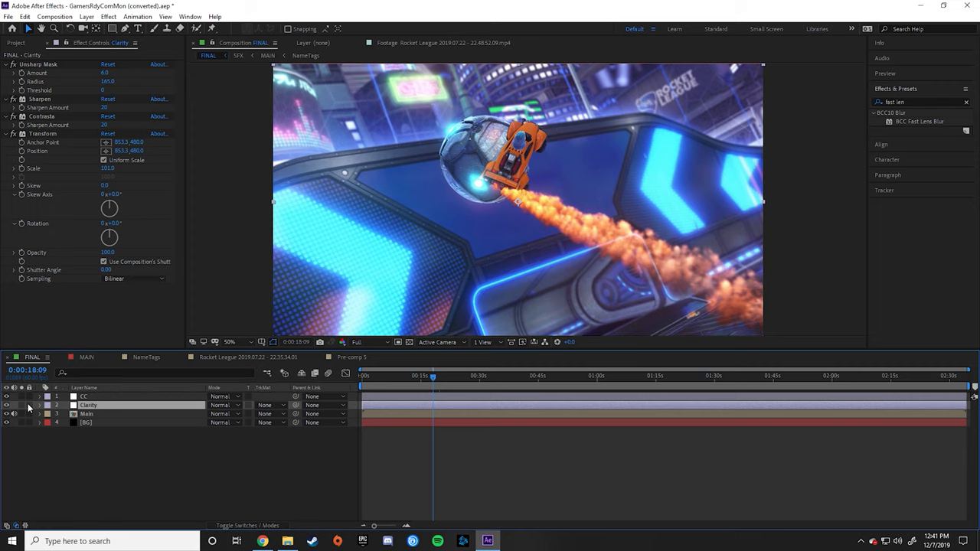
click(86, 413)
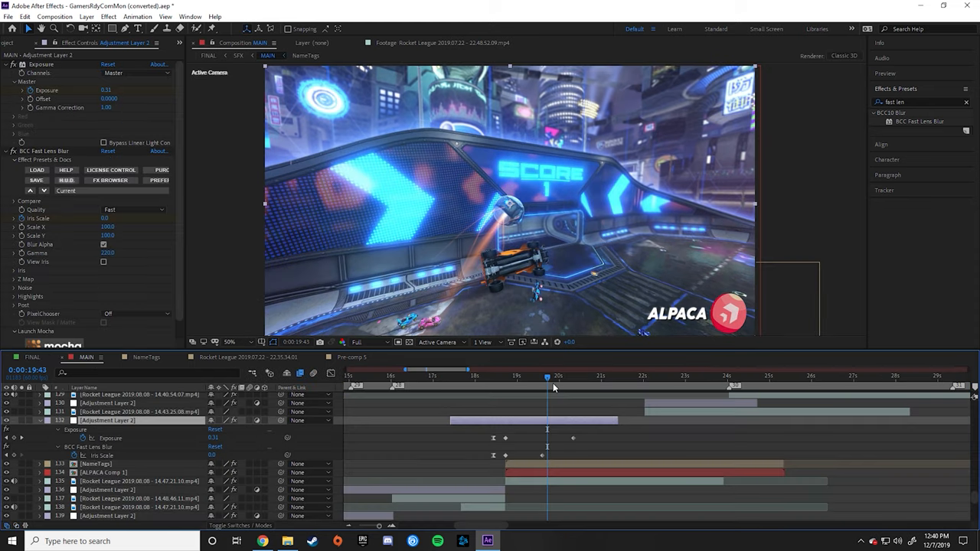
mouse_move(526, 483)
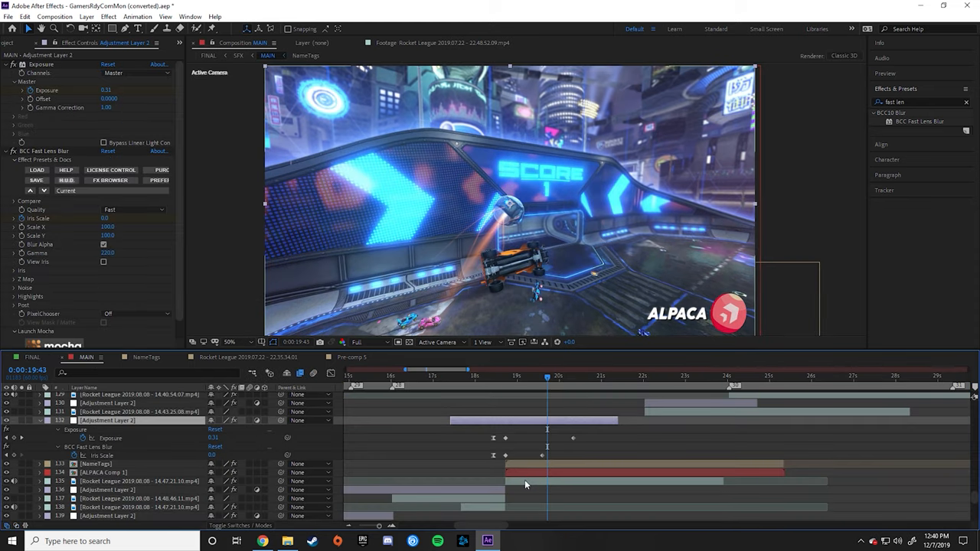
click(115, 481)
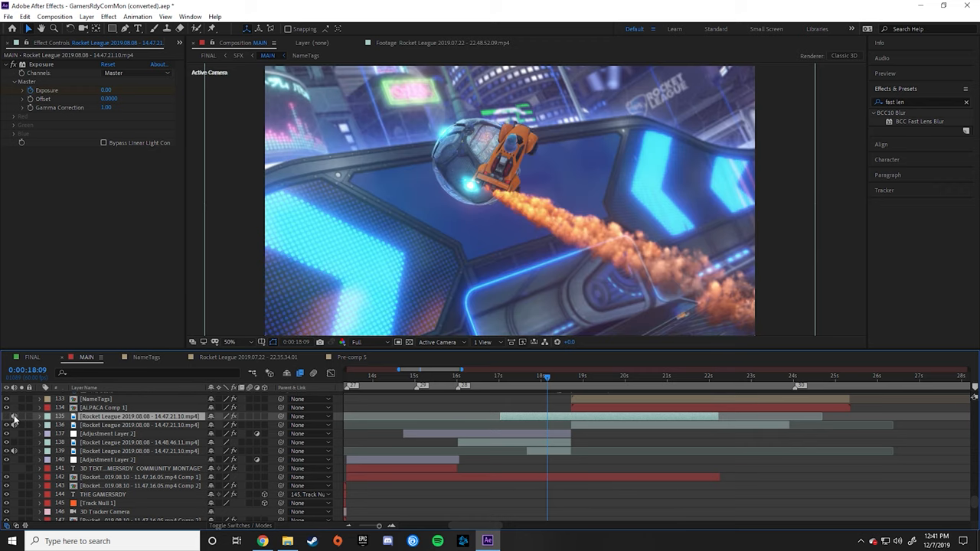
mouse_move(267, 424)
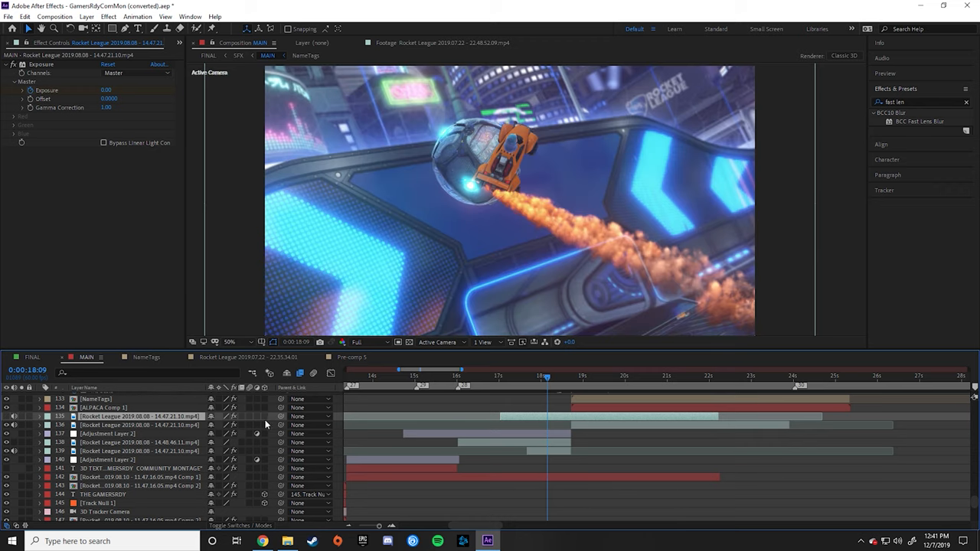
click(32, 416)
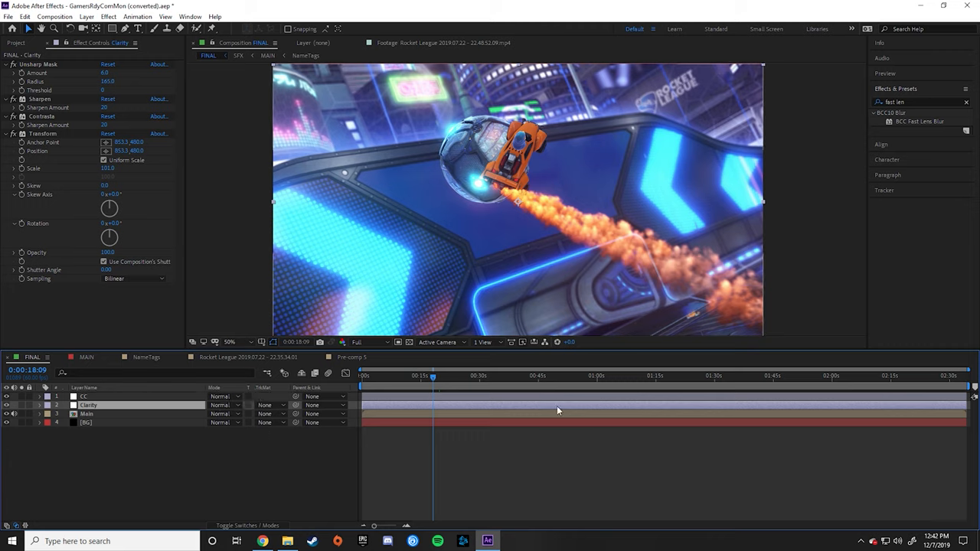
mouse_move(427, 389)
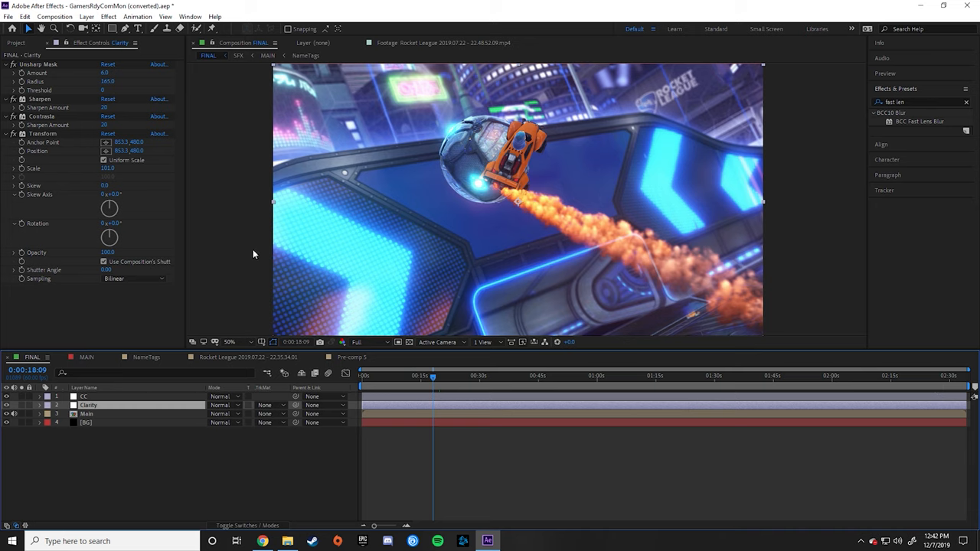
Add the FINAL composition to the Adobe Media Encoder queue.
click(56, 16)
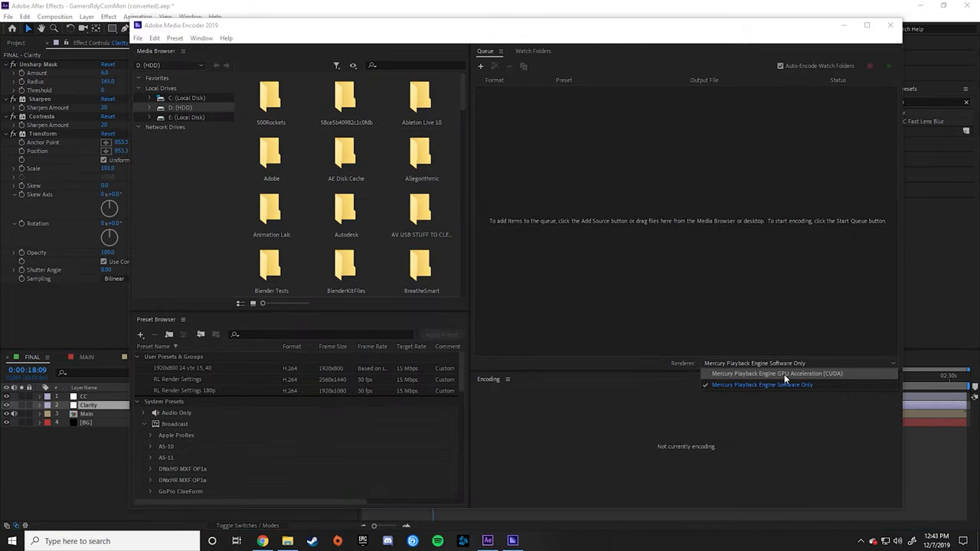
mouse_move(837, 376)
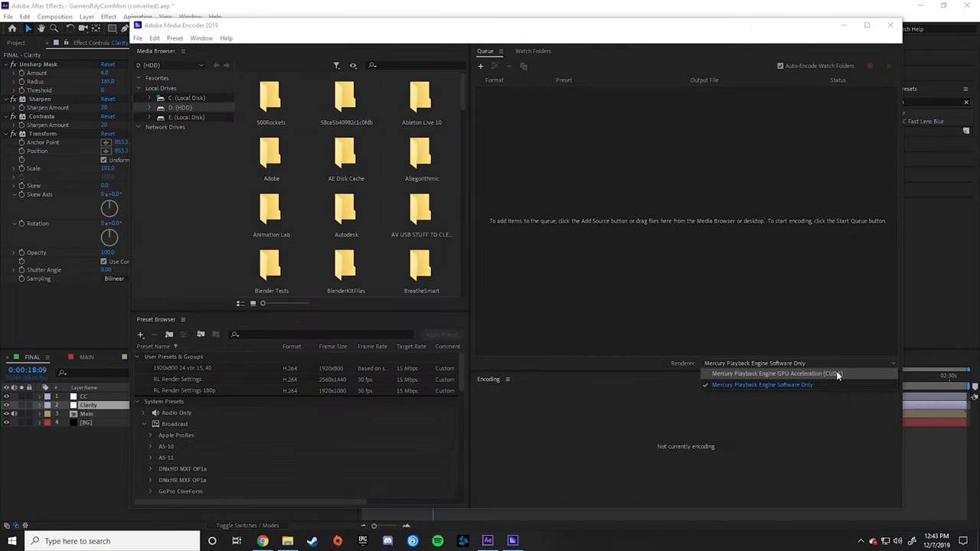
mouse_move(821, 383)
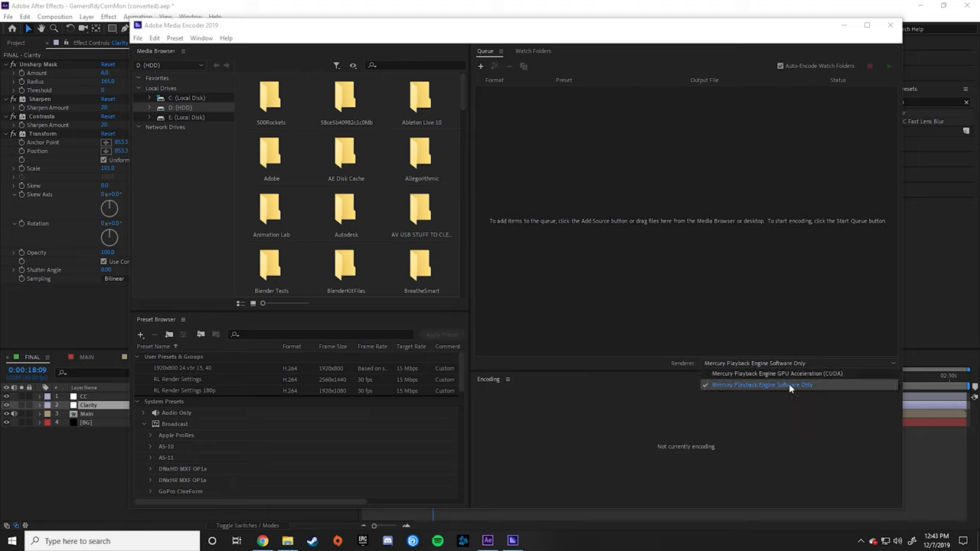
mouse_move(799, 373)
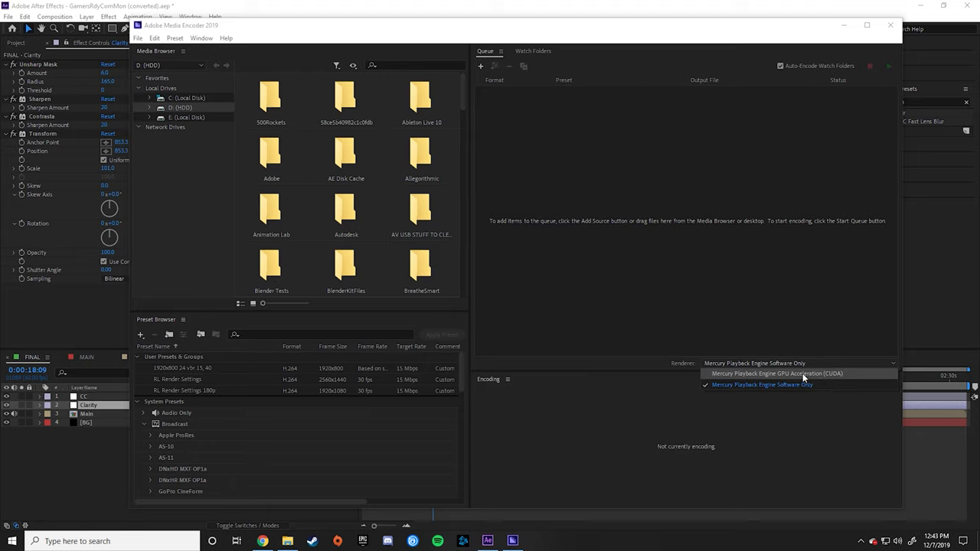
Set the queued FINAL item to the CUDA renderer and go to its H.264 export settings.
click(776, 374)
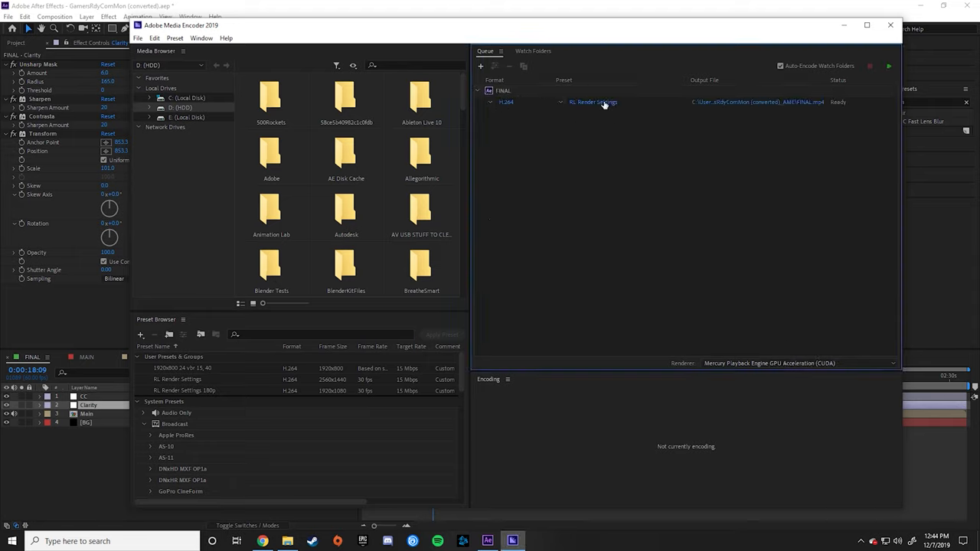
mouse_move(784, 104)
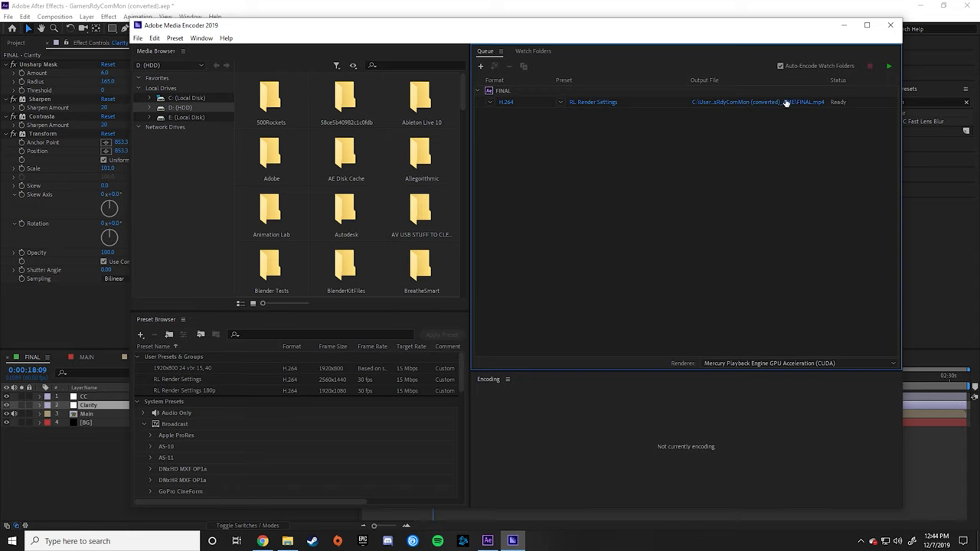
mouse_move(597, 101)
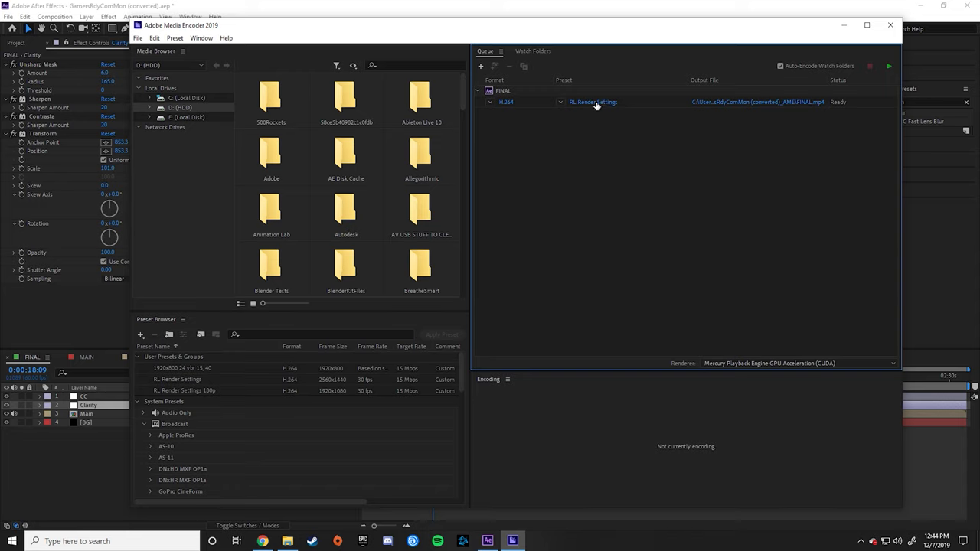
click(888, 66)
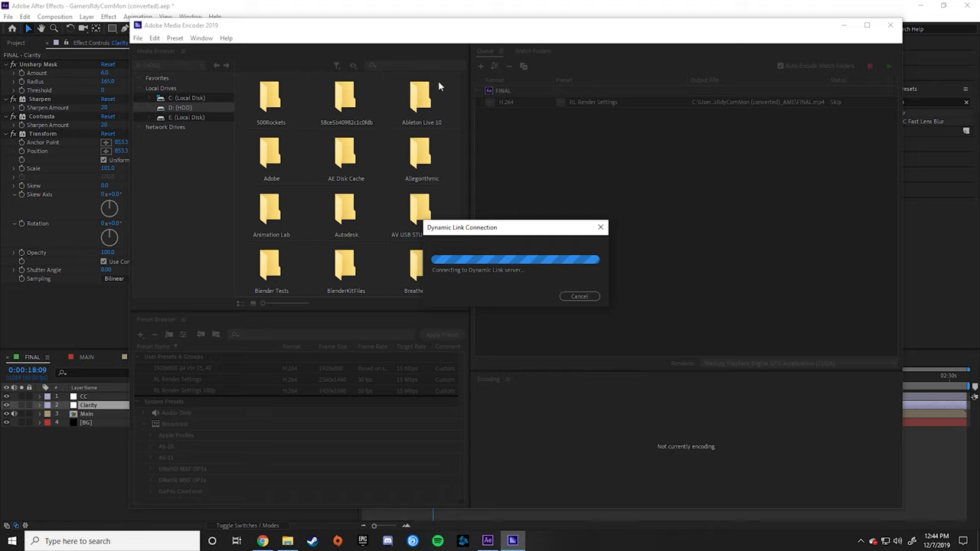
mouse_move(472, 315)
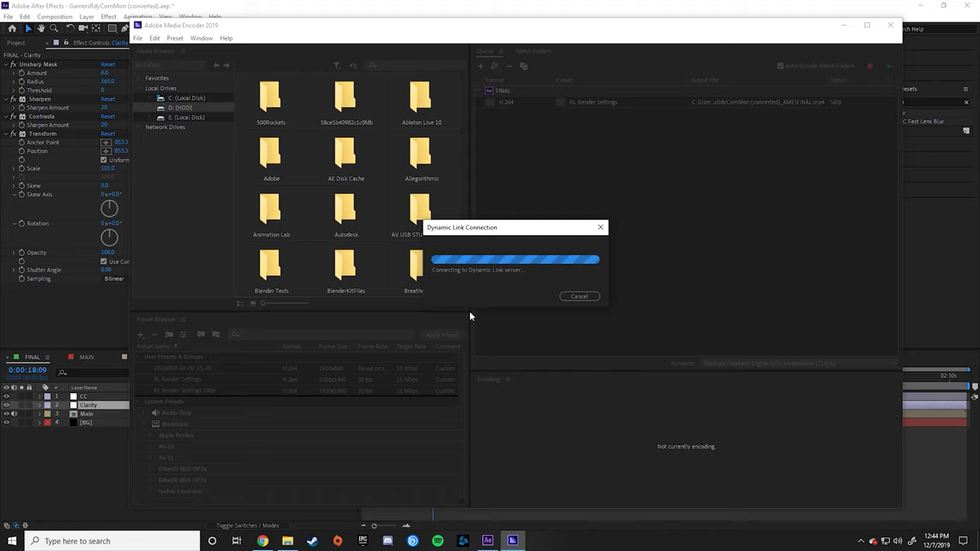
mouse_move(443, 270)
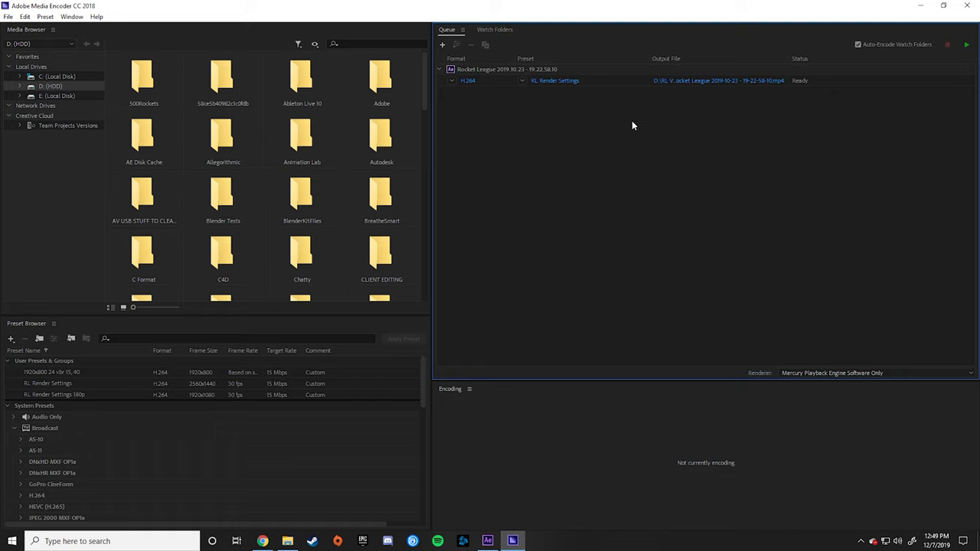
mouse_move(554, 80)
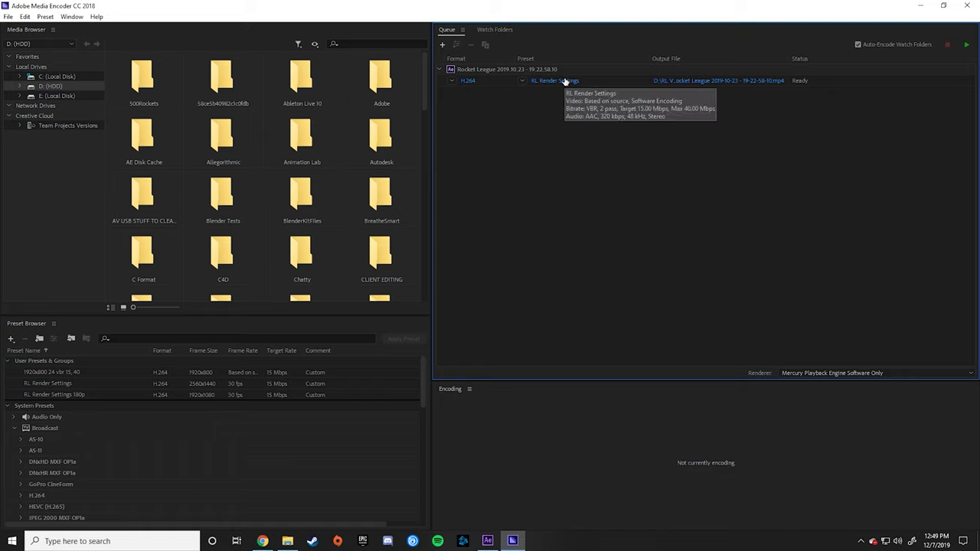
Reach the XL Render Settings preset of the queued Rocket League item.
click(966, 45)
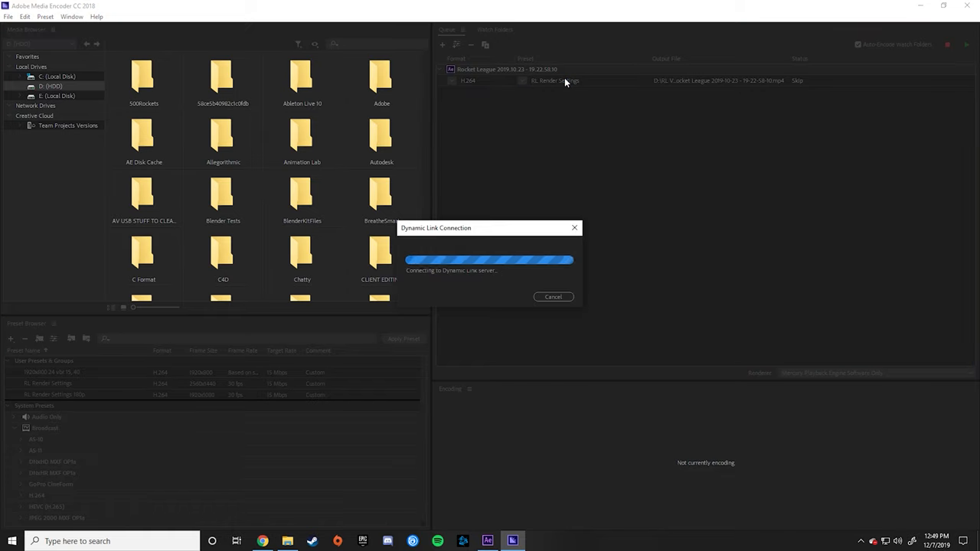
mouse_move(472, 303)
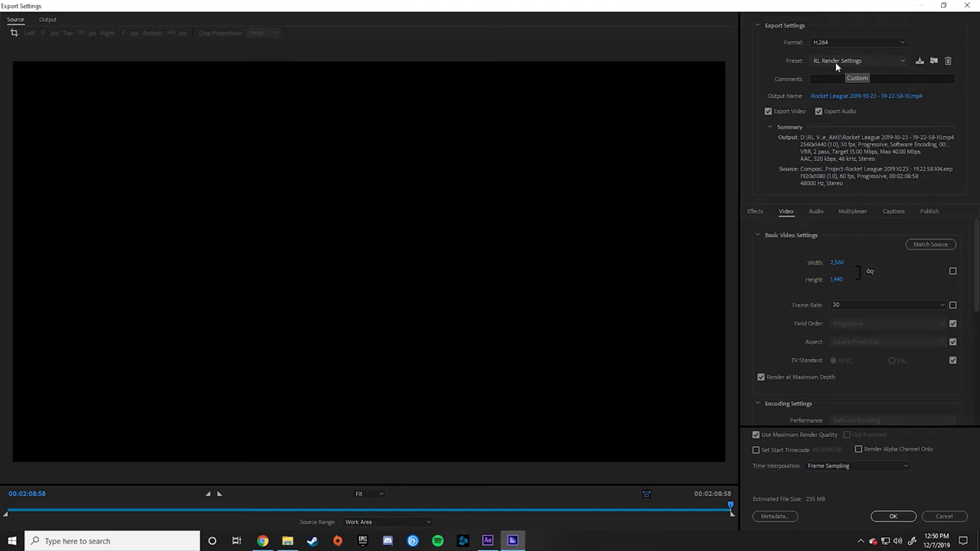
mouse_move(865, 61)
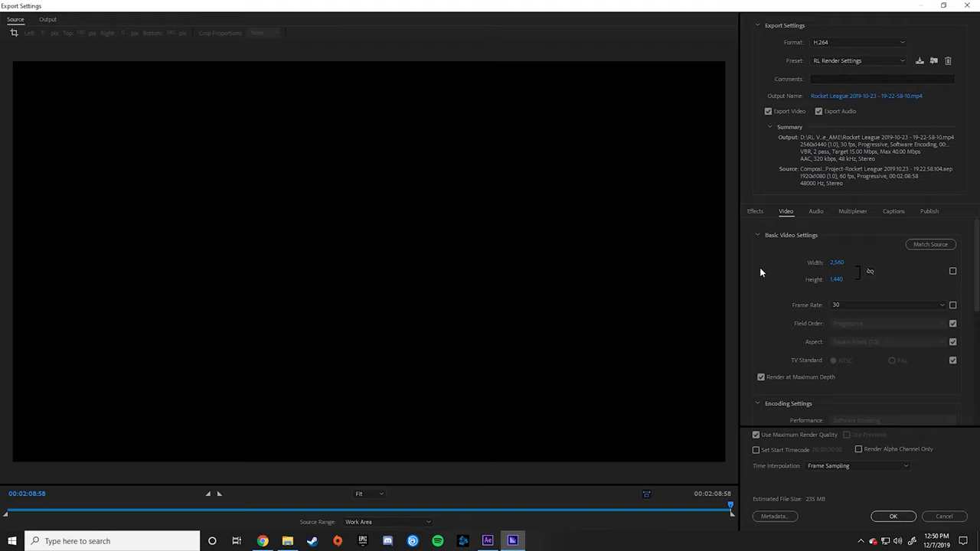
mouse_move(865, 305)
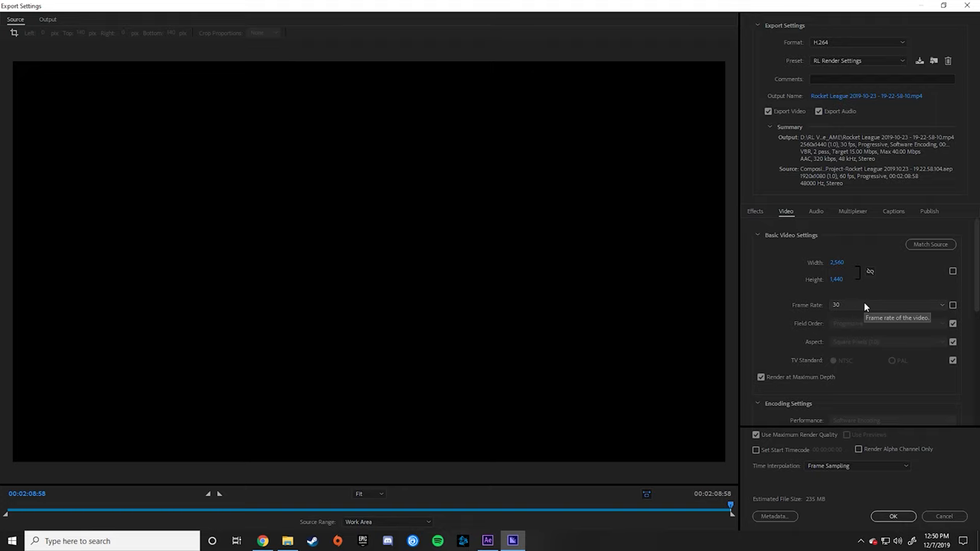
mouse_move(888, 316)
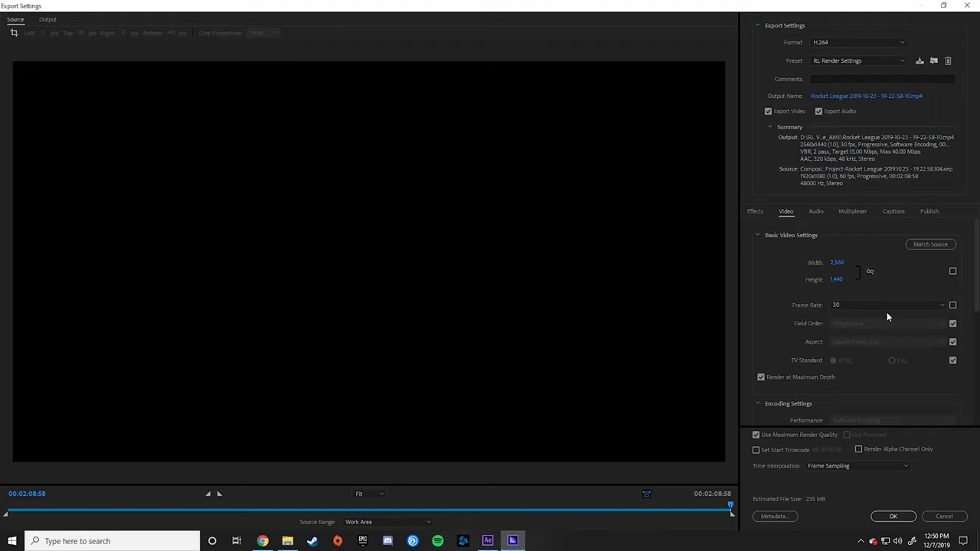
mouse_move(891, 287)
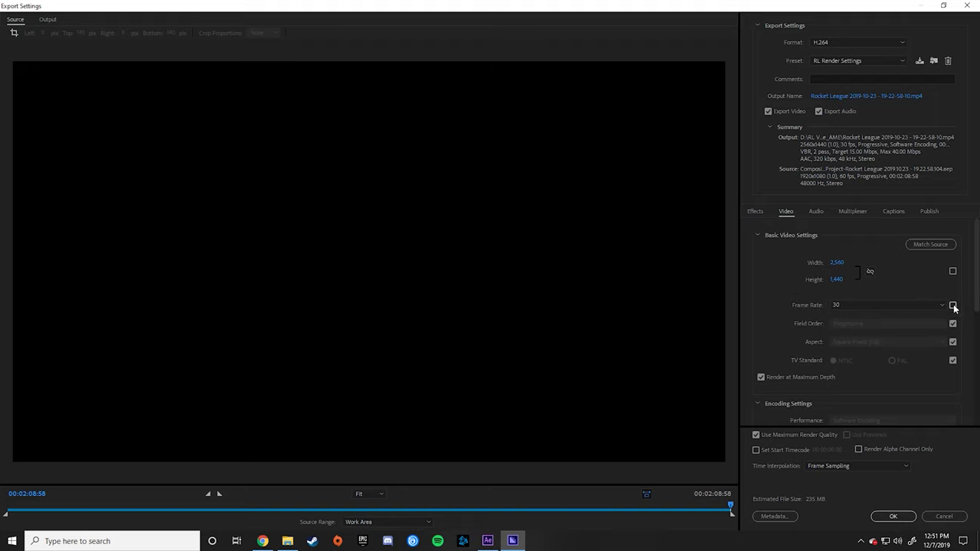
mouse_move(796, 312)
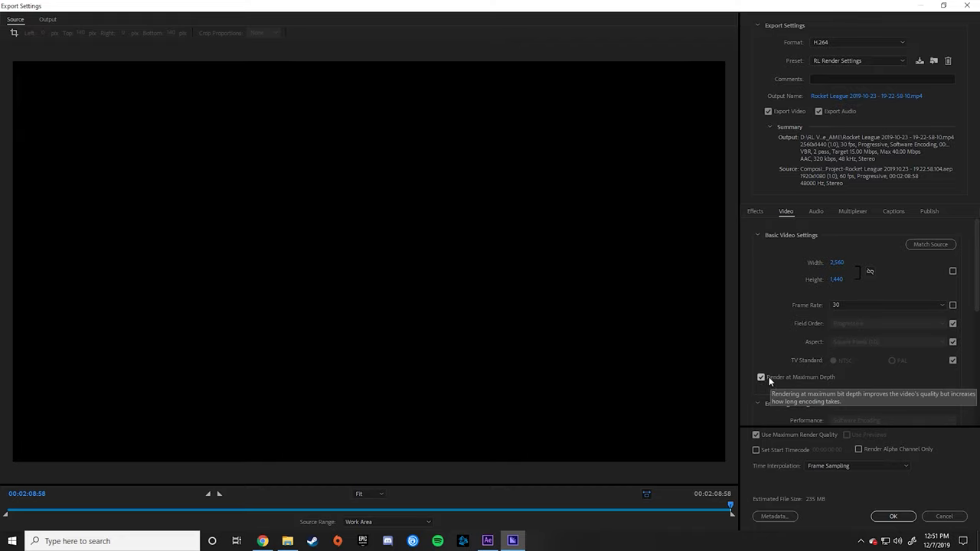
scroll(down, 3)
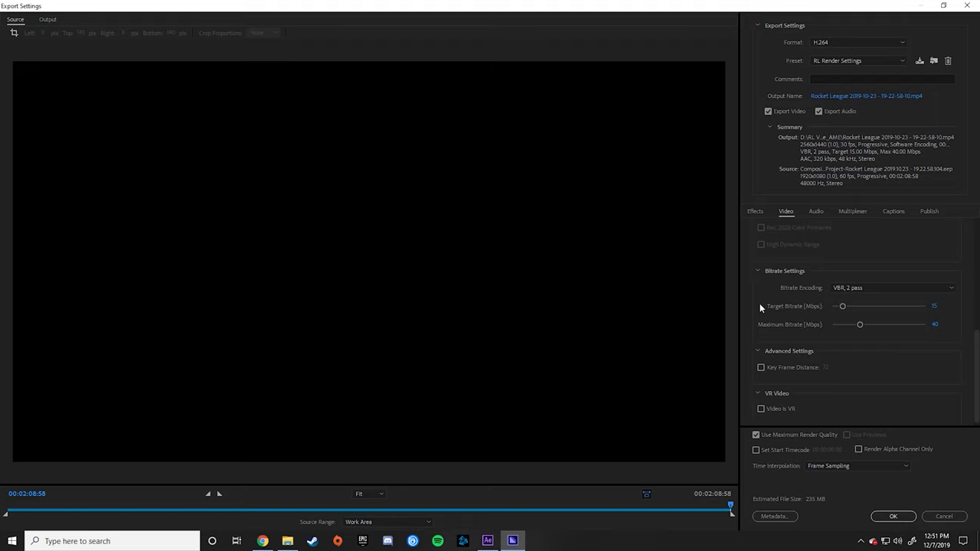
mouse_move(805, 306)
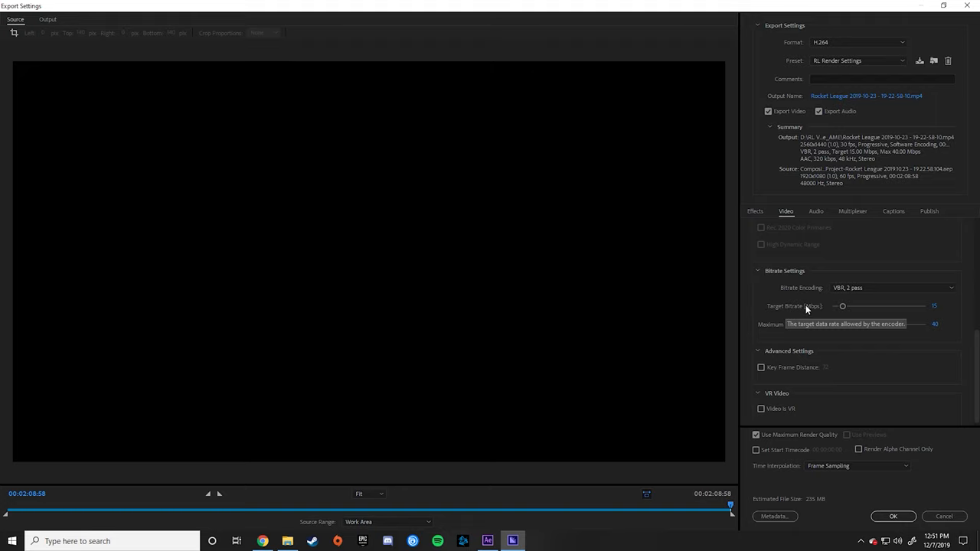
mouse_move(758, 303)
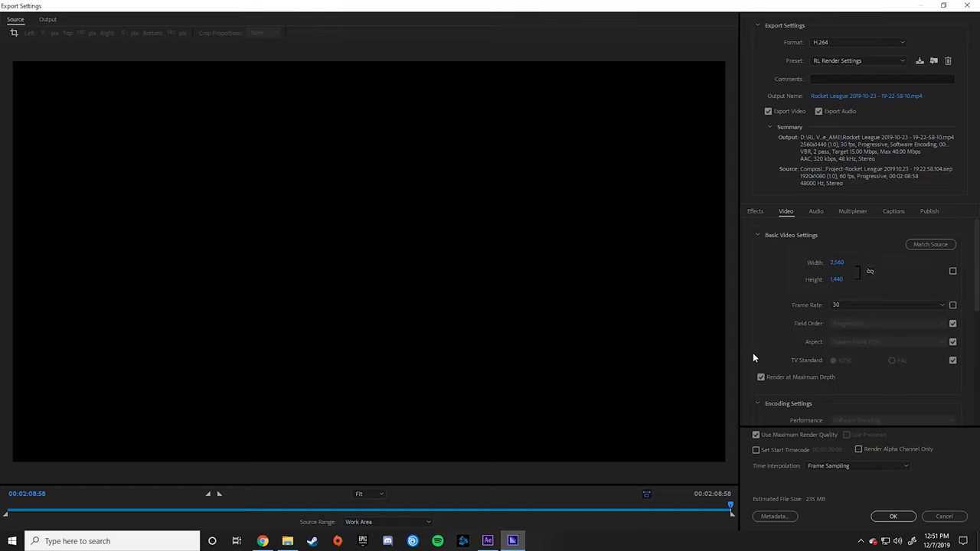
Raise the Target Bitrate slider so the preset becomes Custom with a larger estimated file size.
scroll(down, 3)
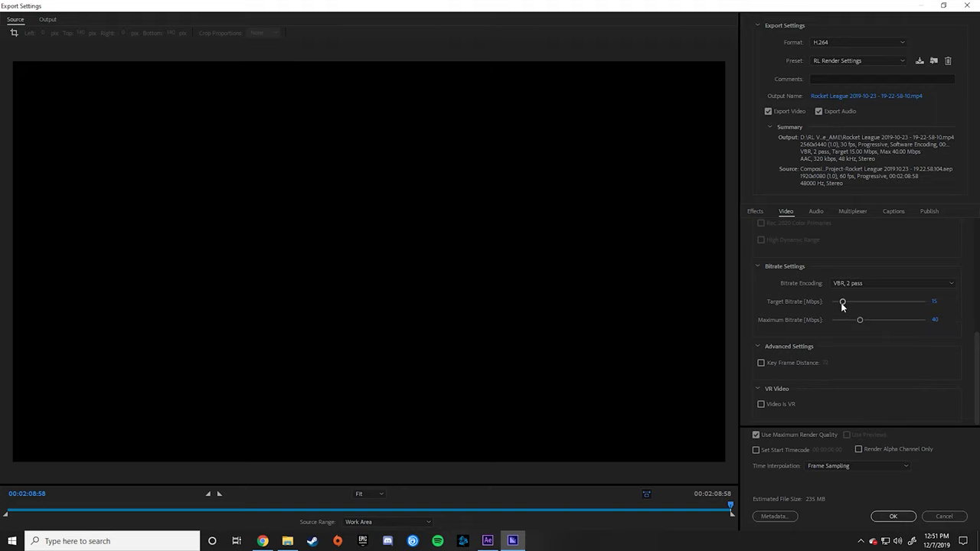
drag(842, 301, 925, 301)
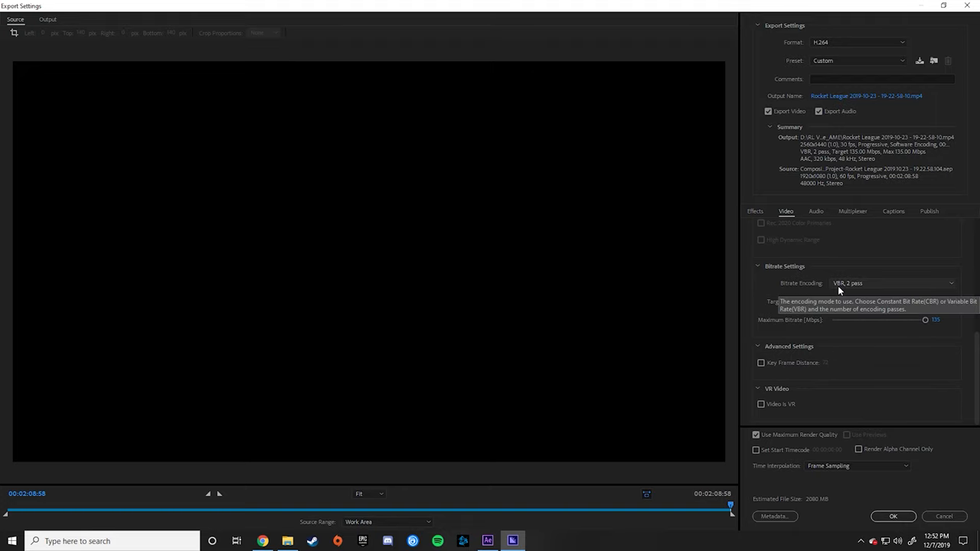
Review the audio settings, accept the custom export settings and start encoding the queue.
click(815, 212)
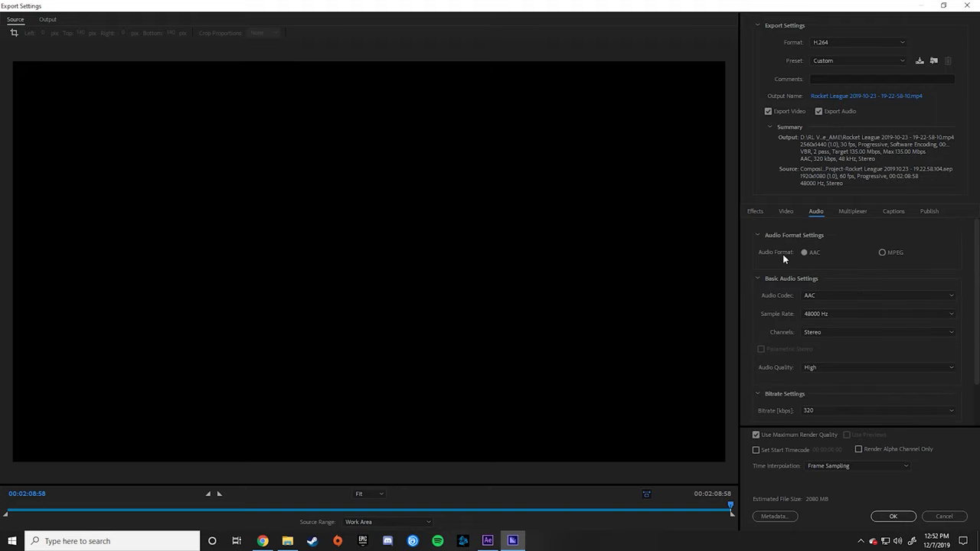
scroll(down, 3)
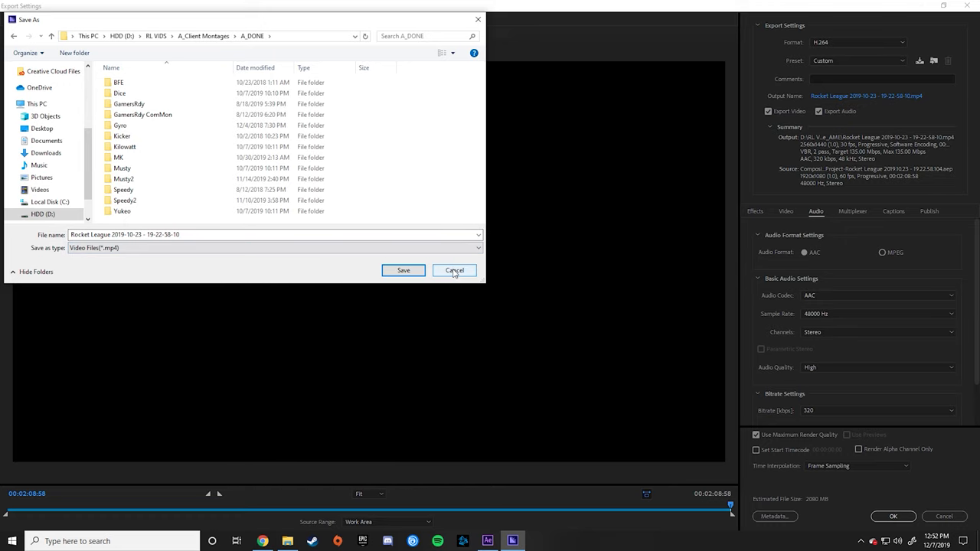
click(453, 269)
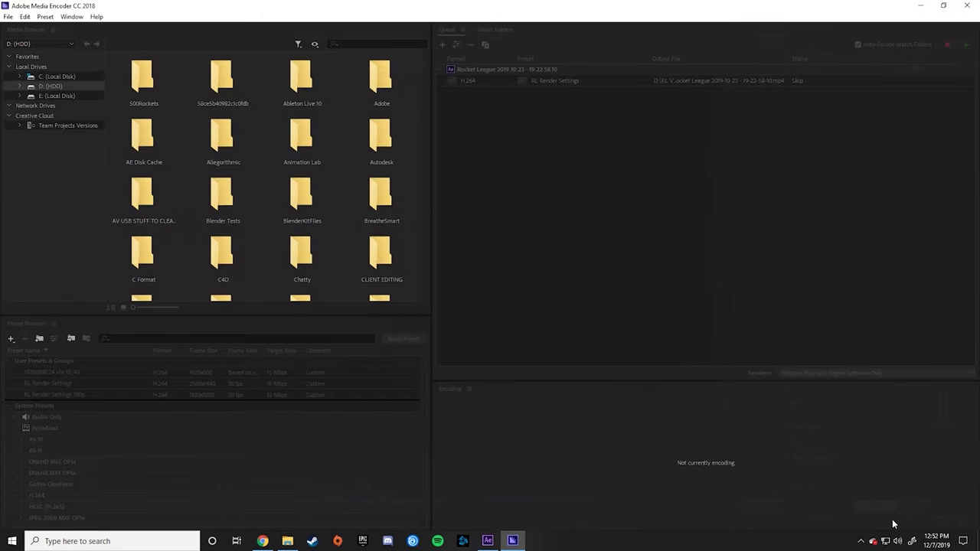
click(966, 44)
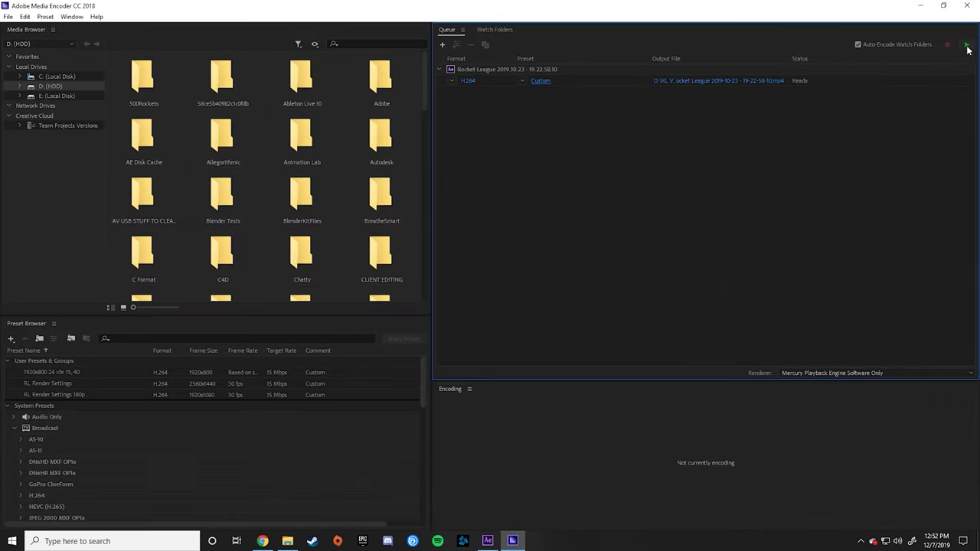
click(966, 44)
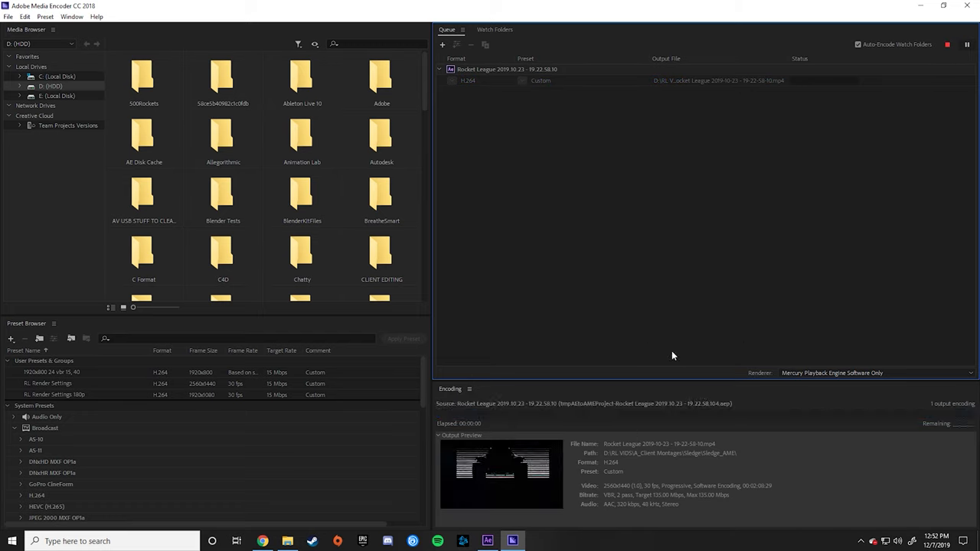
Switch to the YouTube channel in Chrome and start a new video upload.
click(262, 542)
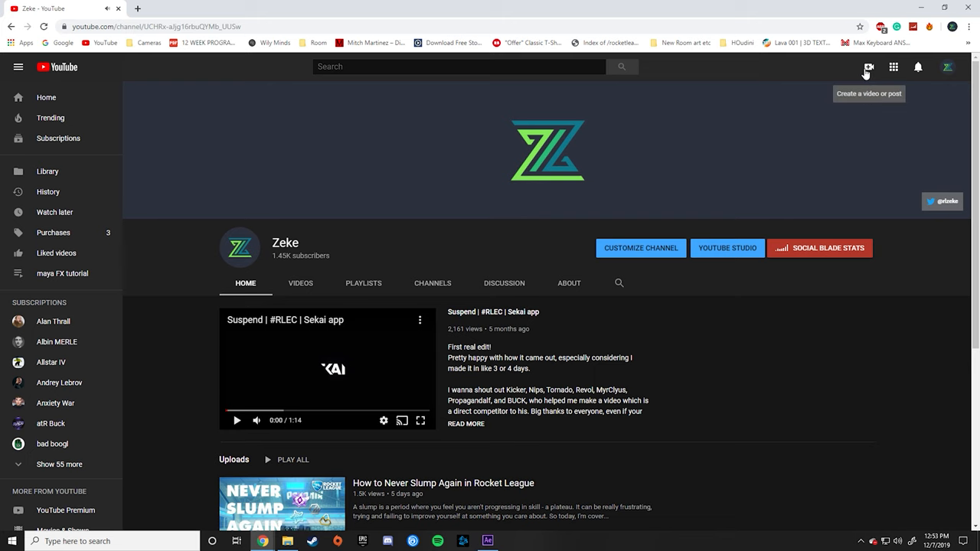
click(870, 67)
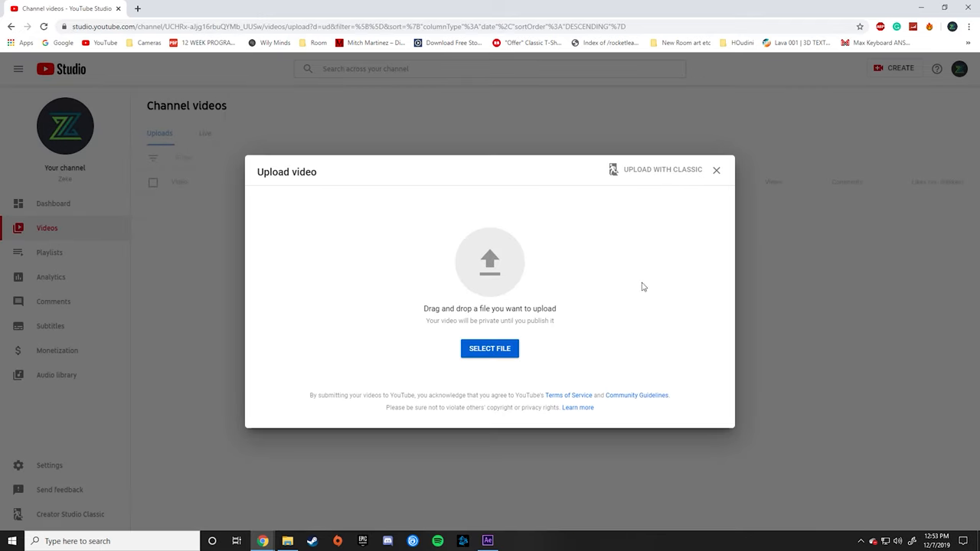
mouse_move(600, 251)
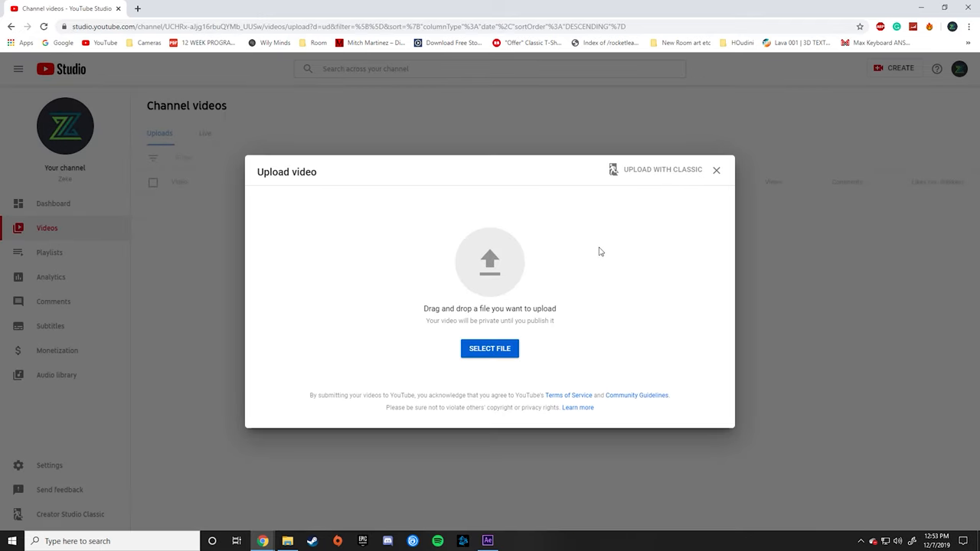